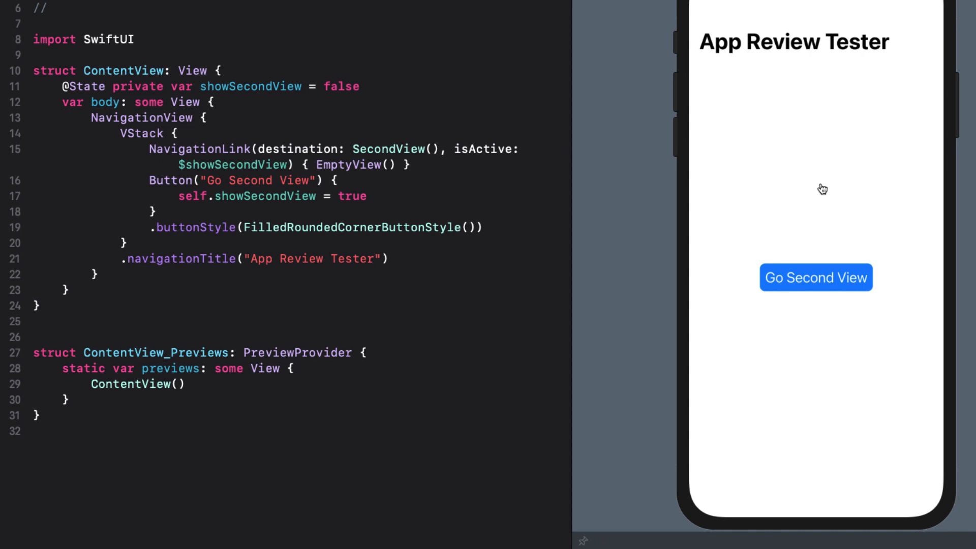
Tap Go Second View in the canvas live preview to reach the Second View screen
left_click(815, 277)
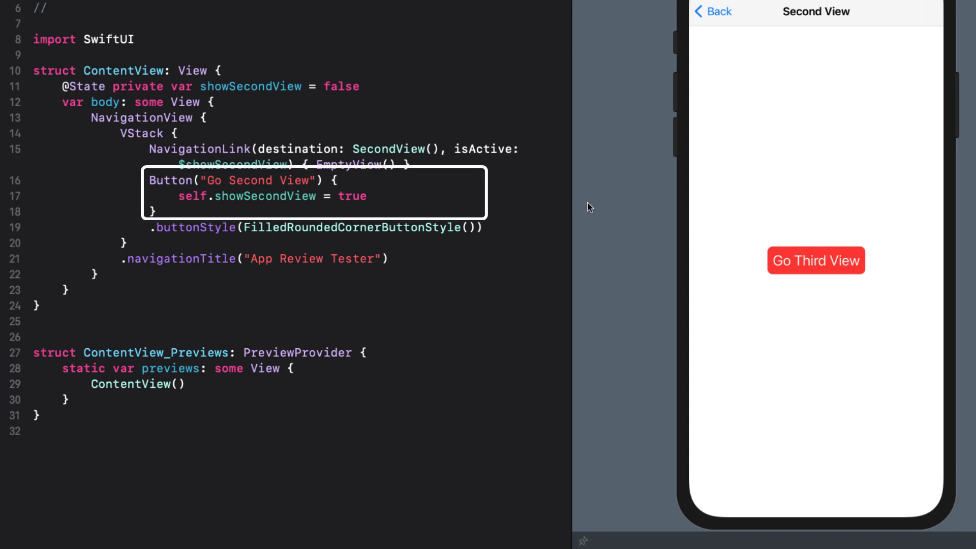
mouse_move(560, 197)
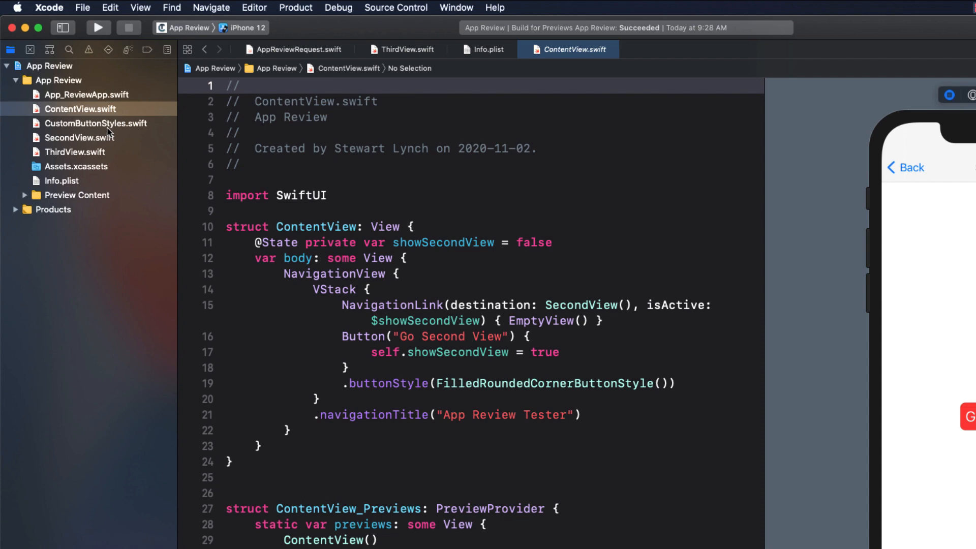
Look through CustomButtonStyles.swift and ContentView.swift in the Project navigator
left_click(96, 123)
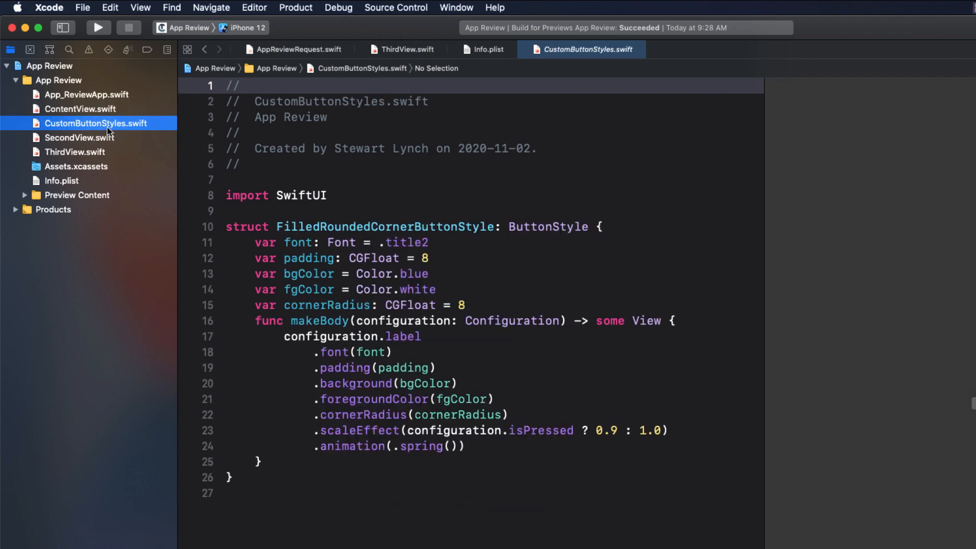
mouse_move(102, 113)
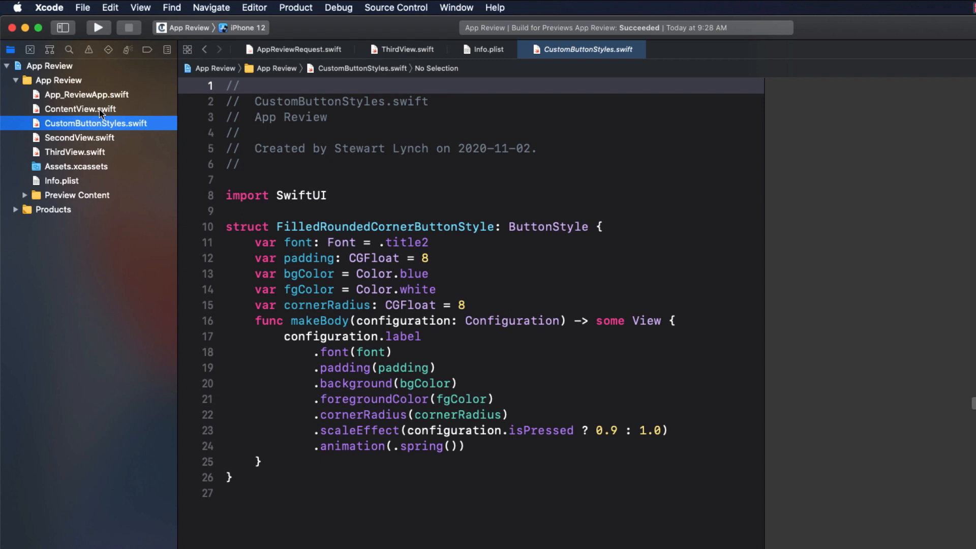
left_click(80, 108)
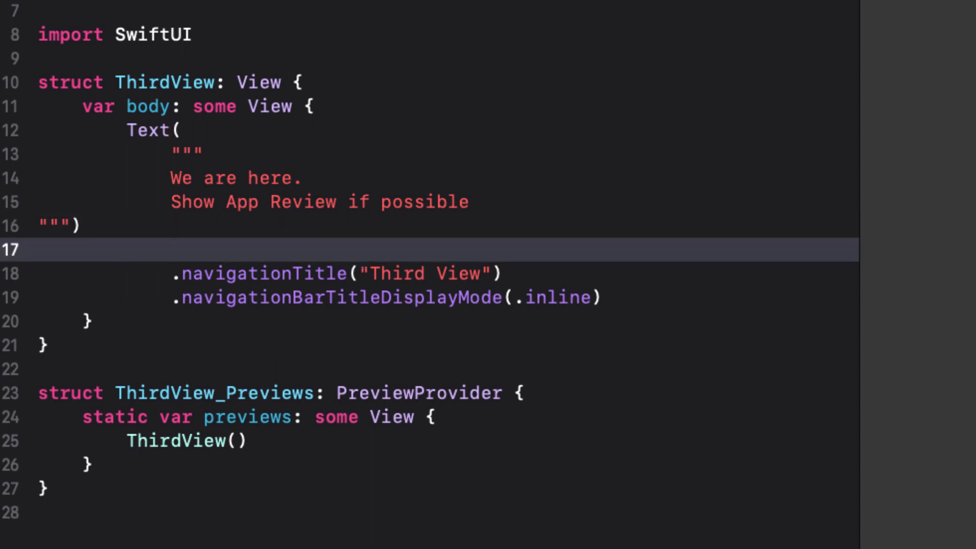
Add an .onAppear block to the Text and import StoreKit
type(".onAppear {")
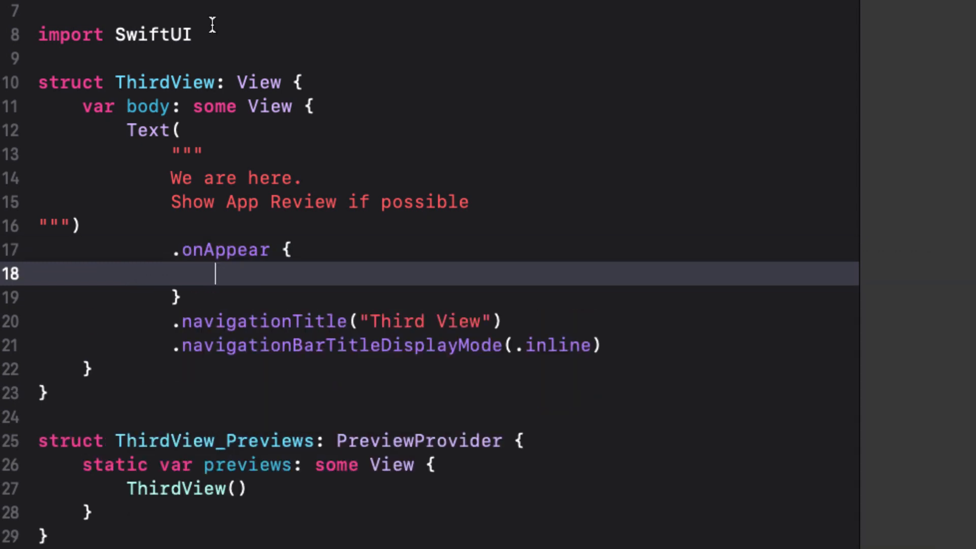
type("im")
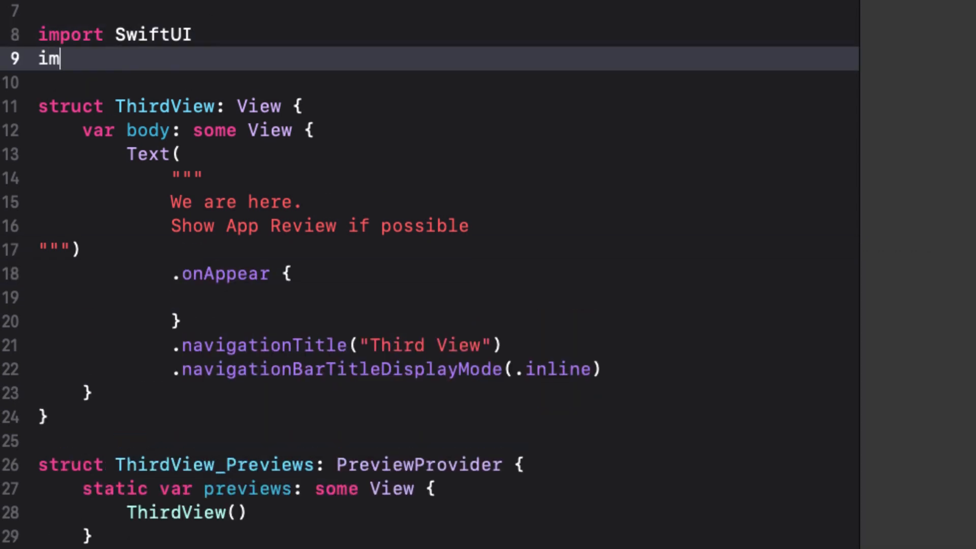
type("port StoreKit")
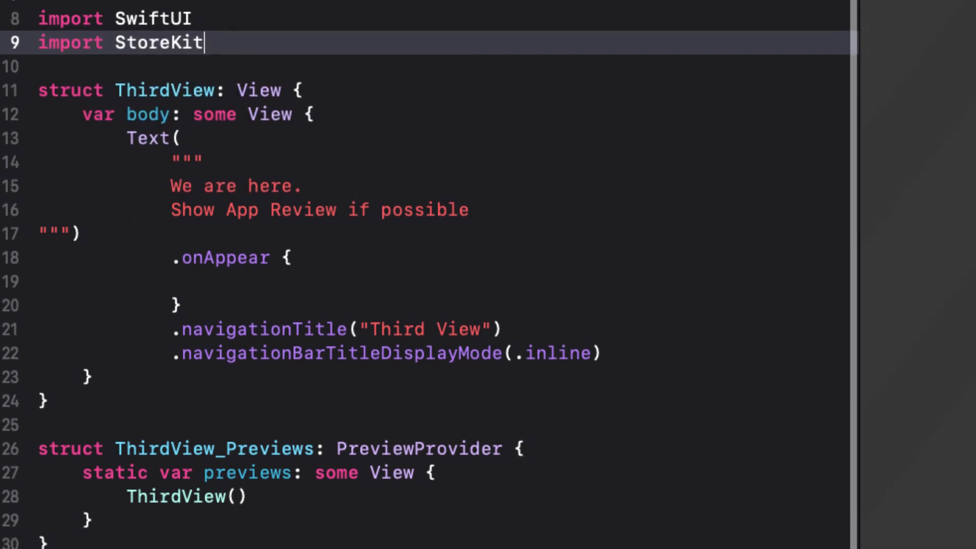
Call SKStoreReviewController.requestReview() inside onAppear
type("SKS")
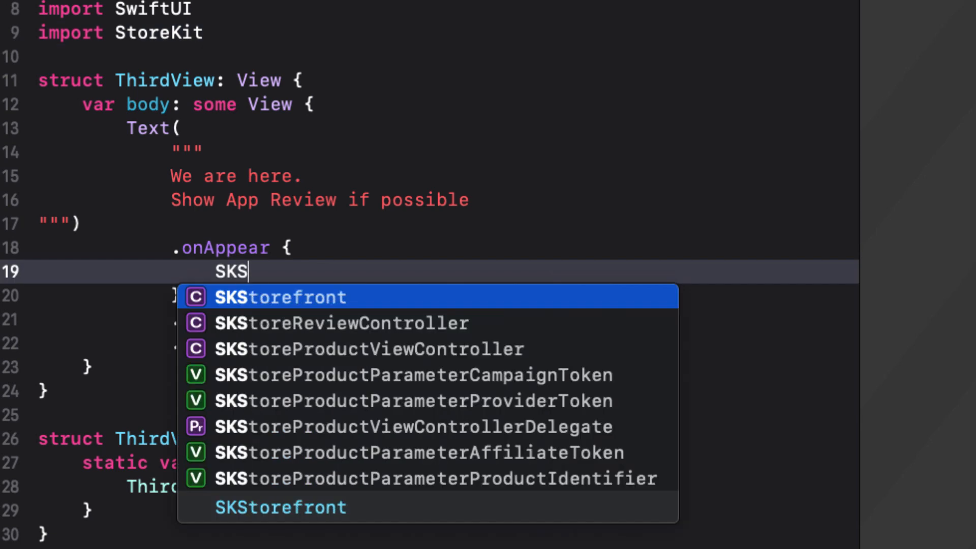
type("tore")
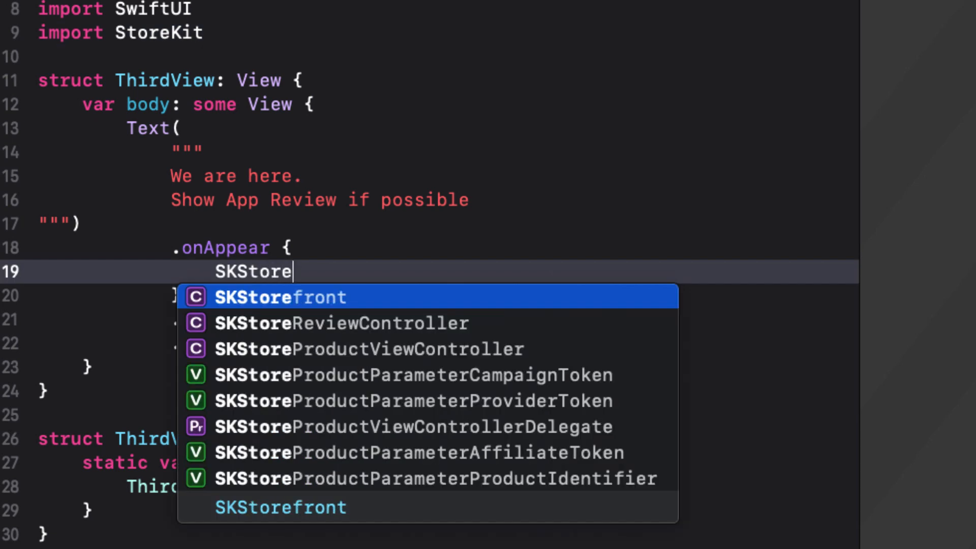
left_click(342, 322)
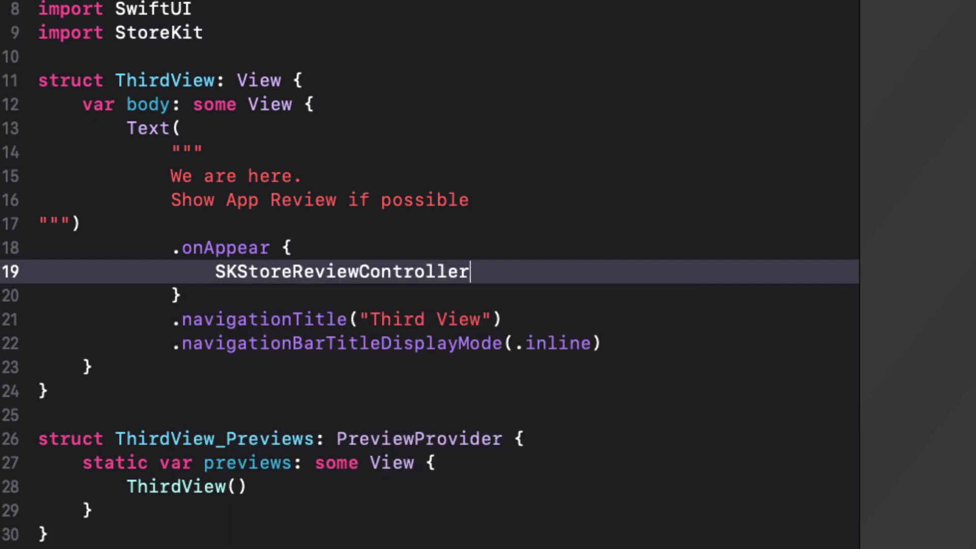
type(".")
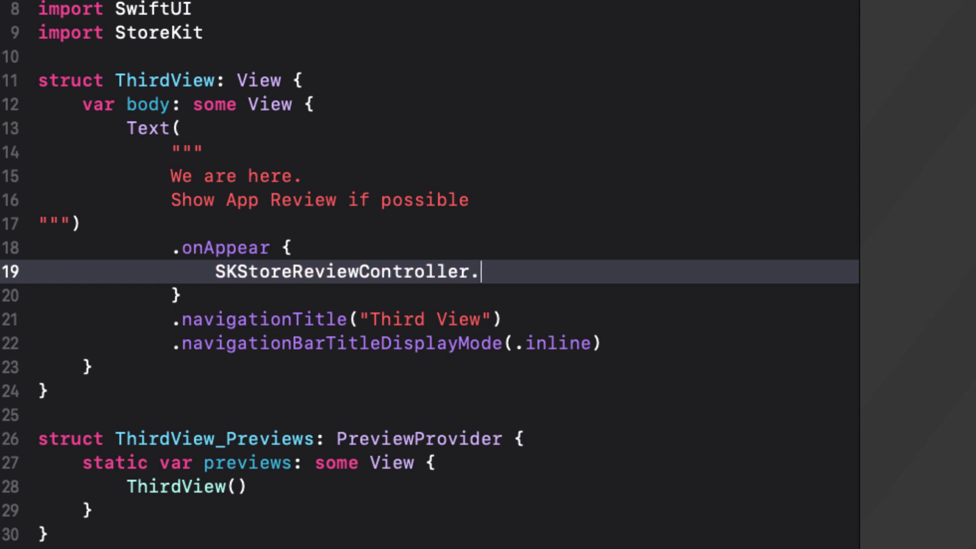
type("requestReview(")
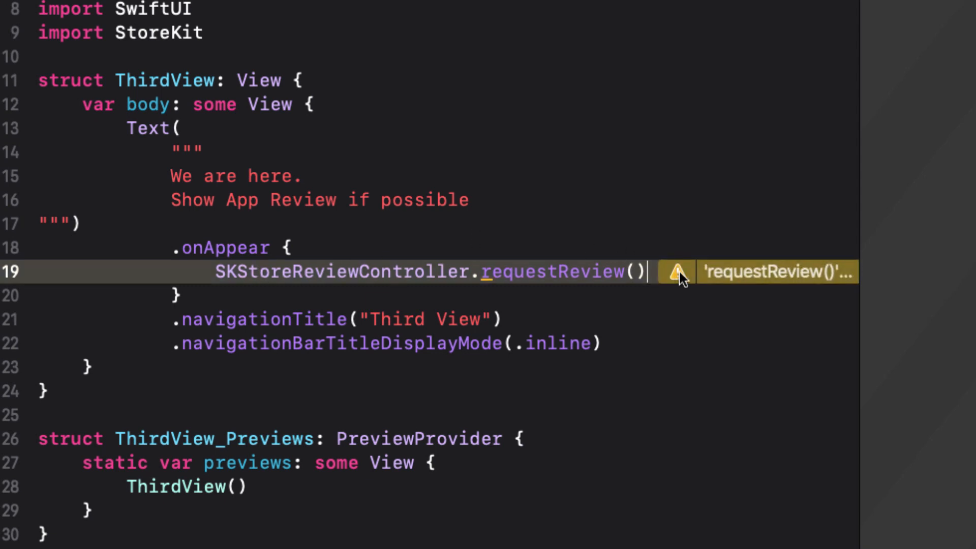
Replace requestReview() with requestReview(in:) and insert a blank line above it
left_click(679, 272)
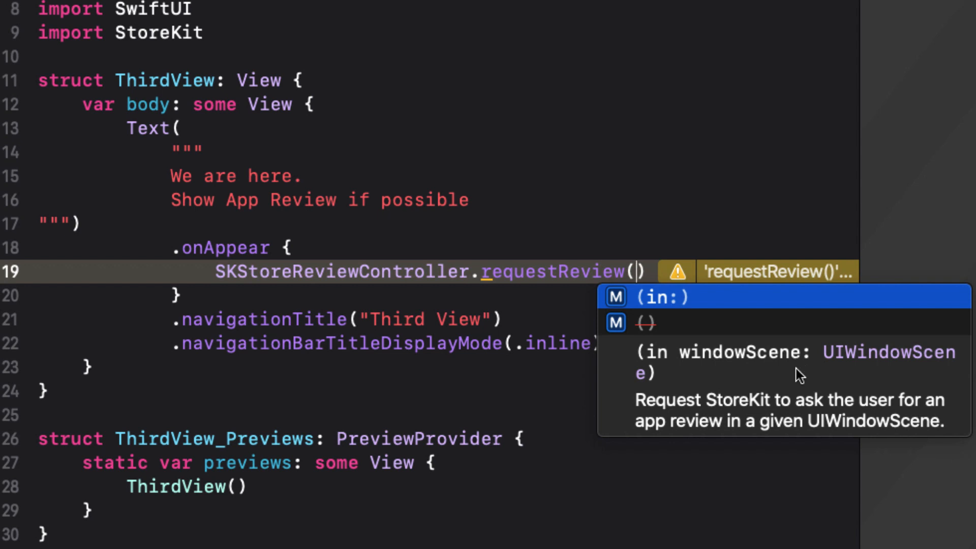
left_click(649, 297)
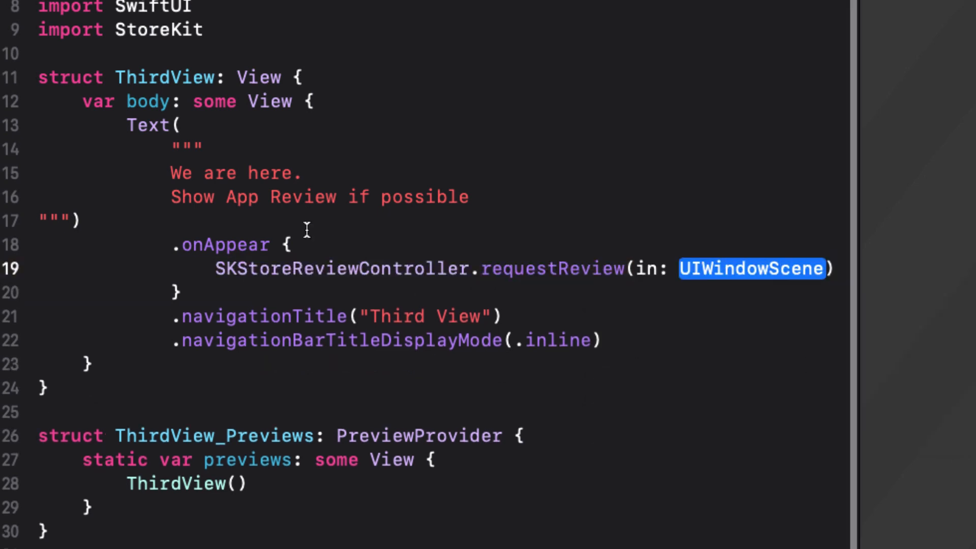
left_click(290, 244)
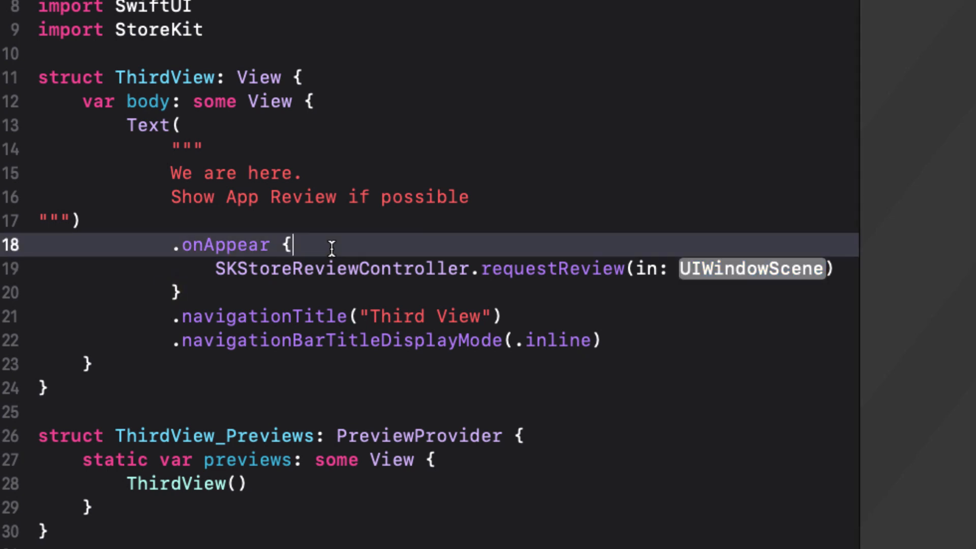
key("enter")
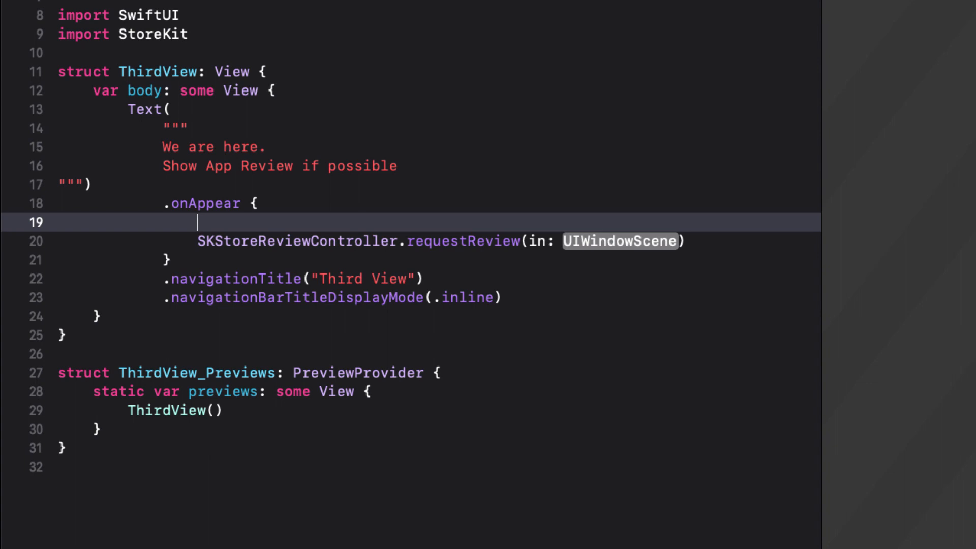
Wrap the call in if let scene = UIApplication.shared.connectedScenes.first as? UIWindowScene, passing scene
type("let")
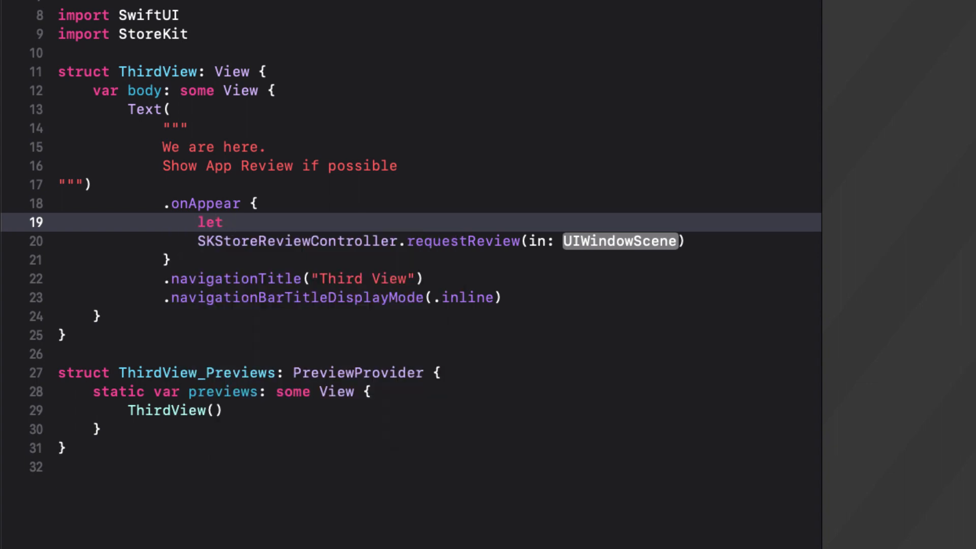
type("scene =")
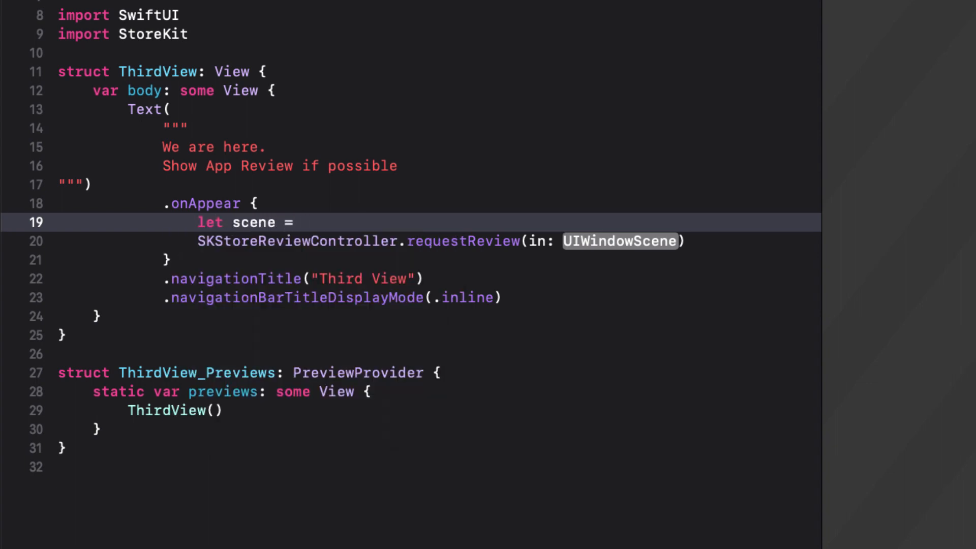
type("UIApplication.shared.")
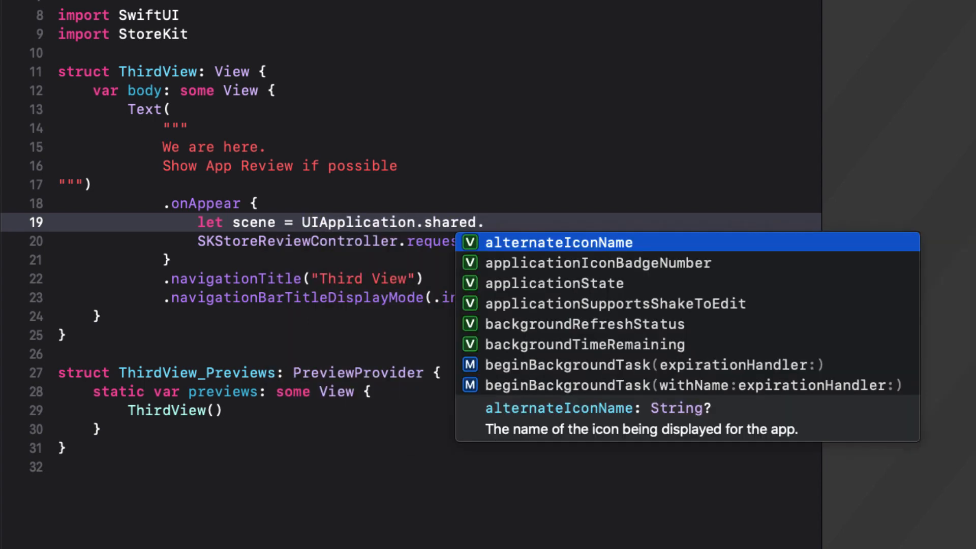
type("connectedScenes.f")
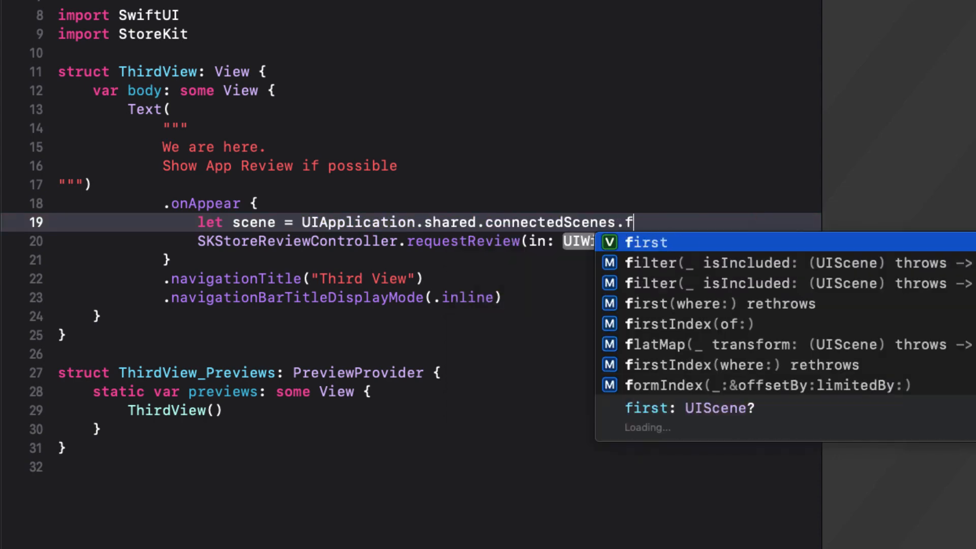
type("irst as")
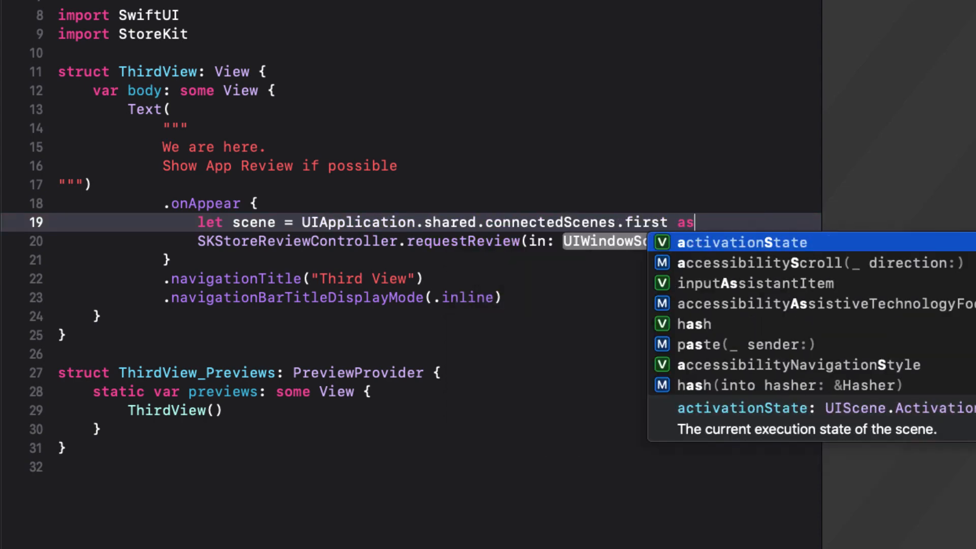
type("? UIWindowScene")
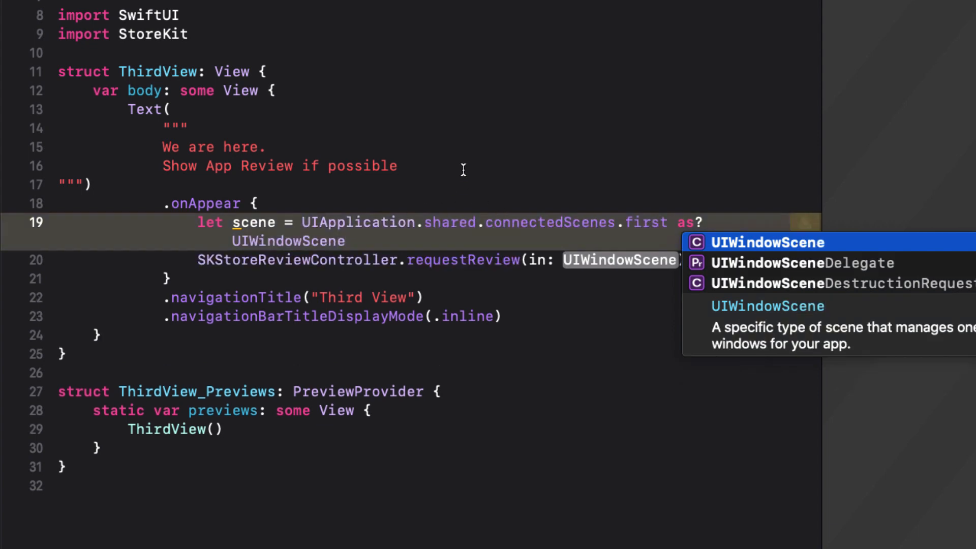
type("sce")
type("if ")
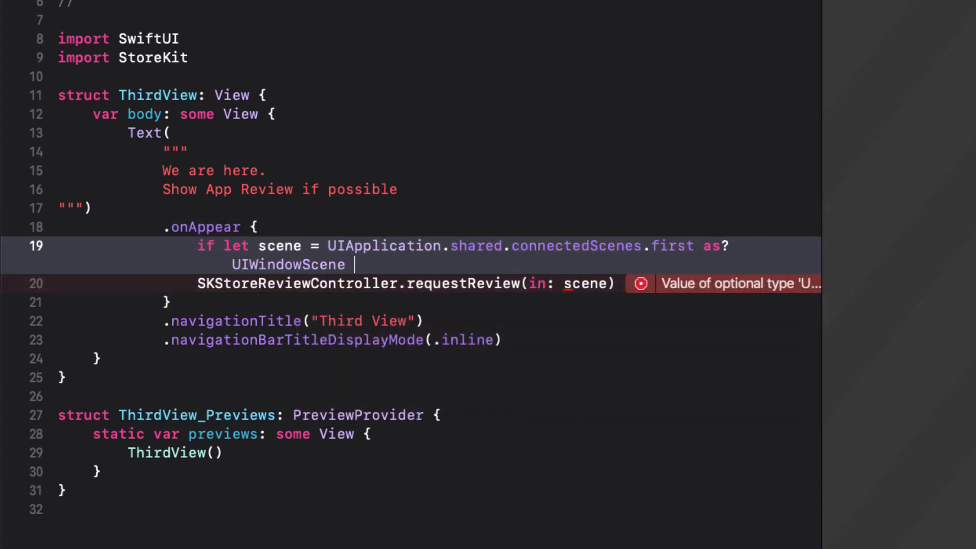
type("{")
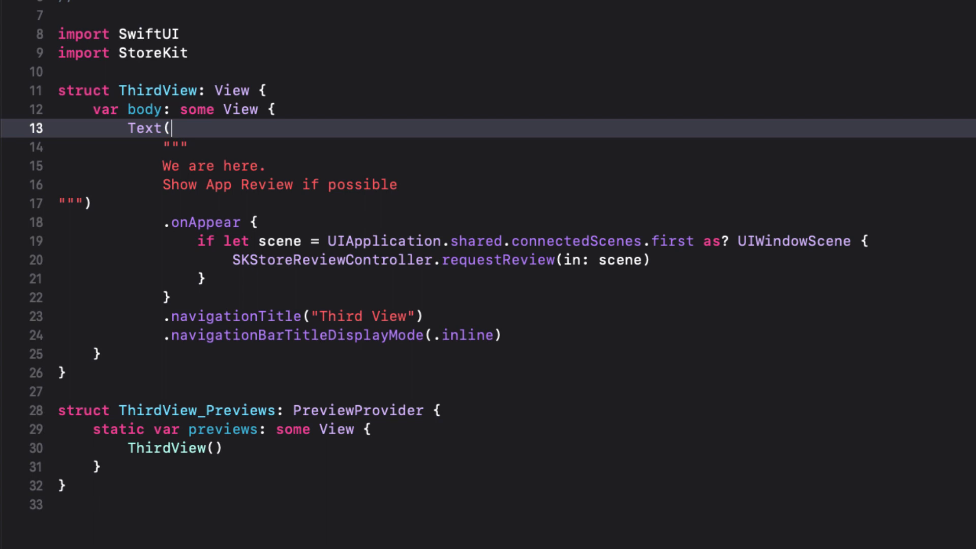
mouse_move(750, 239)
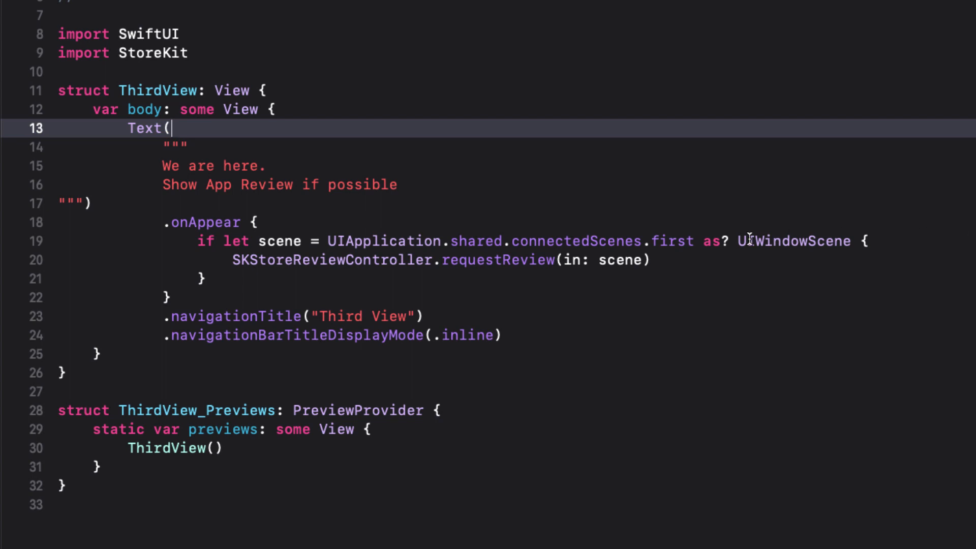
Change .first to .first(where: { $0.activationState … }) to select the foregroundActive scene
scroll("right", 3)
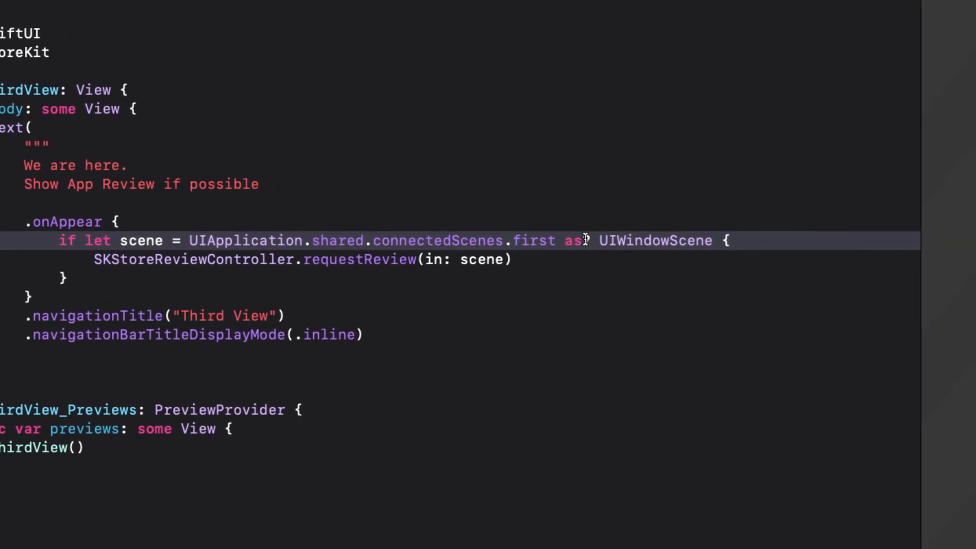
type("(")
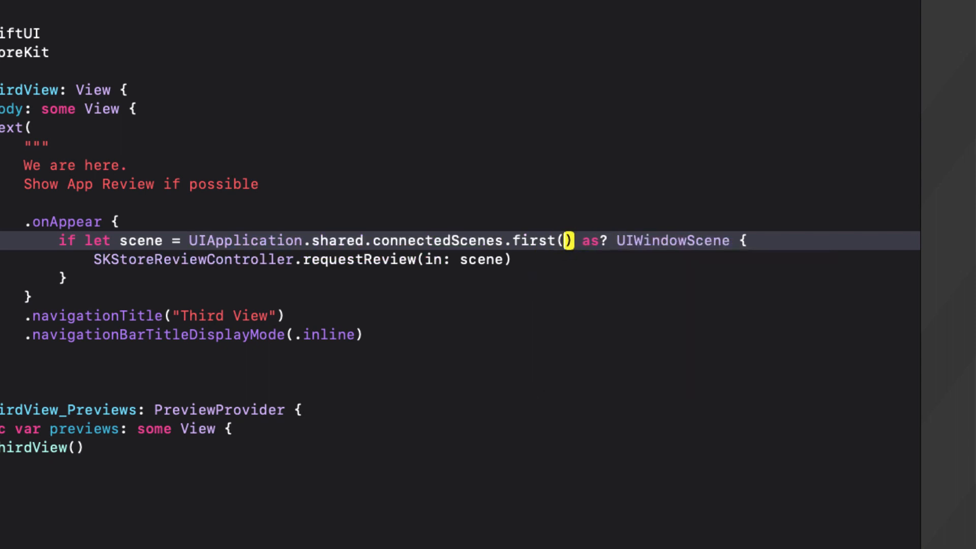
type("where: {")
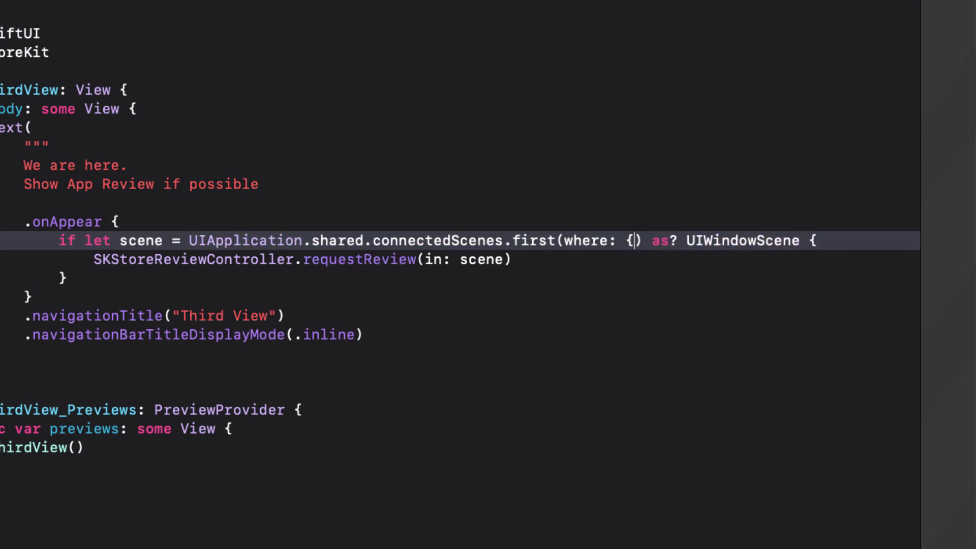
type("$0}")
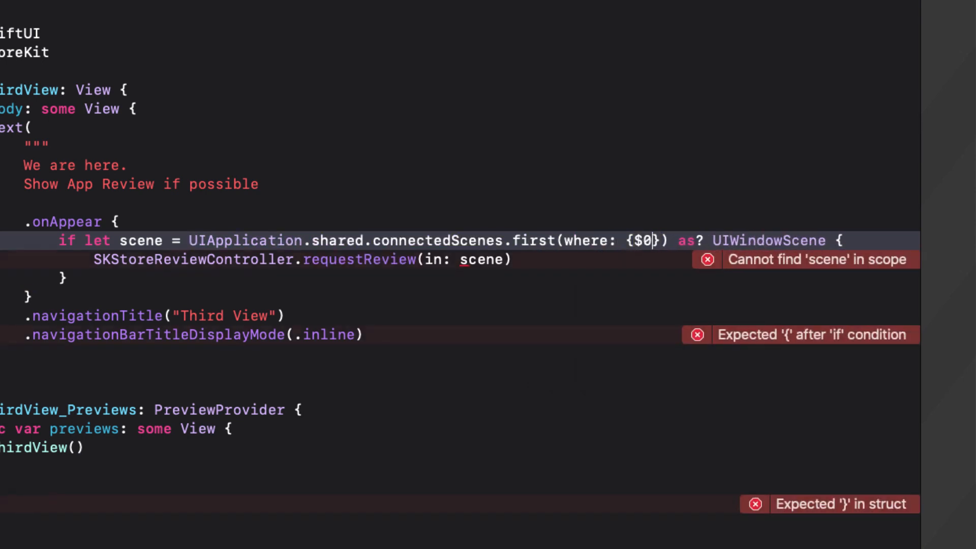
type(".act")
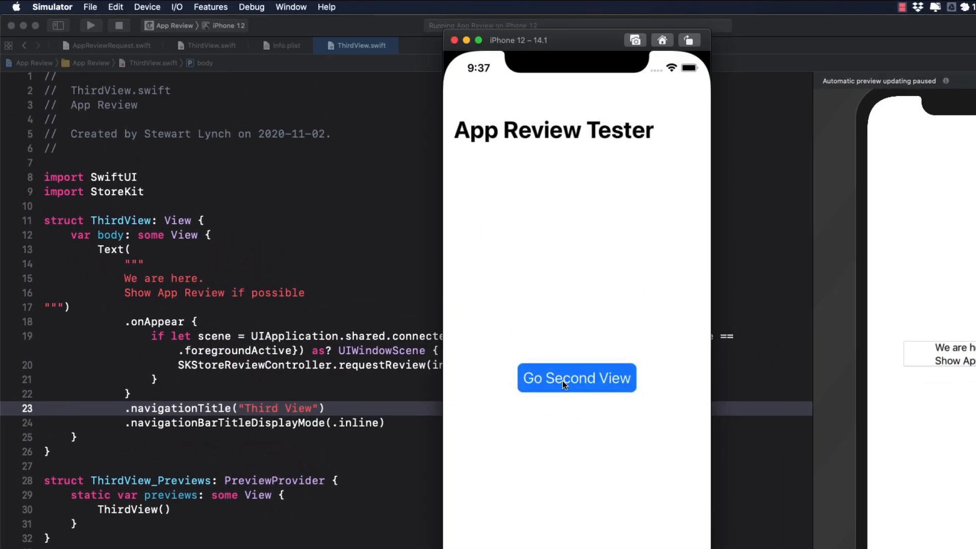
Open Third View in the simulator and dismiss the review prompt with Not Now, twice
left_click(575, 378)
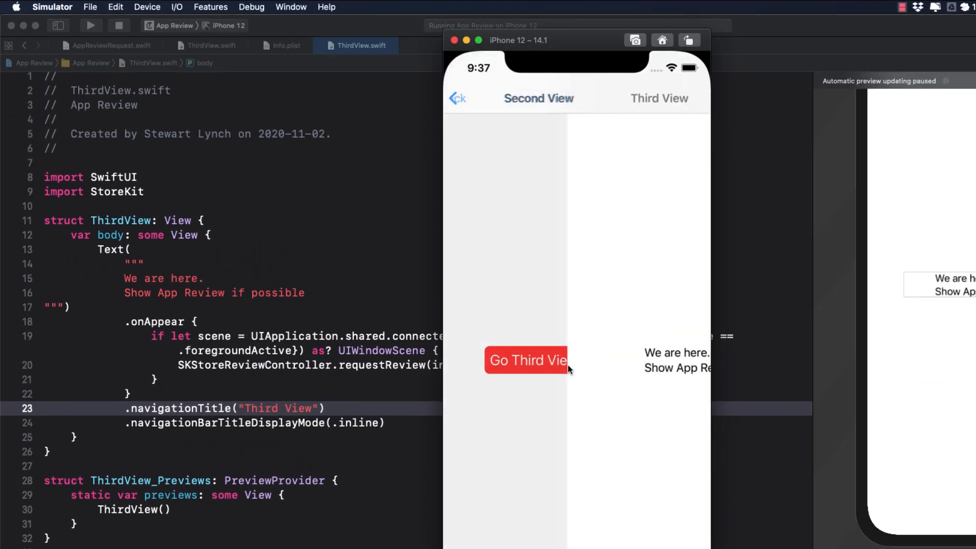
left_click(527, 360)
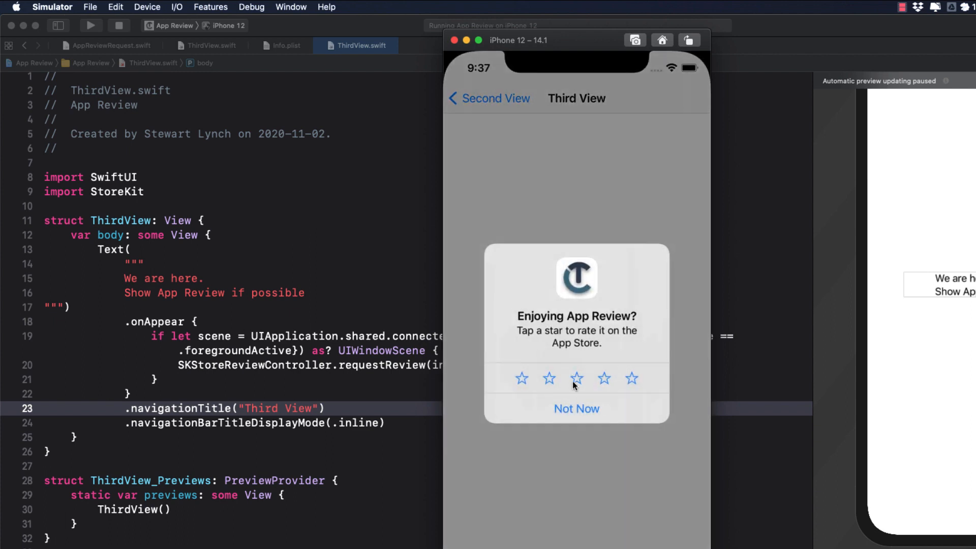
left_click(576, 408)
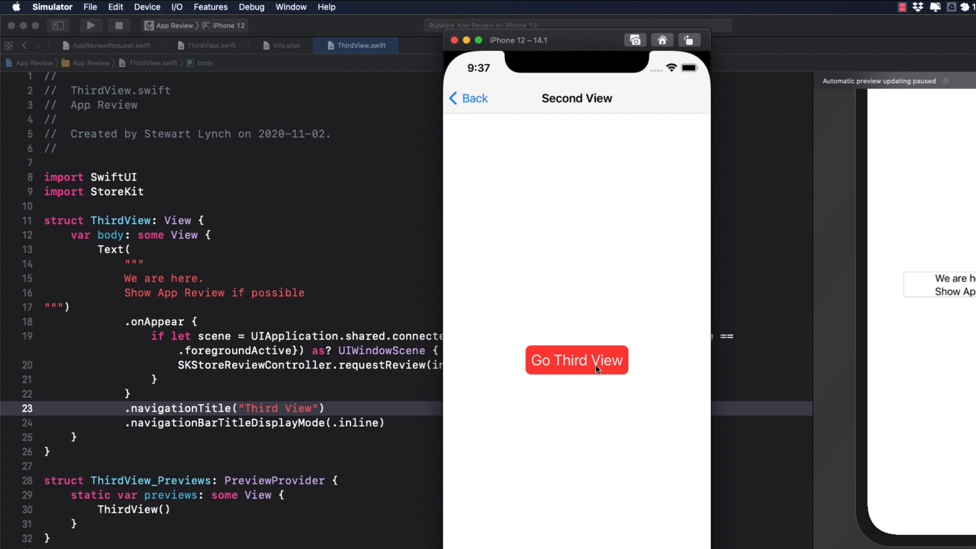
left_click(575, 359)
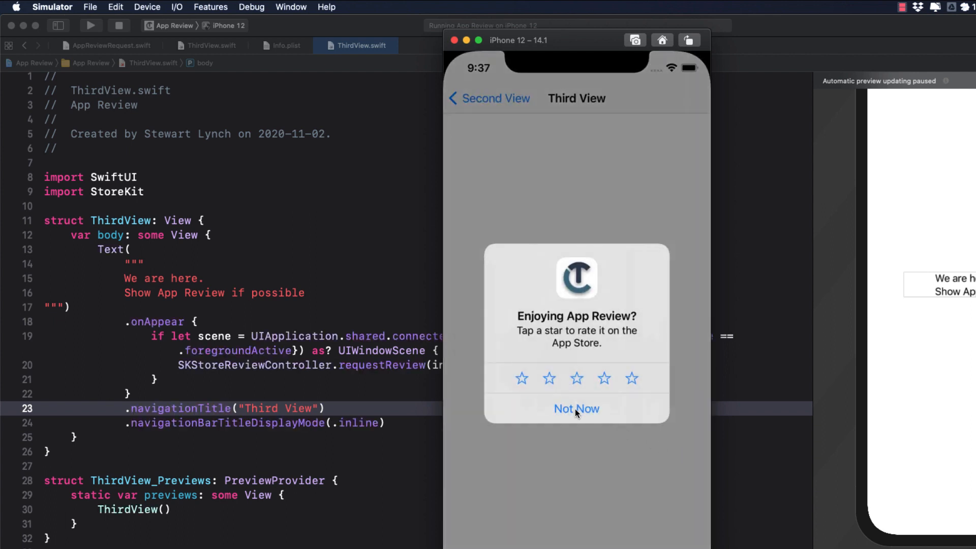
left_click(575, 408)
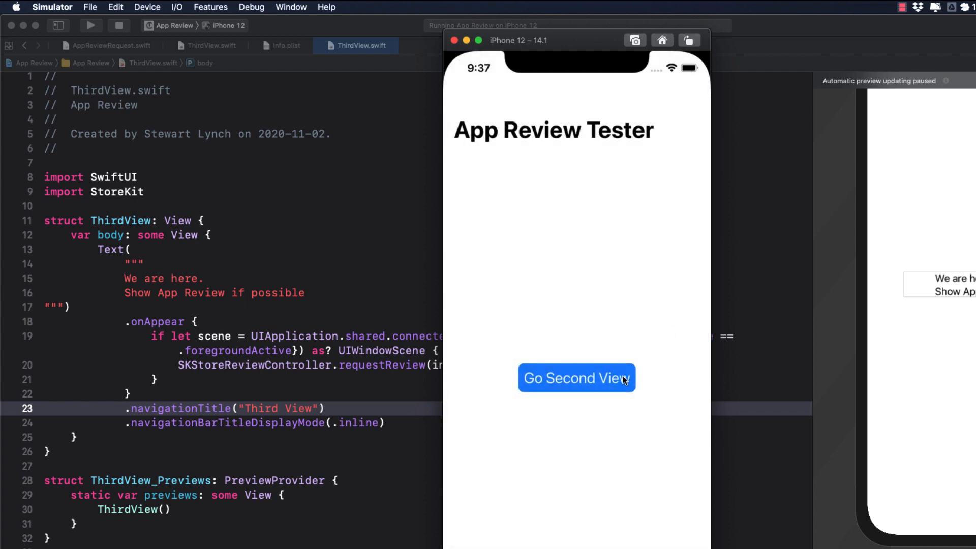
Reopen Third View, dismiss the prompt once more, then show the project's files
left_click(575, 378)
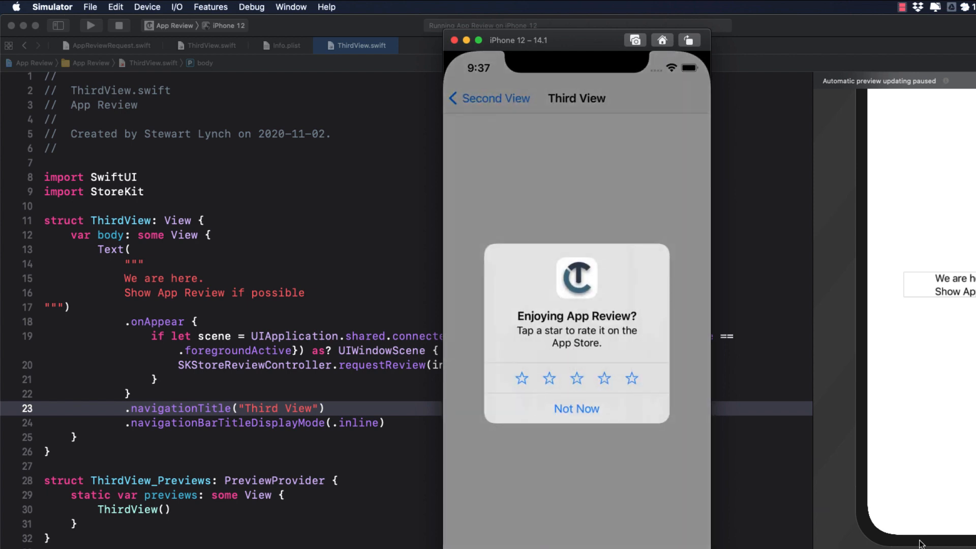
mouse_move(556, 410)
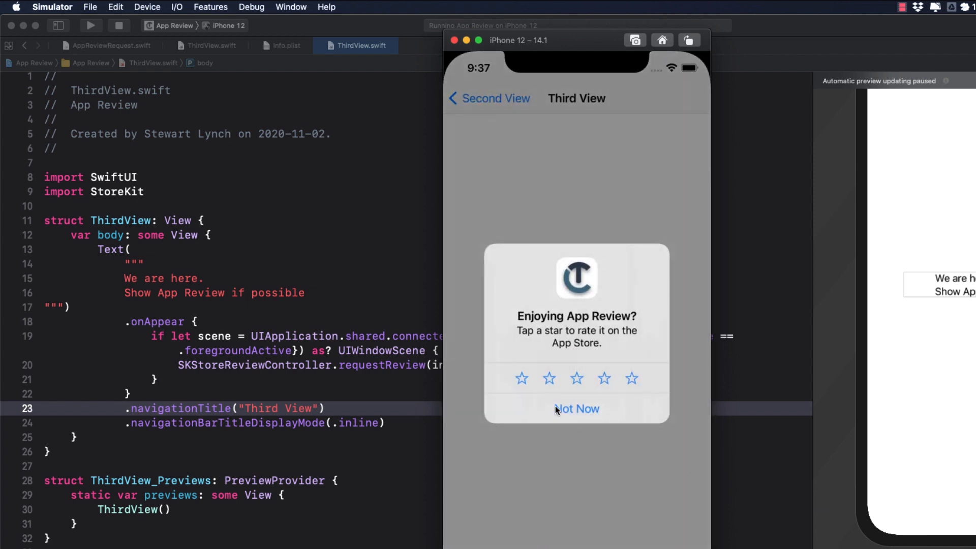
left_click(575, 409)
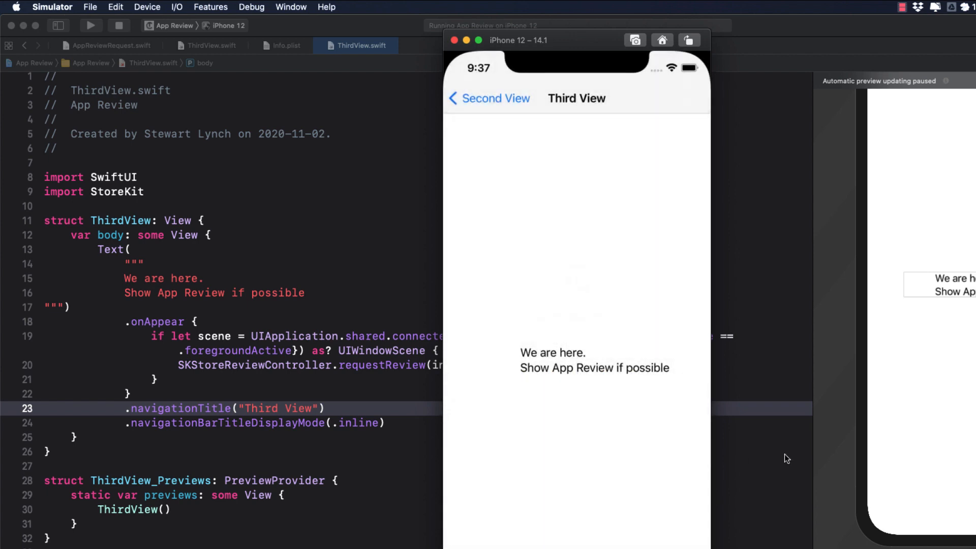
scroll("down", 3)
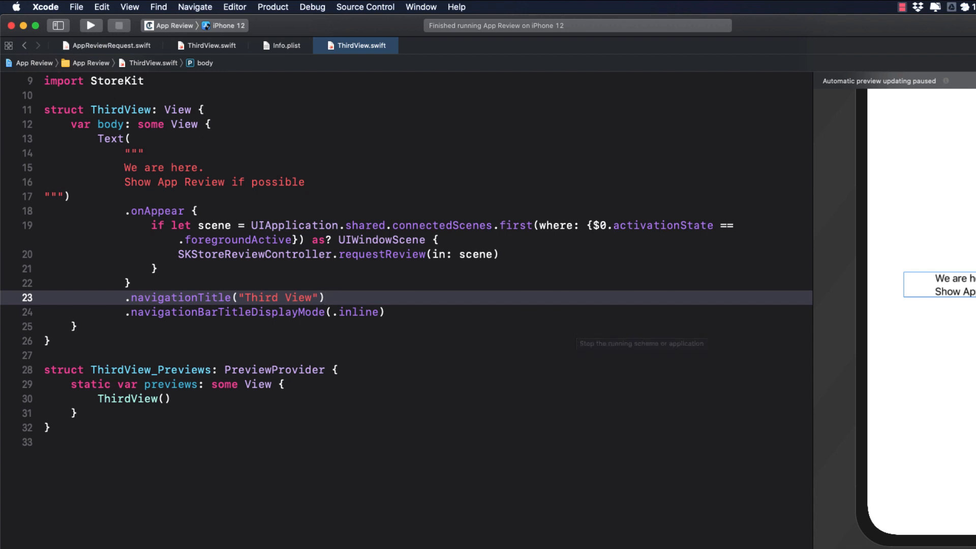
left_click(323, 297)
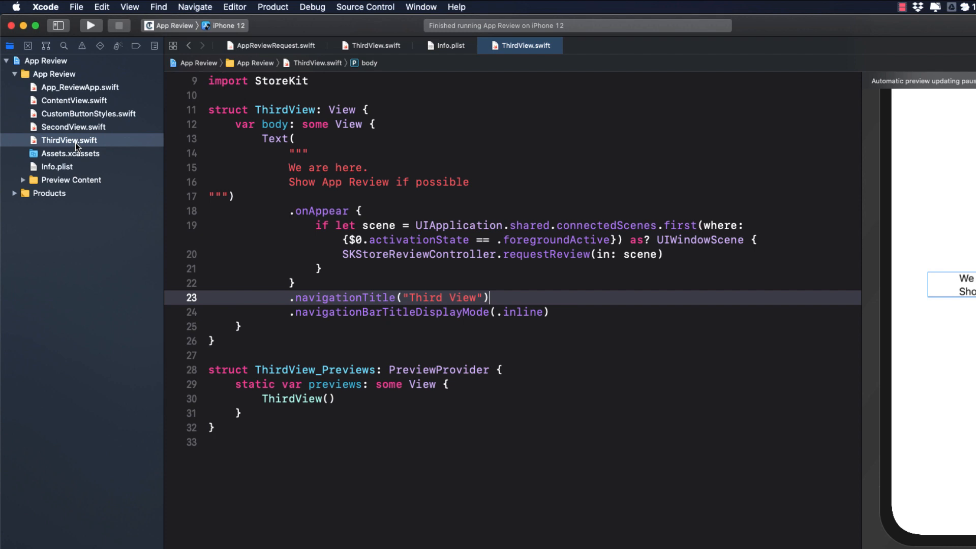
Create AppReviewRequest.swift in the App Review group with an AppReviewRequest enum
right_click(69, 140)
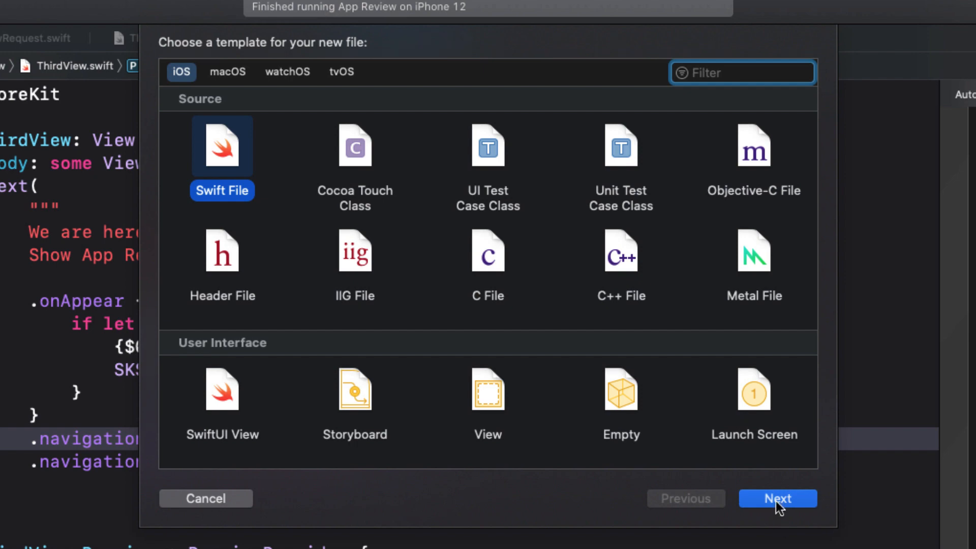
left_click(778, 498)
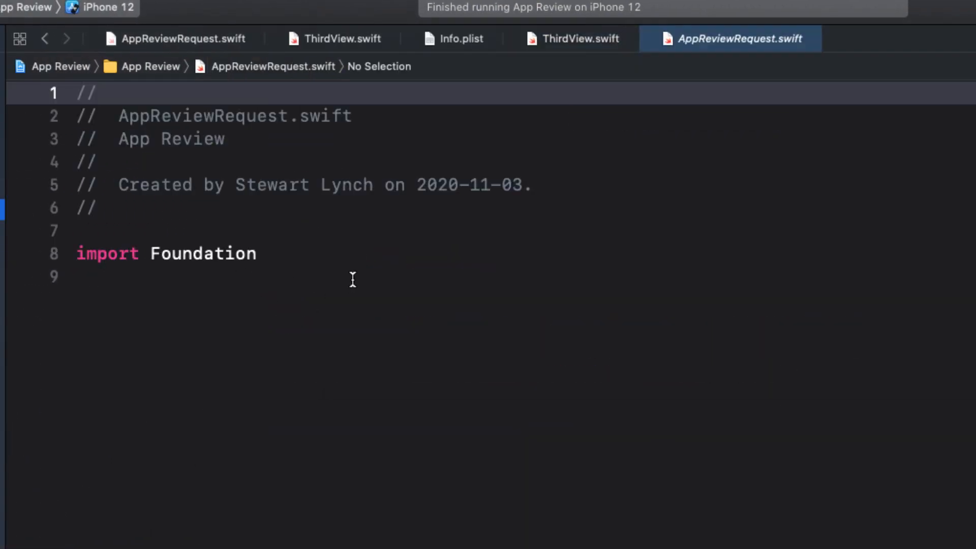
type("enum A")
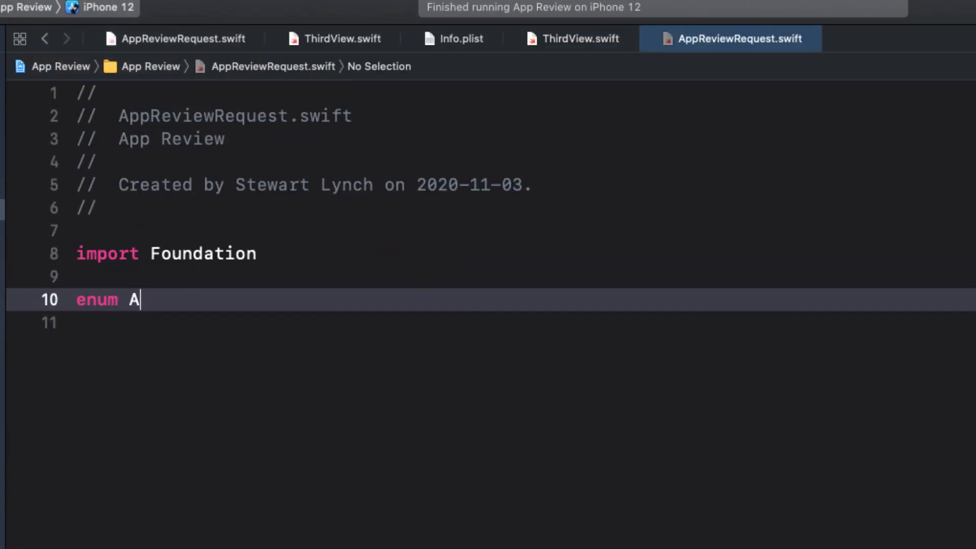
type("ppReviewReque")
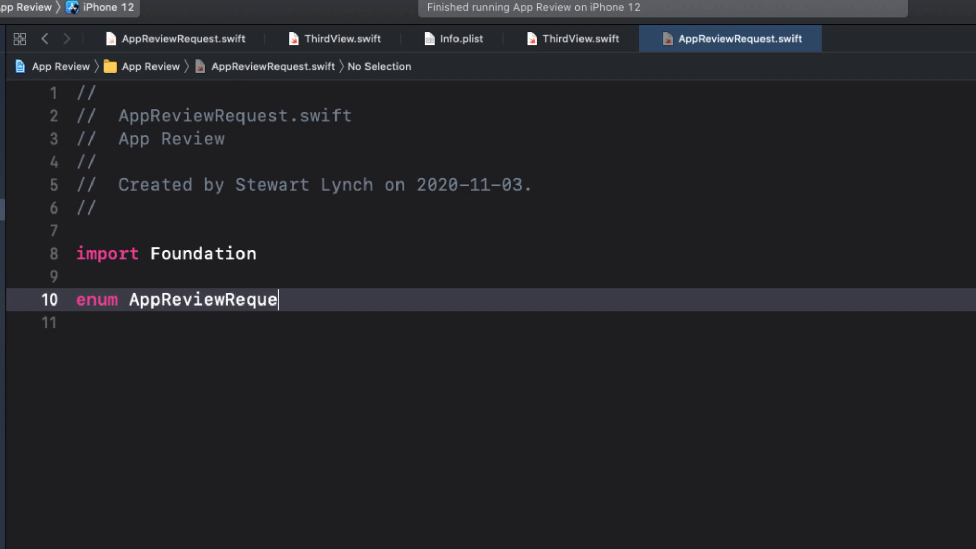
type("st {")
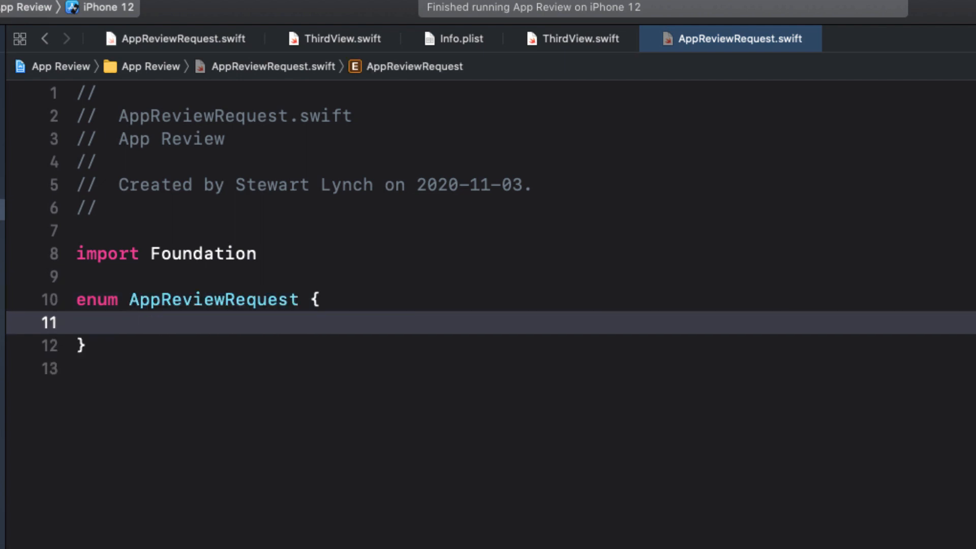
Add an empty static func requestReviewIfNeeded() to the enum
type("static")
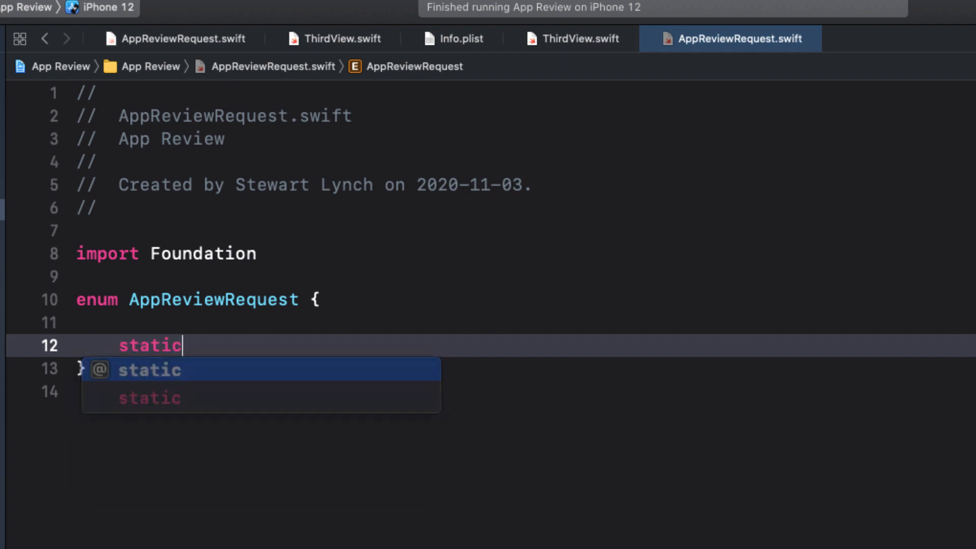
type("func req")
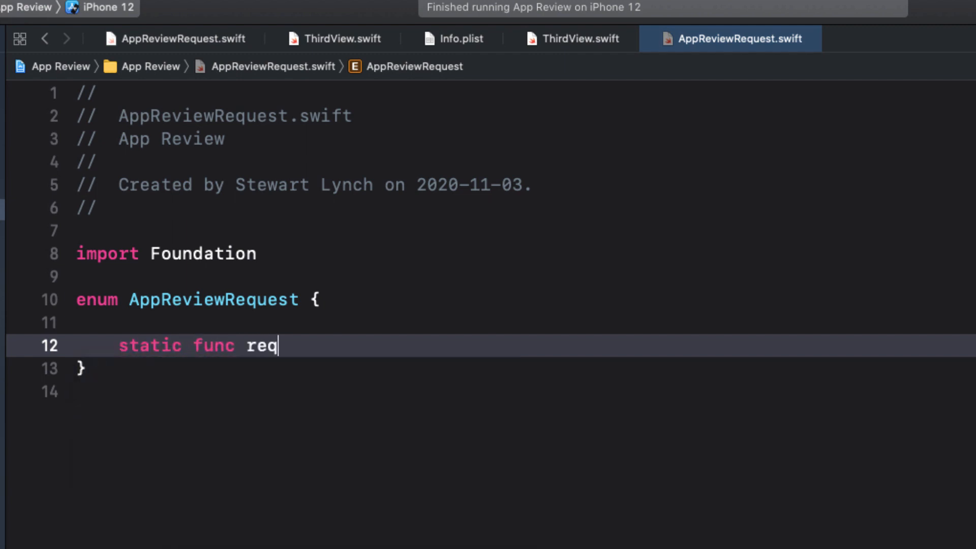
type("uestReviewI")
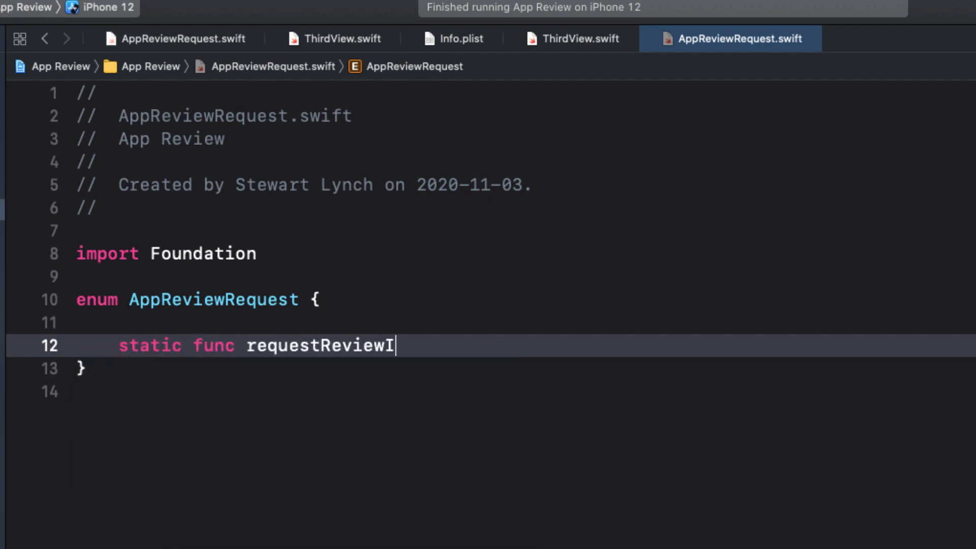
type("fNeeded() {")
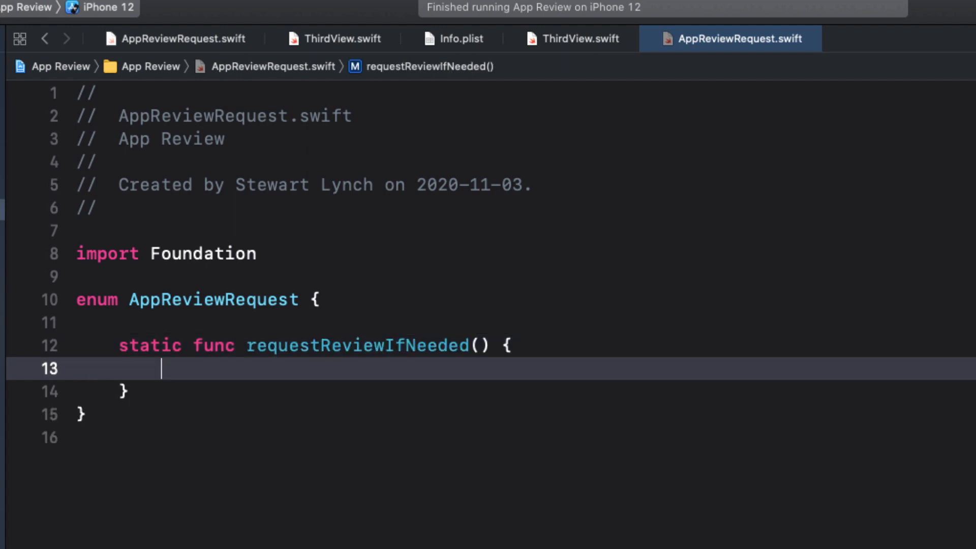
left_click(569, 39)
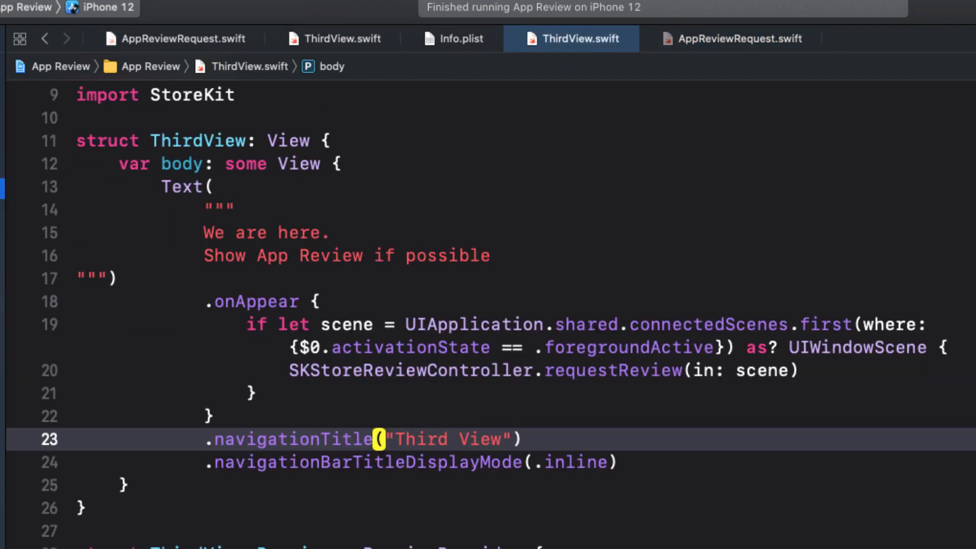
Move the if-let review block from ThirdView's onAppear into requestReviewIfNeeded()
left_click(246, 325)
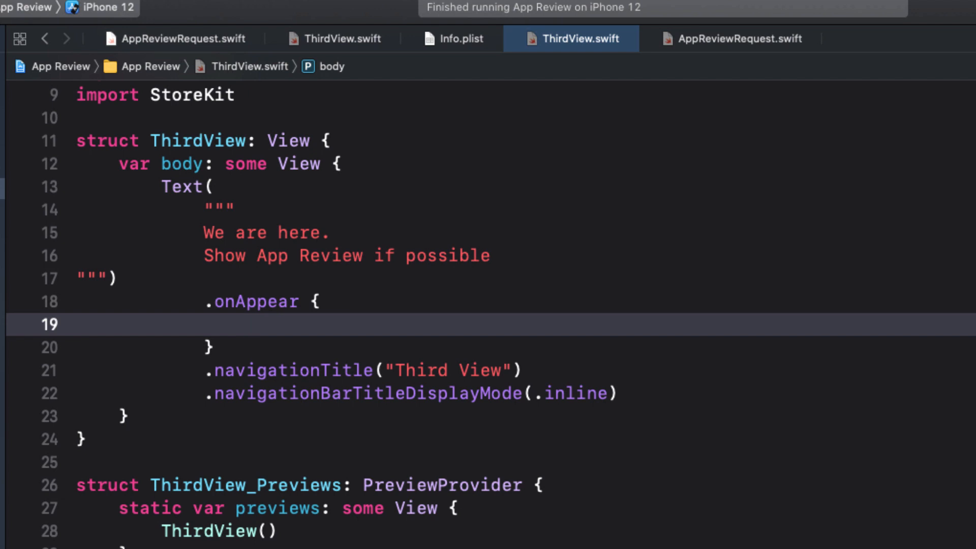
left_click(730, 38)
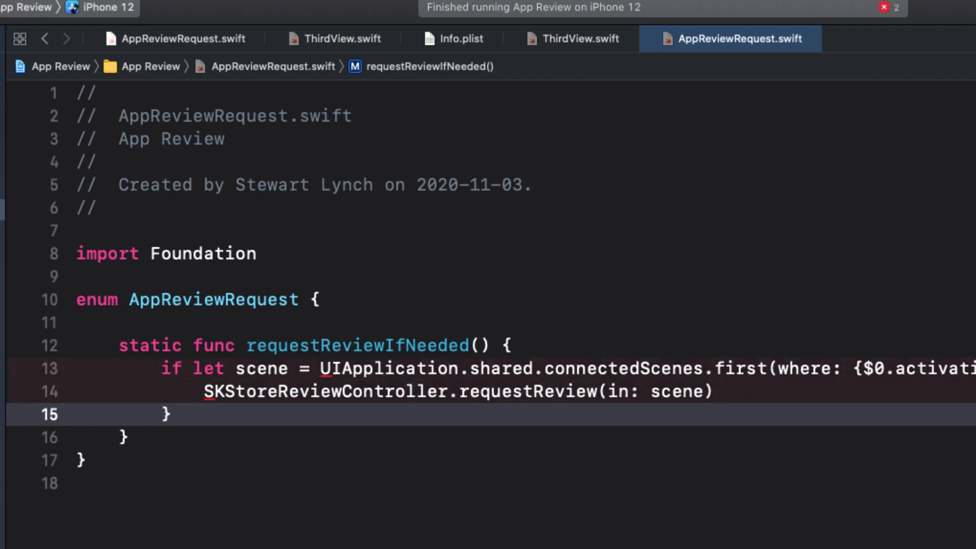
double_click(386, 368)
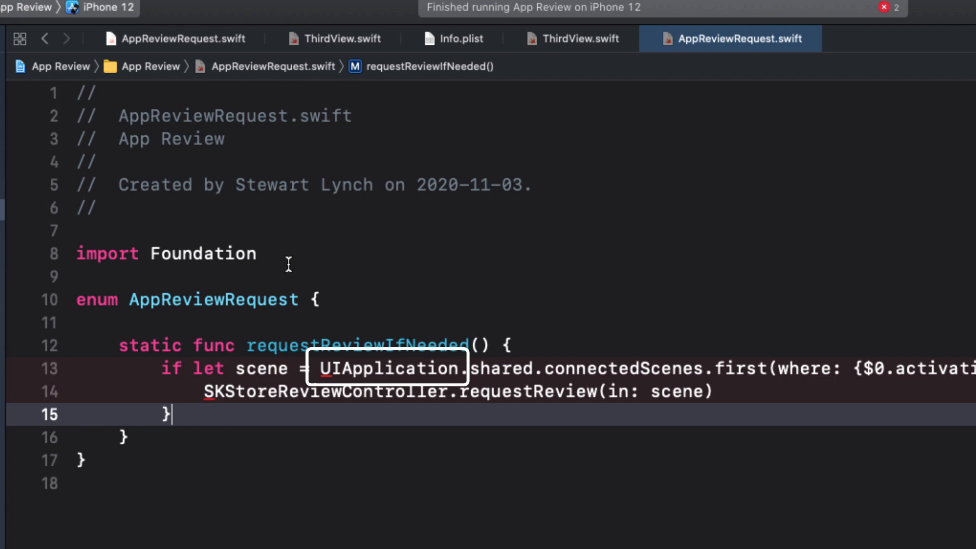
Replace import Foundation with UIKit and add import StoreKit in AppReviewRequest.swift
double_click(202, 253)
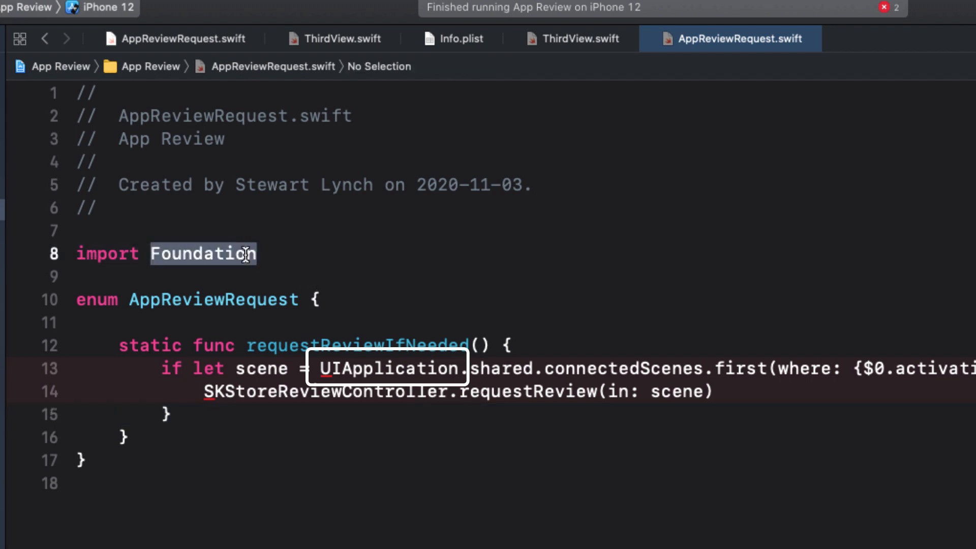
type("UIKit")
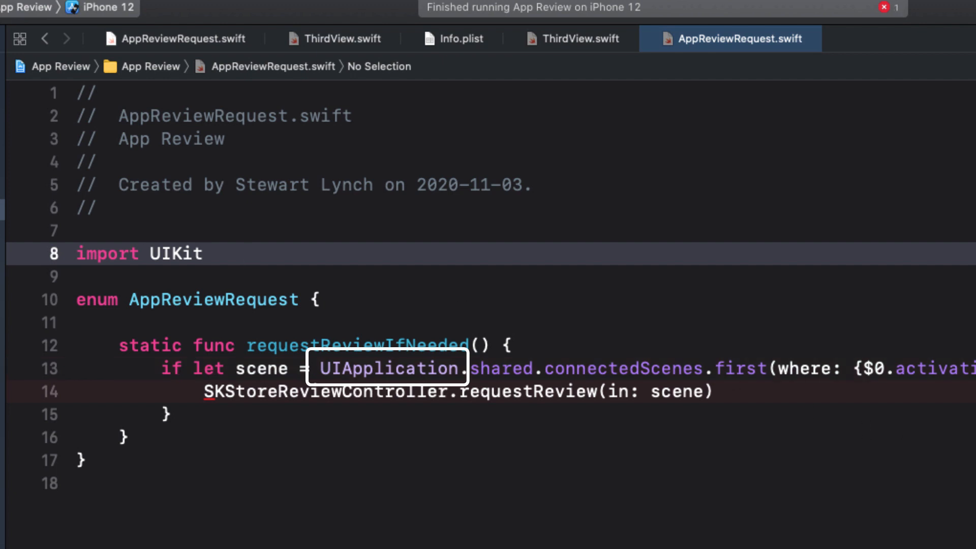
left_click(203, 253)
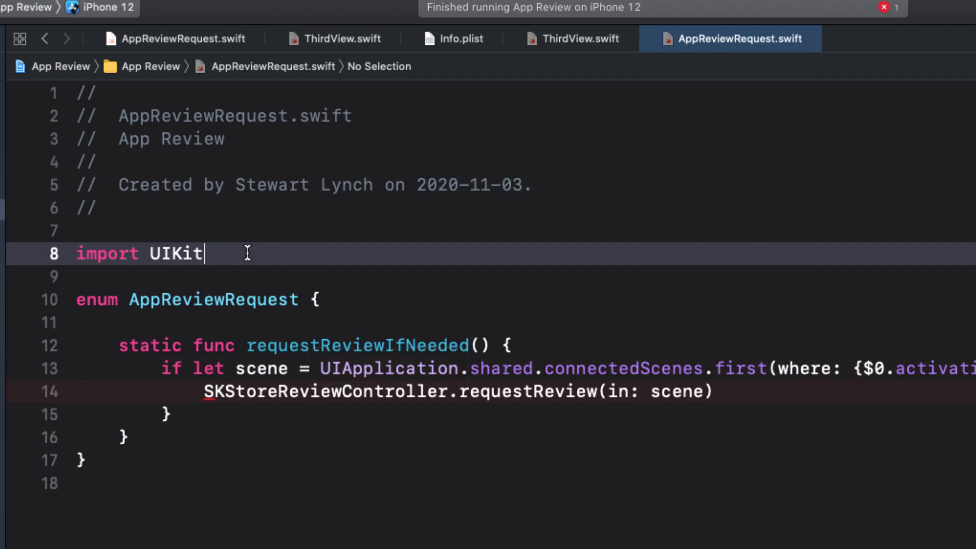
type("import StoreKit")
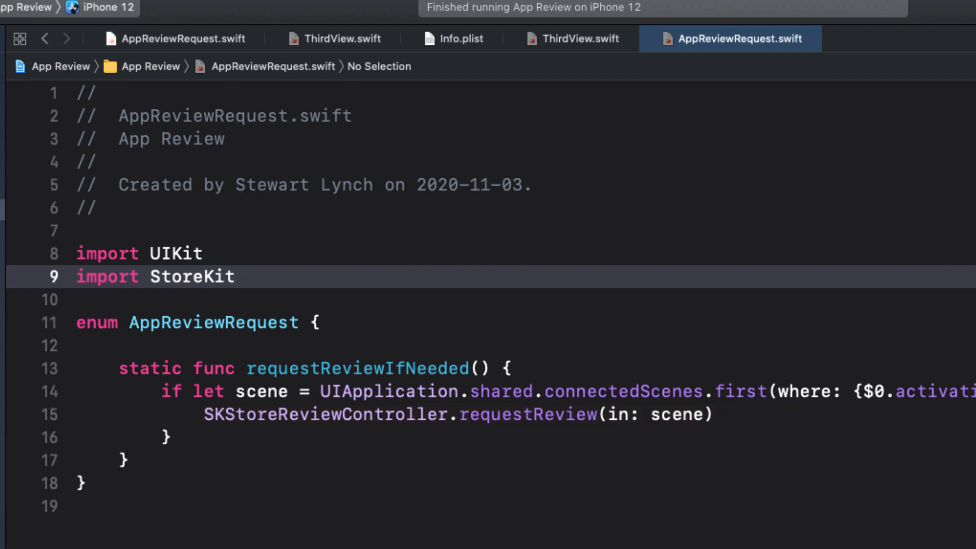
left_click(571, 39)
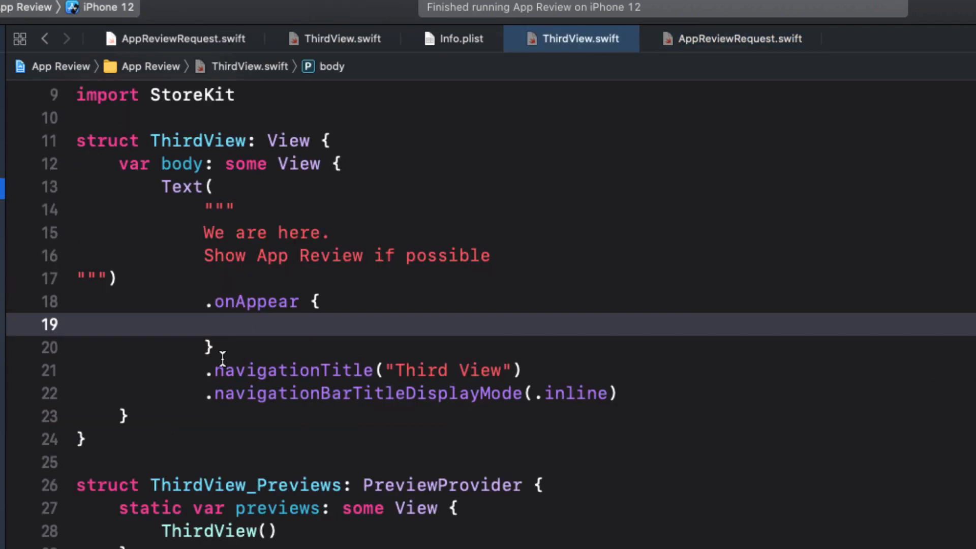
Call AppReviewRequest.requestReviewIfNeeded() in onAppear, rerun, and tap Go Second View in Simulator
type("AppReviewRequest")
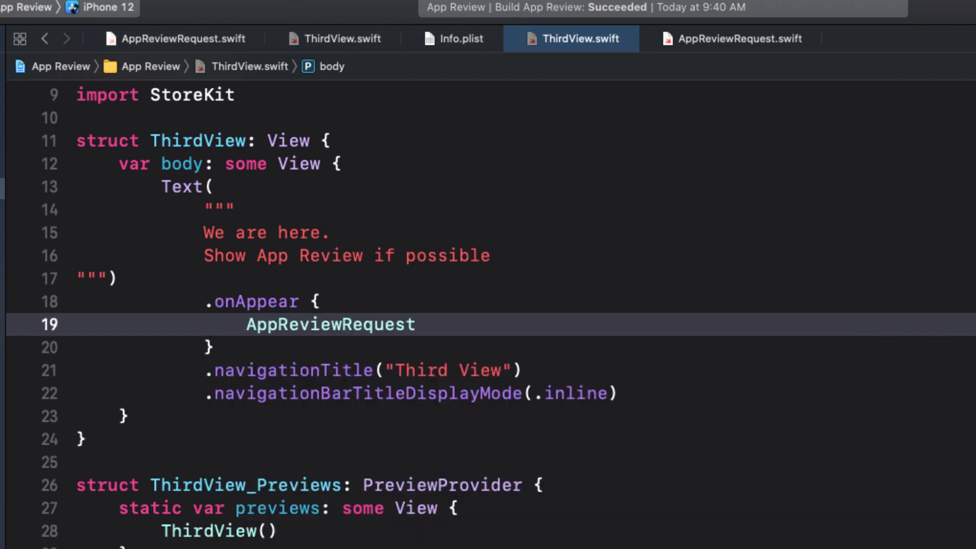
type(".re")
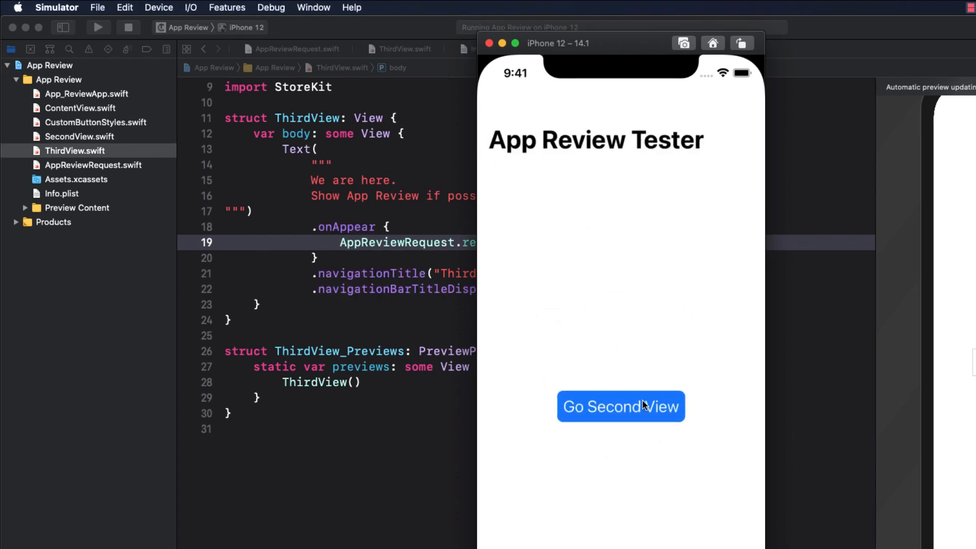
left_click(620, 406)
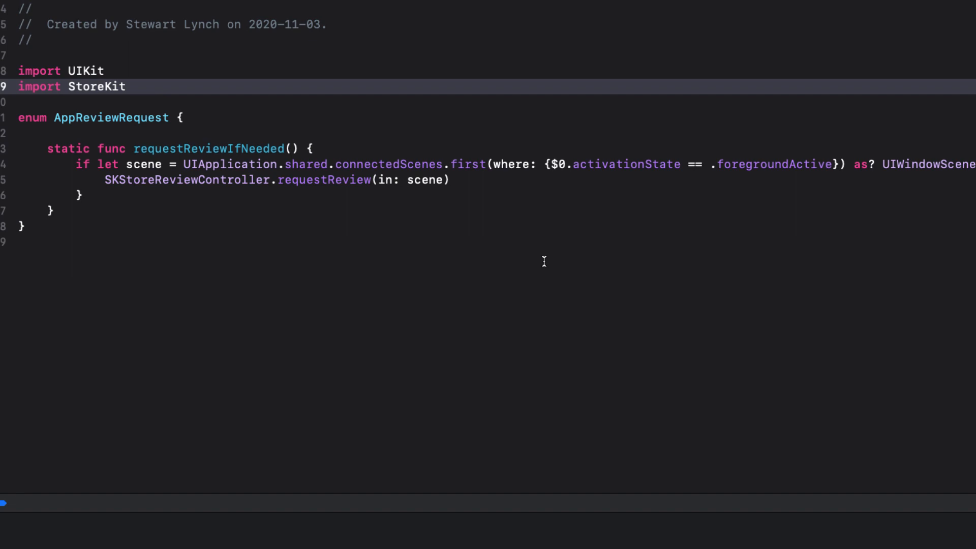
mouse_move(366, 146)
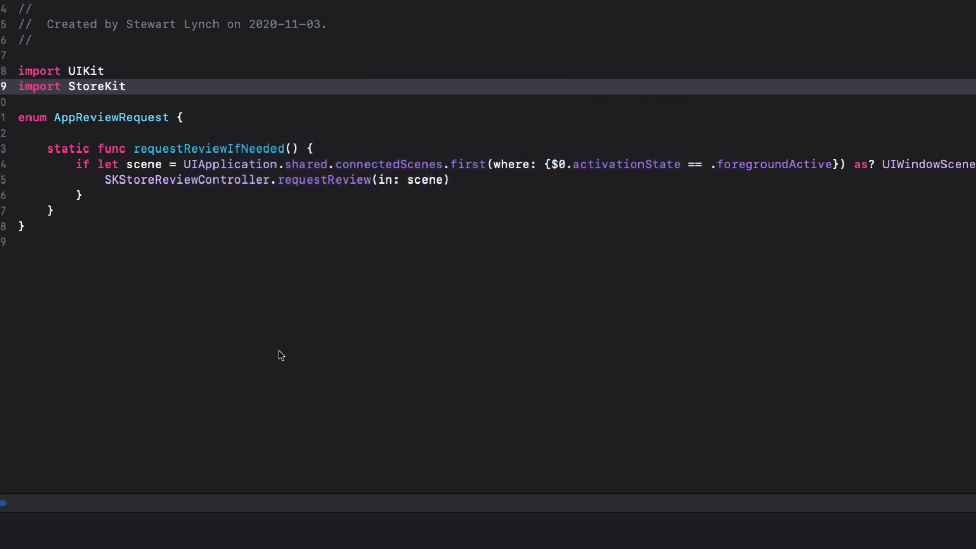
mouse_move(235, 169)
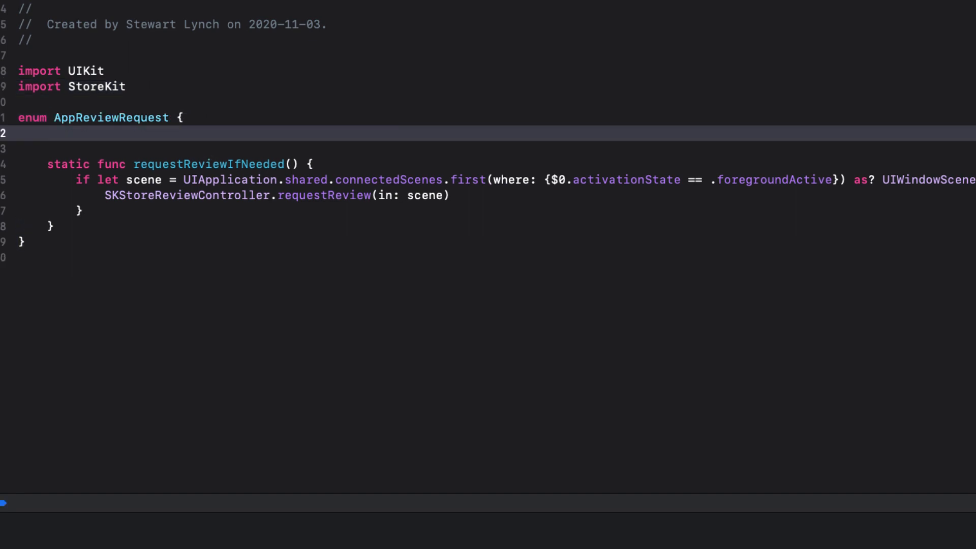
Declare static var threshold = 3 in the AppReviewRequest enum
type("s")
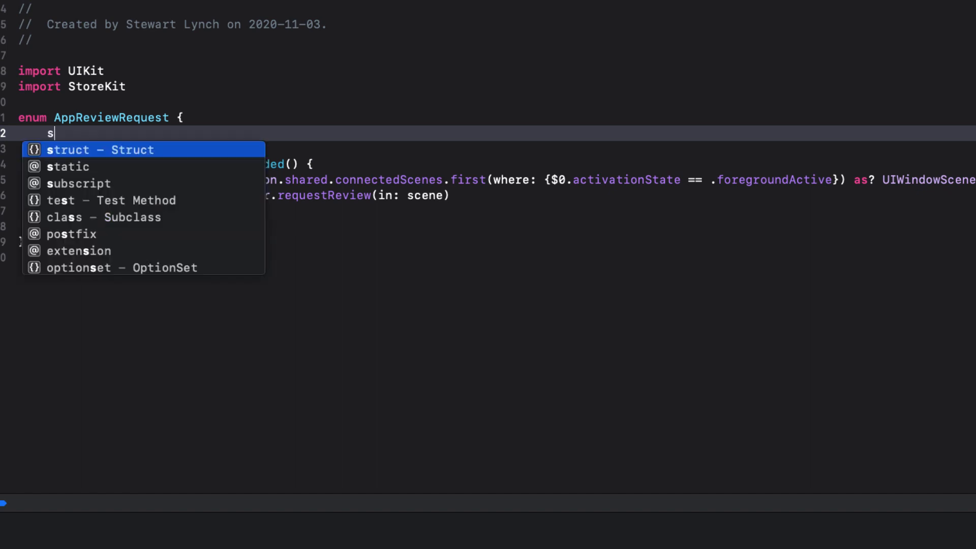
type("tatic var")
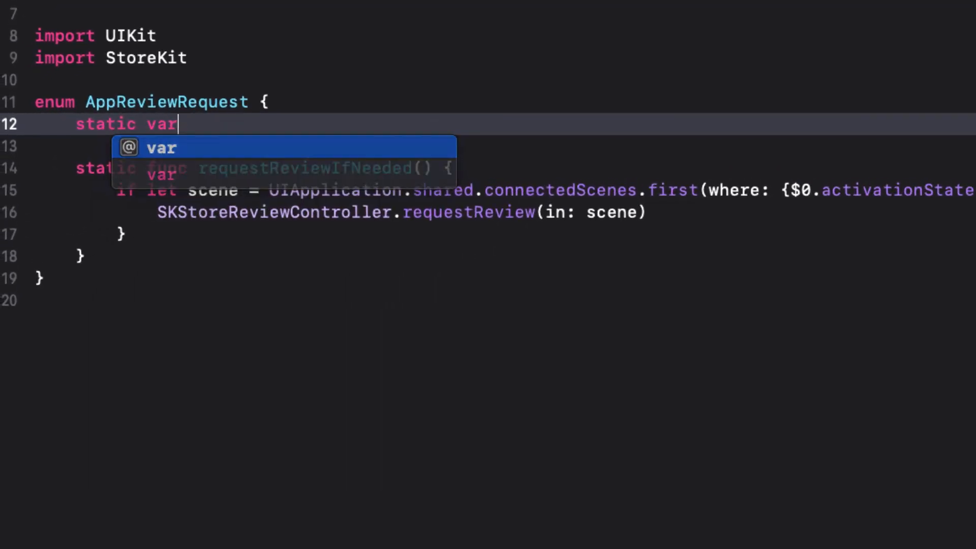
type("thresh")
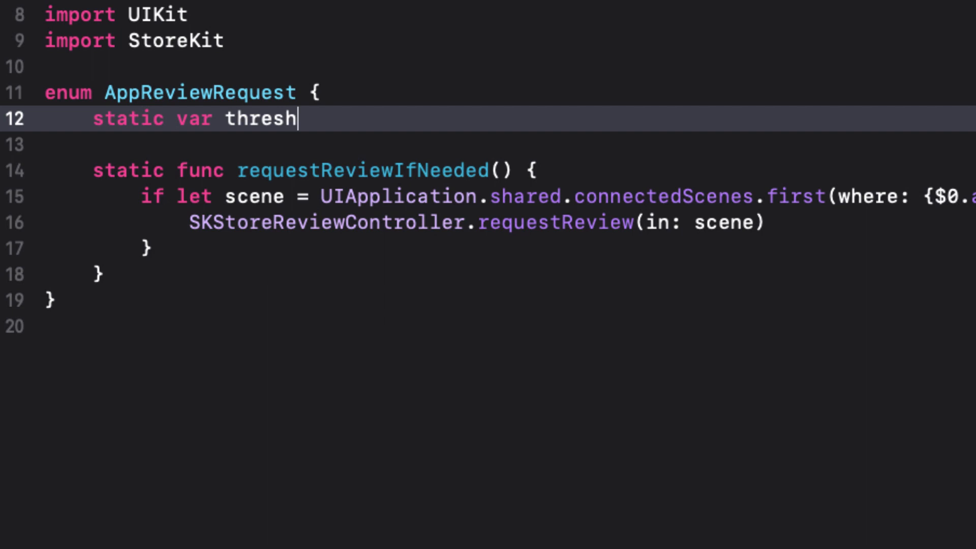
type("old =")
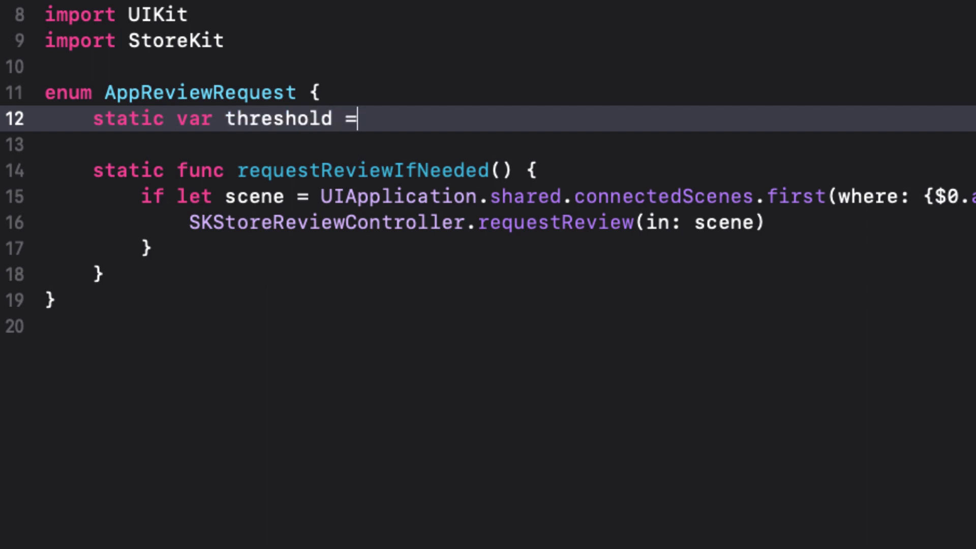
type("3")
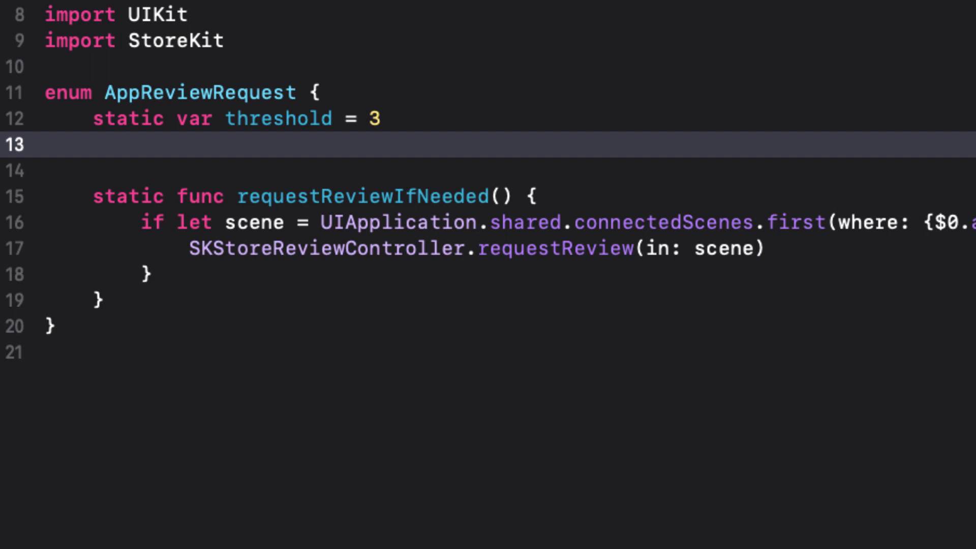
type("@AppSt")
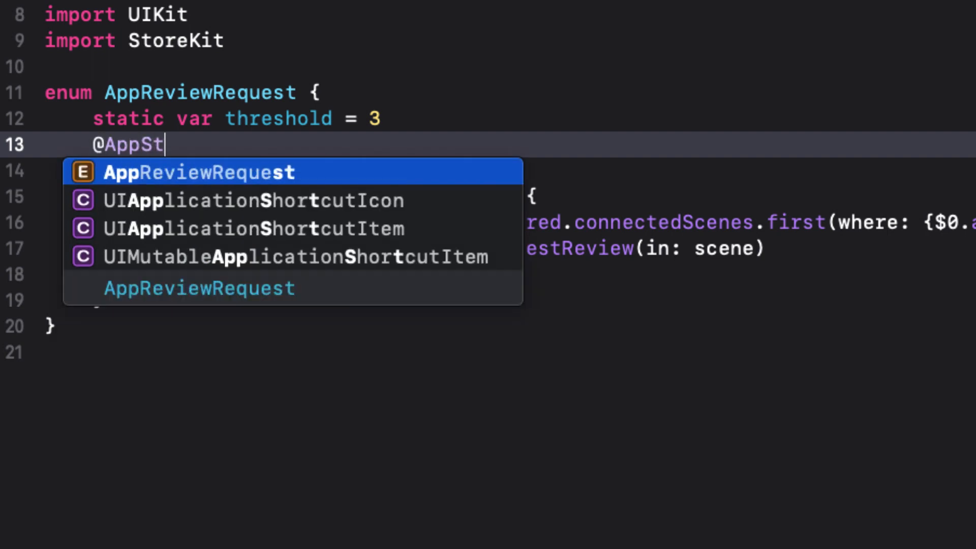
type("orage")
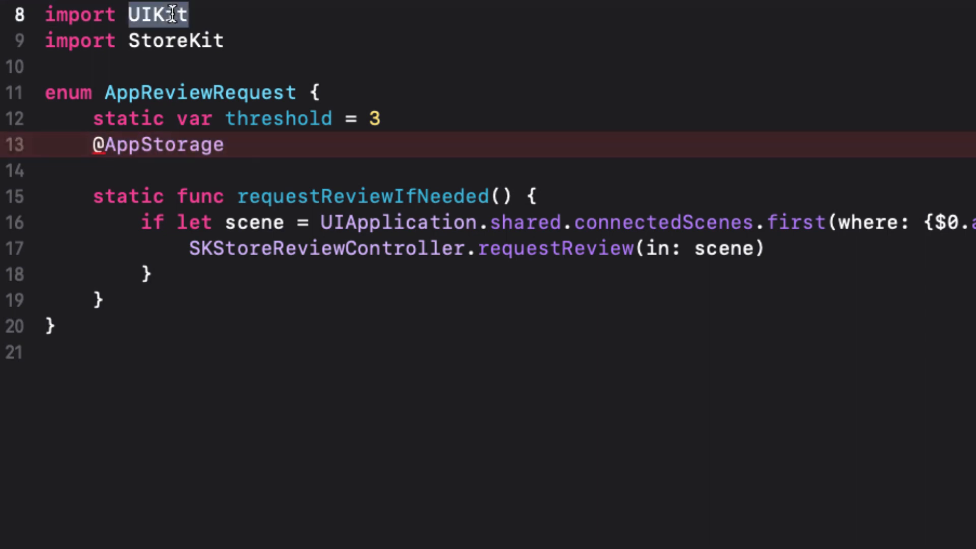
type("Swift")
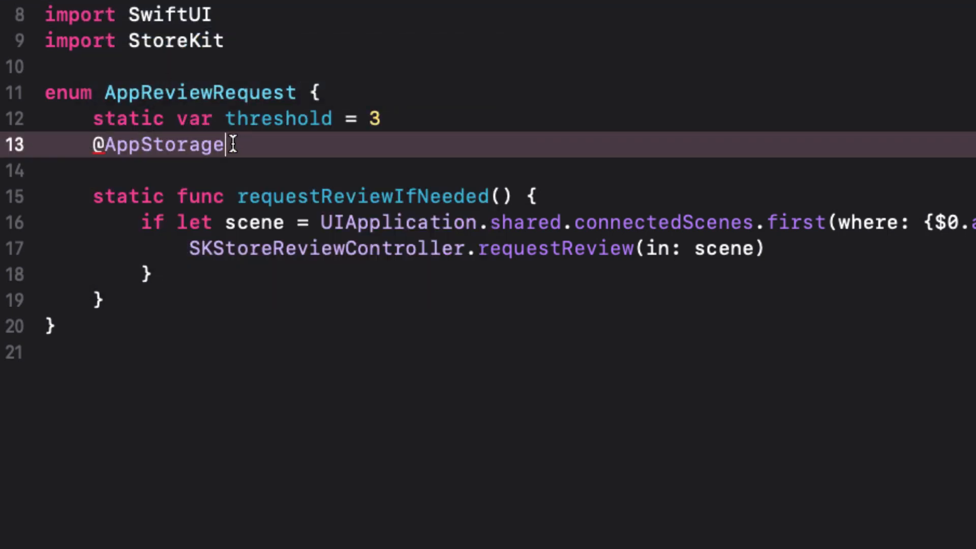
type("(")
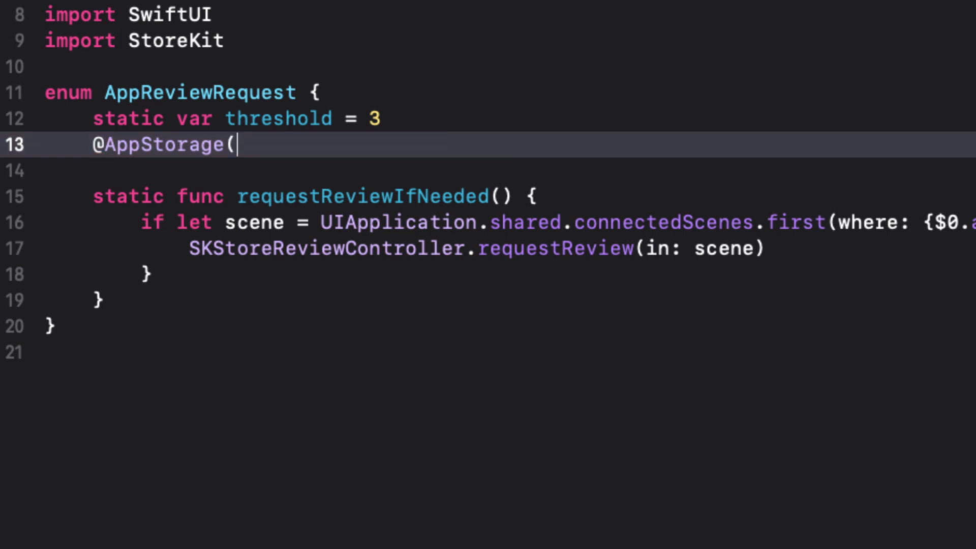
type("\"runs\"")
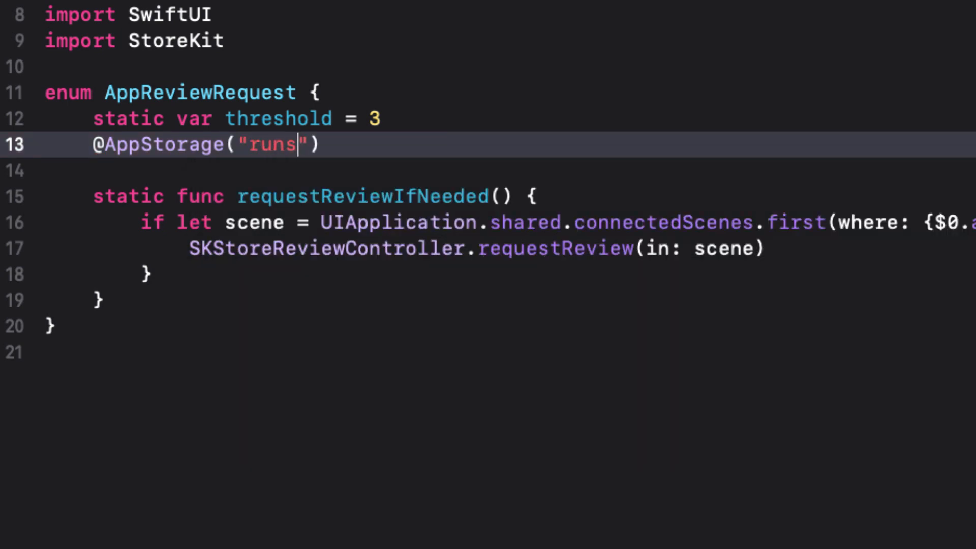
type("SinceLastRe")
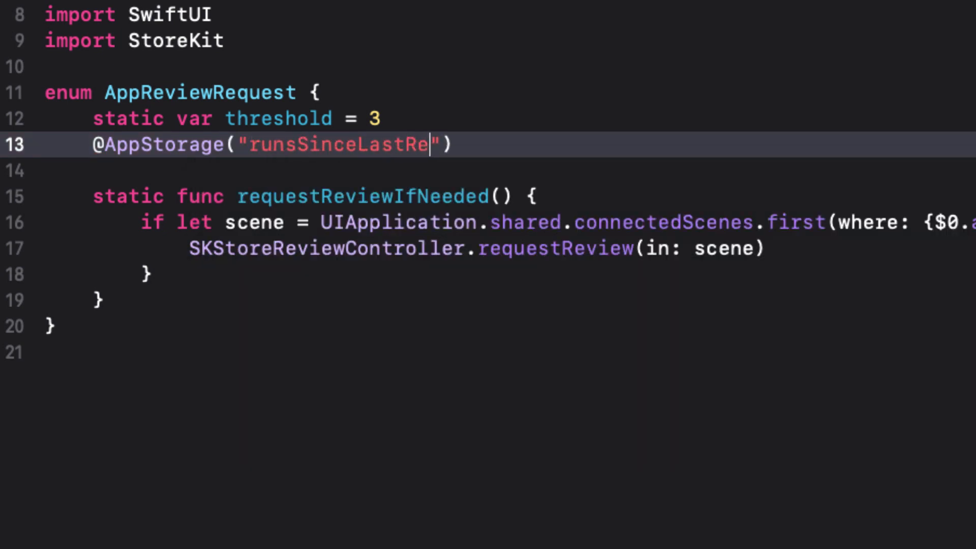
type("quest")
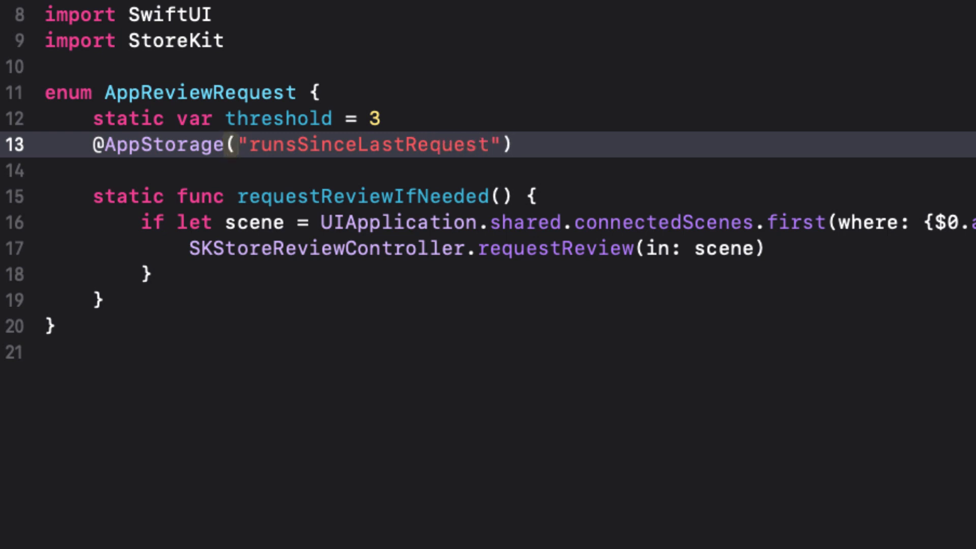
type("static var run")
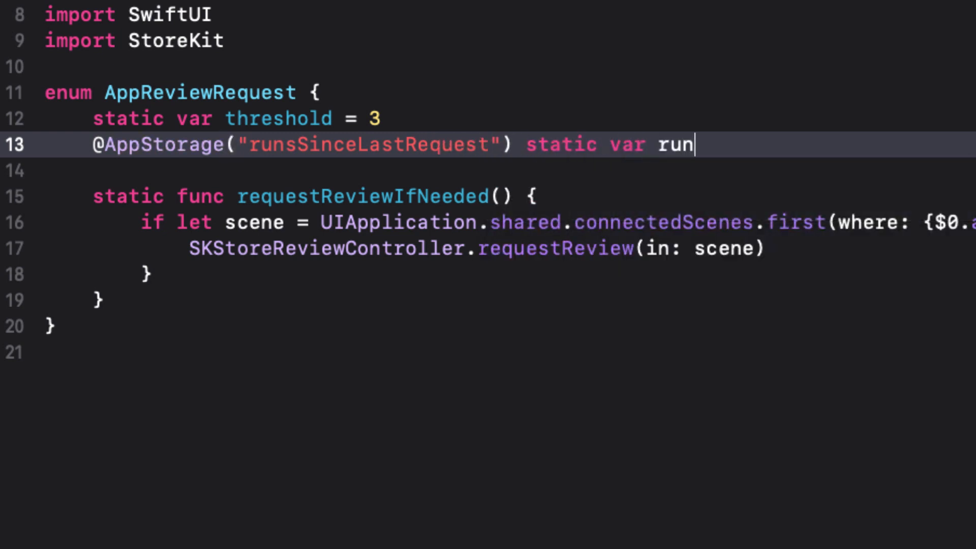
type("sSinceL")
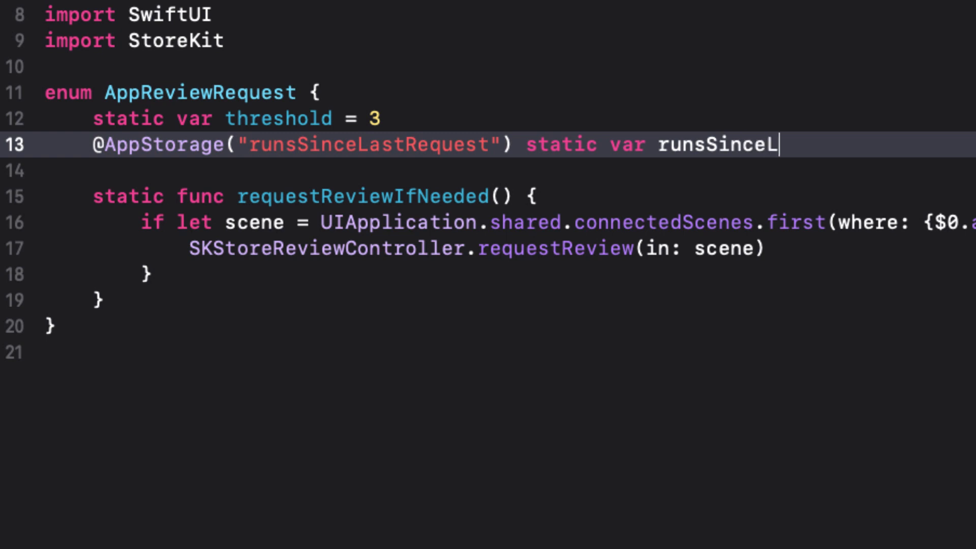
type("astRequest")
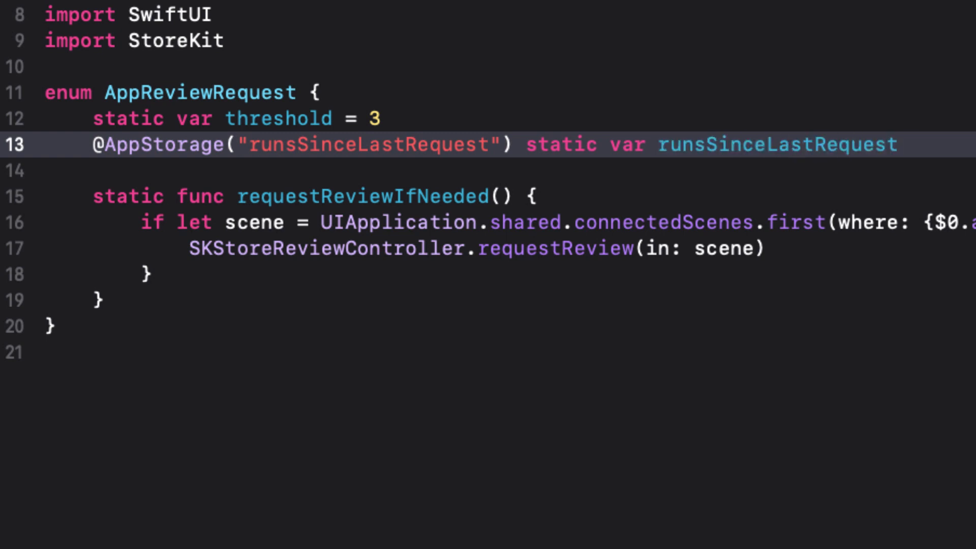
type("= 0")
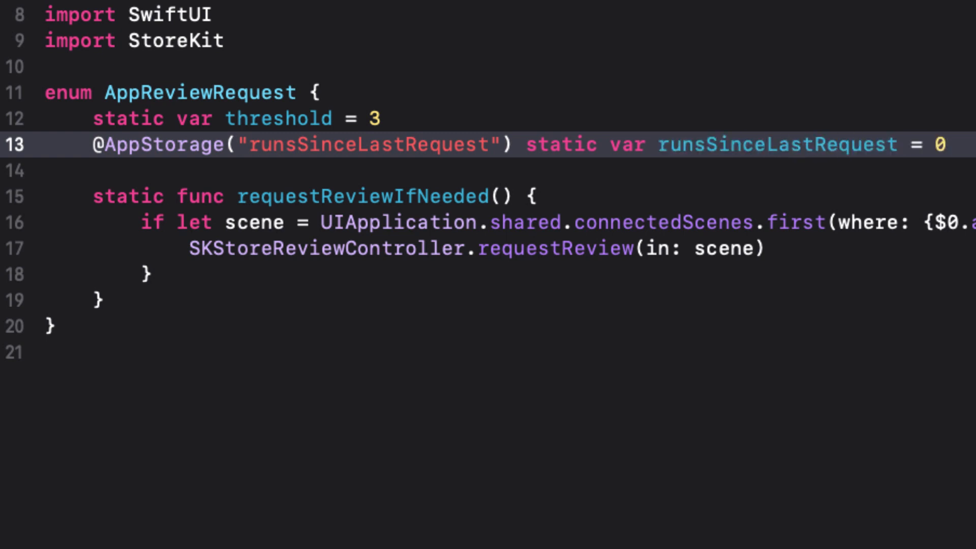
key("Return")
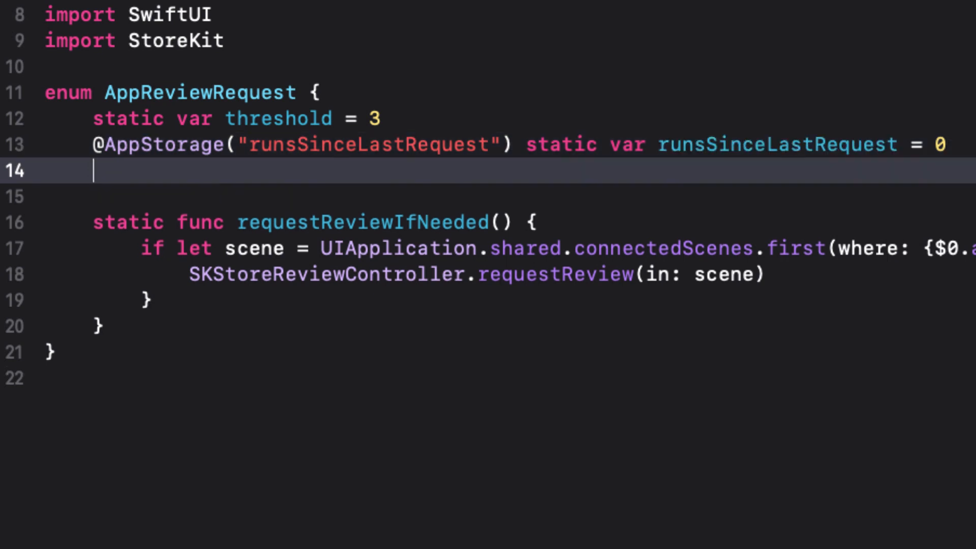
type("@App")
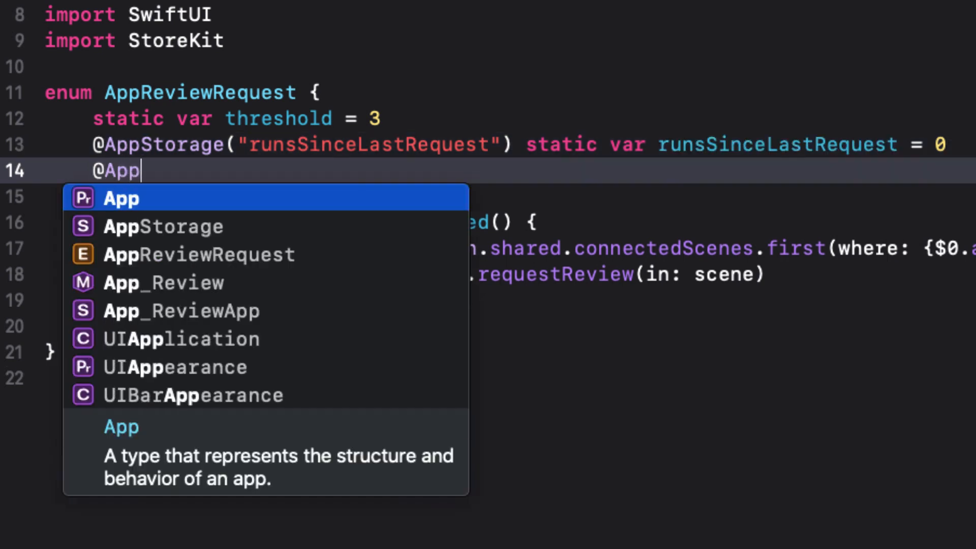
type("Storage(")
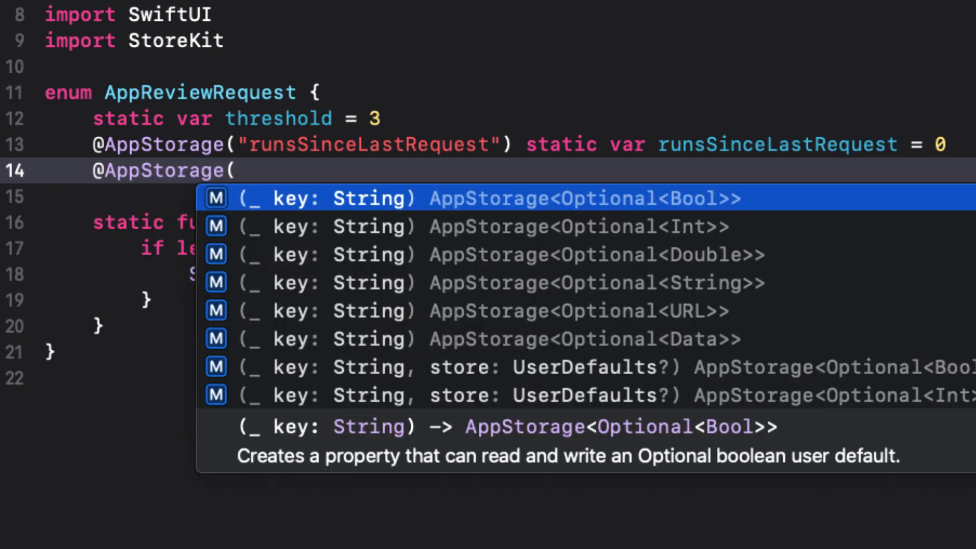
type("versi")
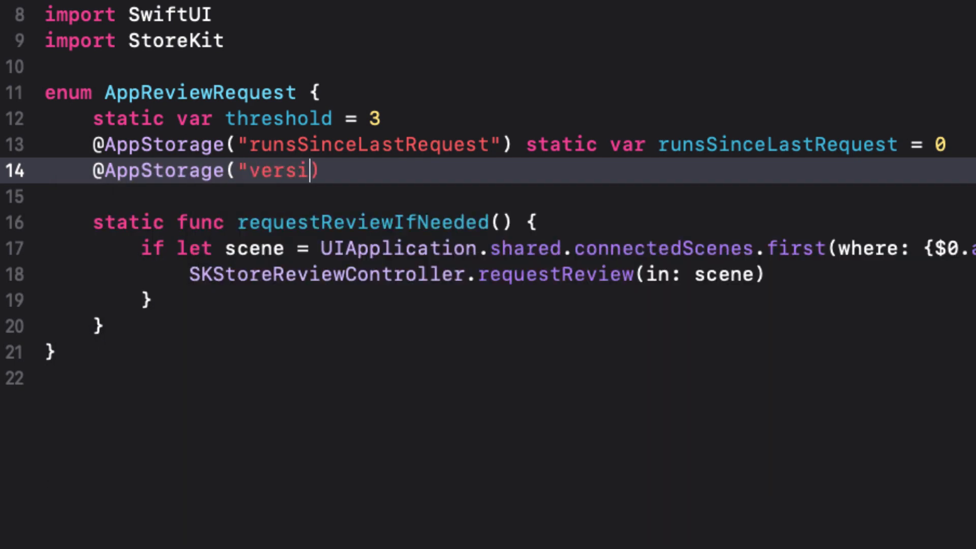
type("on\"")
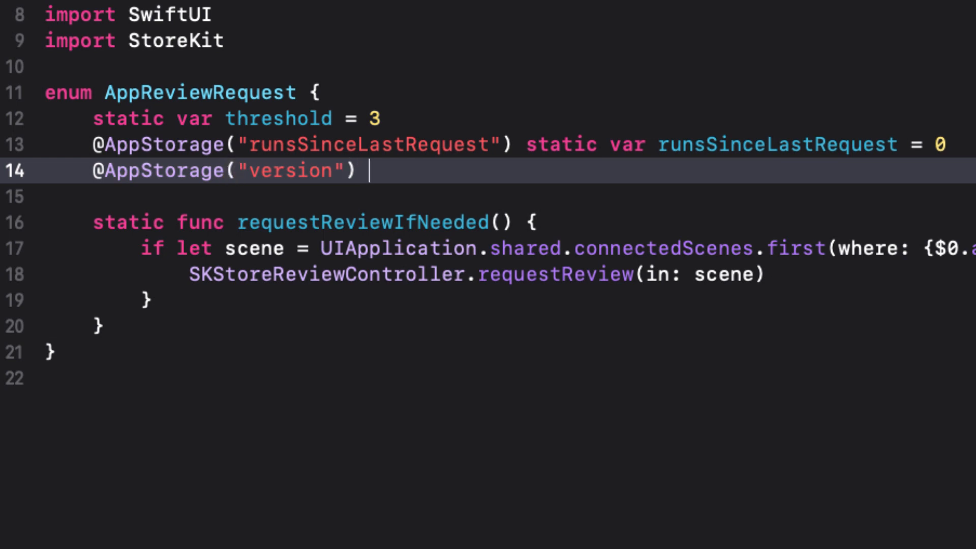
type("static var ver")
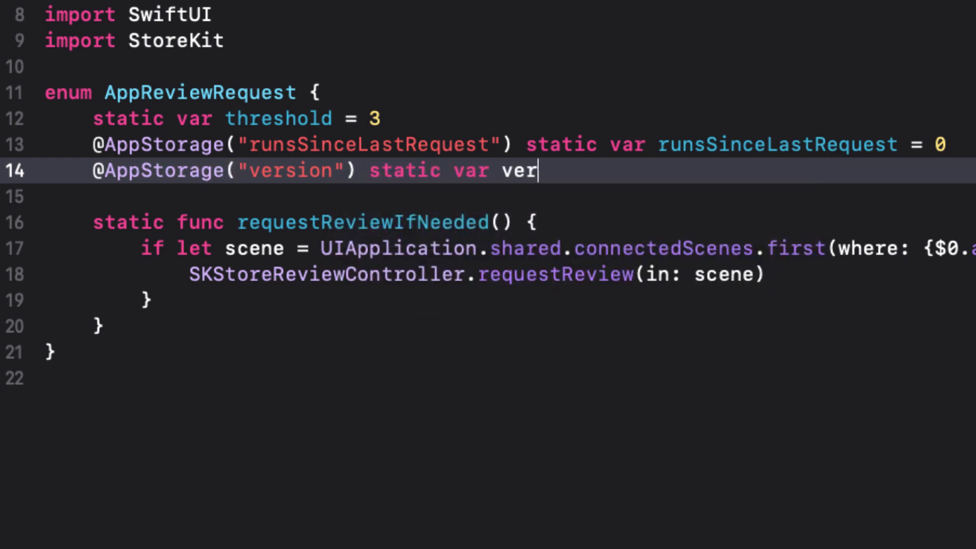
type("sion")
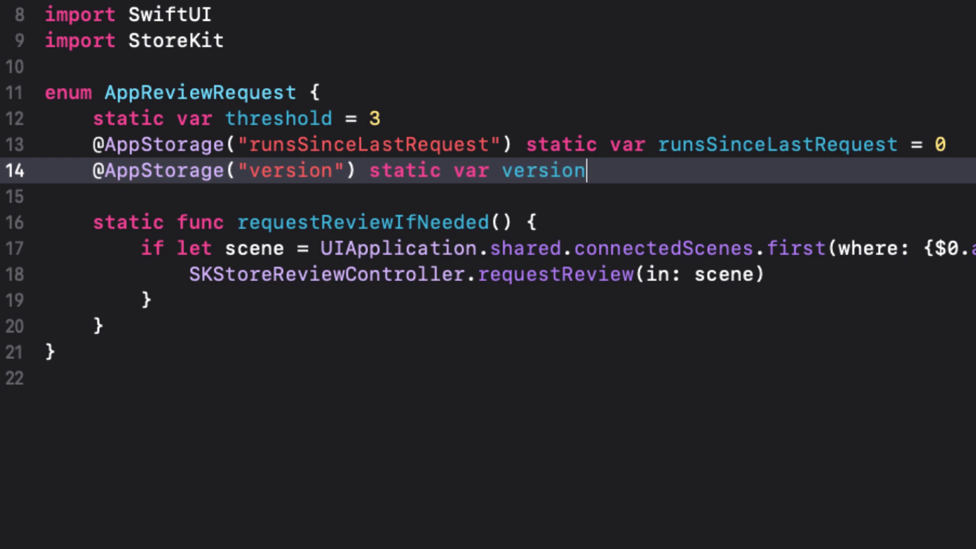
type("= \"\"")
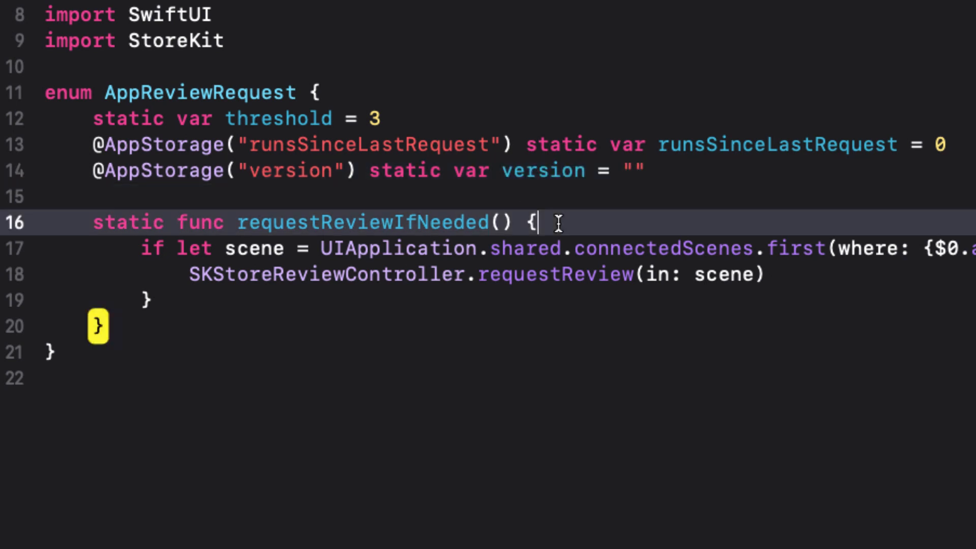
key("enter")
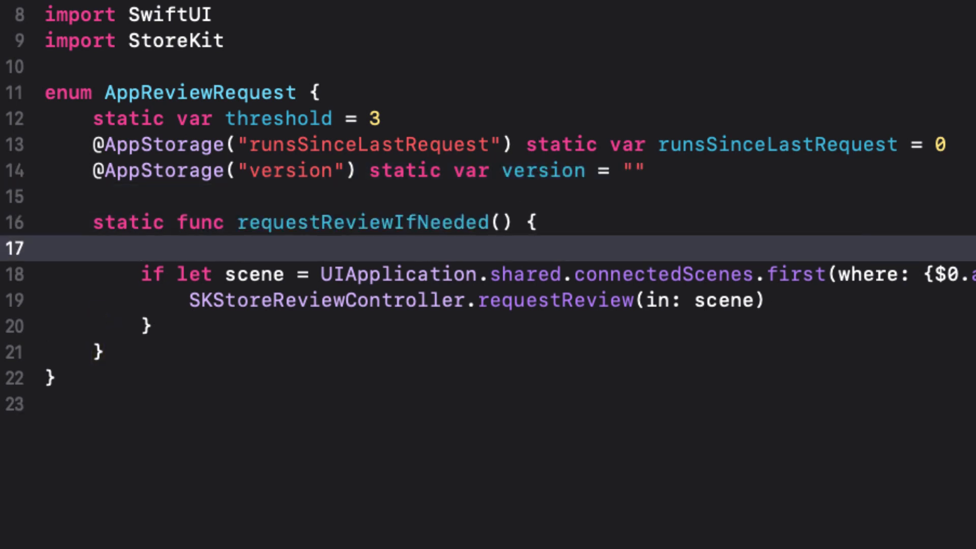
Write runsSinceLastRequest += 1 and print("Run Count: \(runsSinceLastRequest)") inside requestReviewIfNeeded()
type("runsSinceLastRequest += 1")
type("print(")
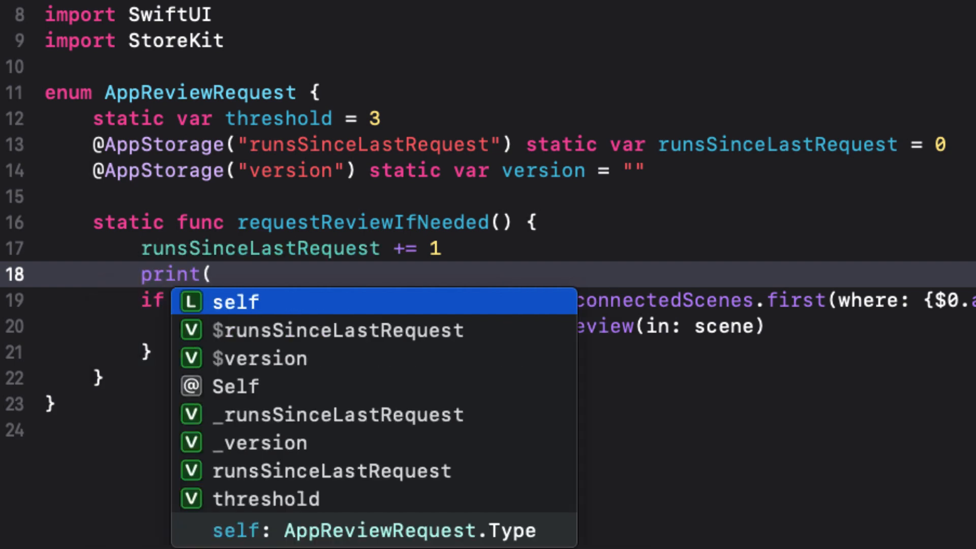
type("\"Run Count\")")
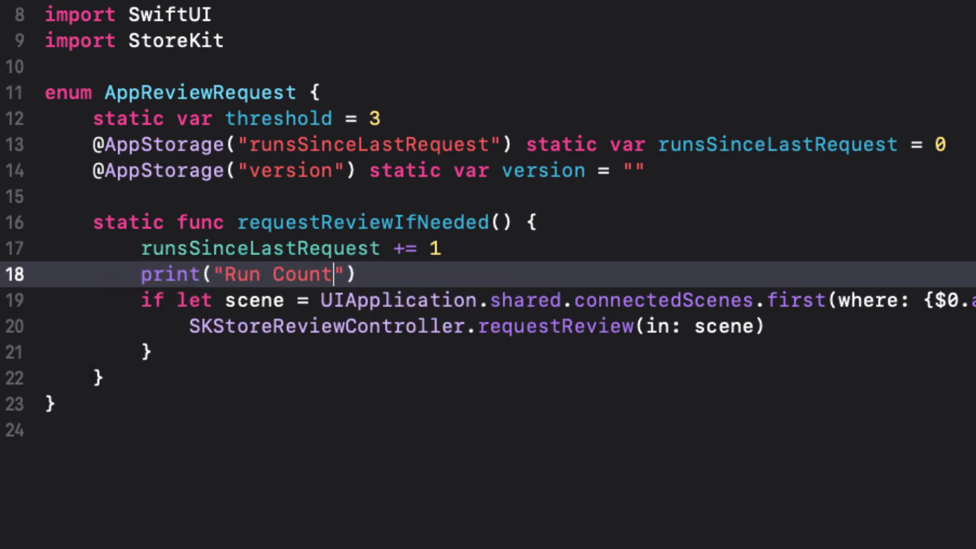
type(": \\()")
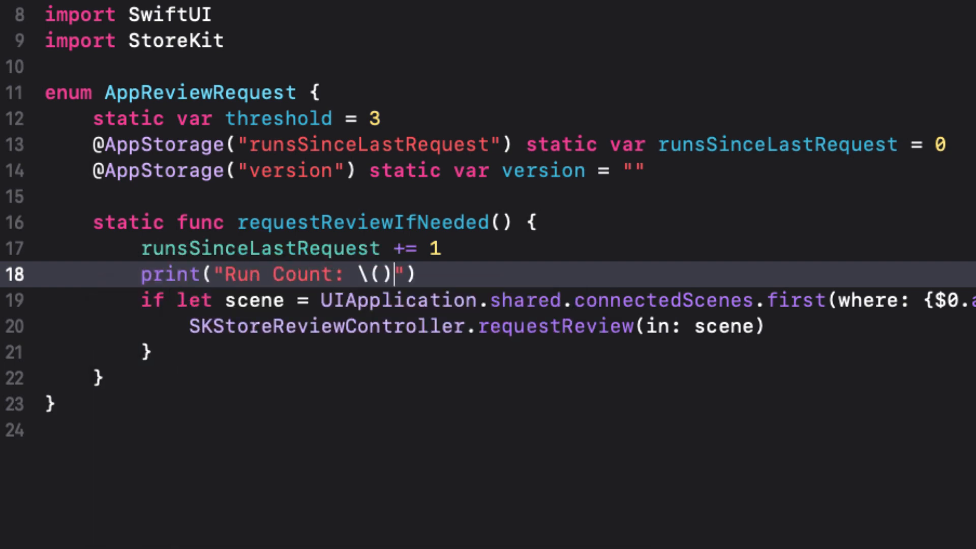
type("runsSinceLast")
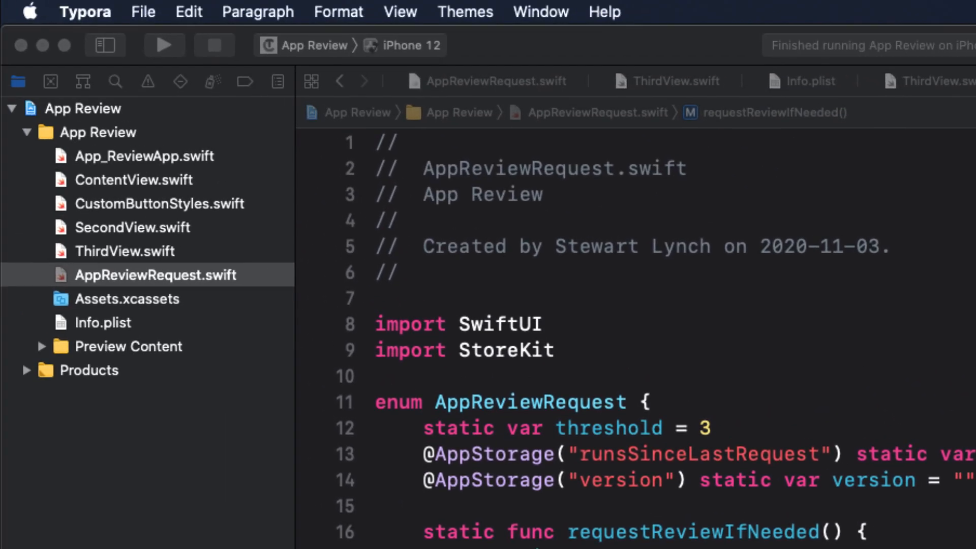
View the App Review project's General settings, then select Info.plist
left_click(83, 108)
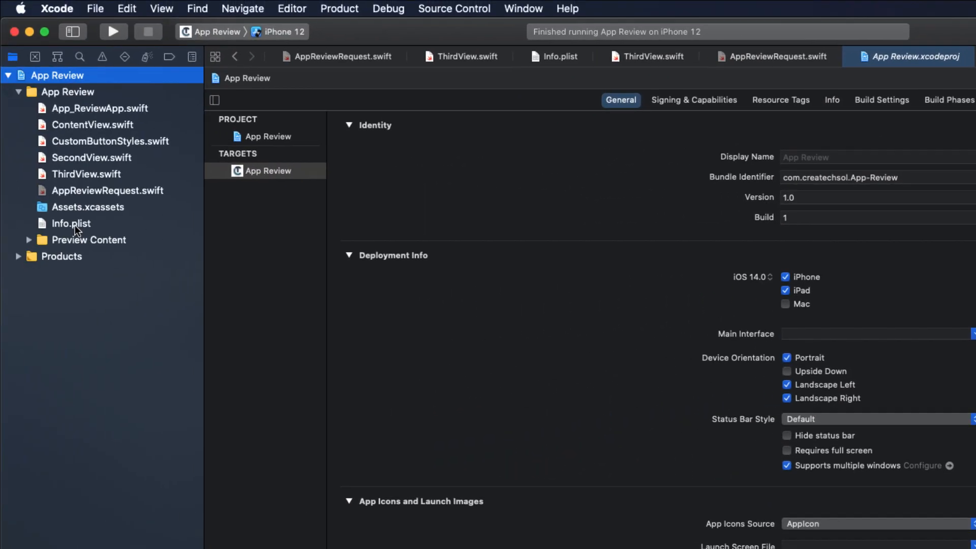
left_click(70, 224)
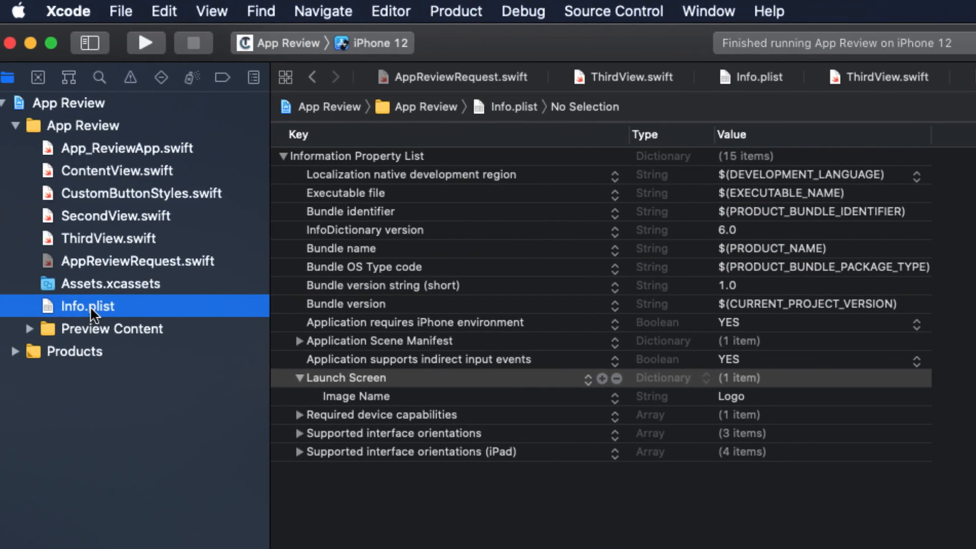
View Info.plist as source code for CFBundleShortVersionString, then return to AppReviewRequest.swift
right_click(87, 305)
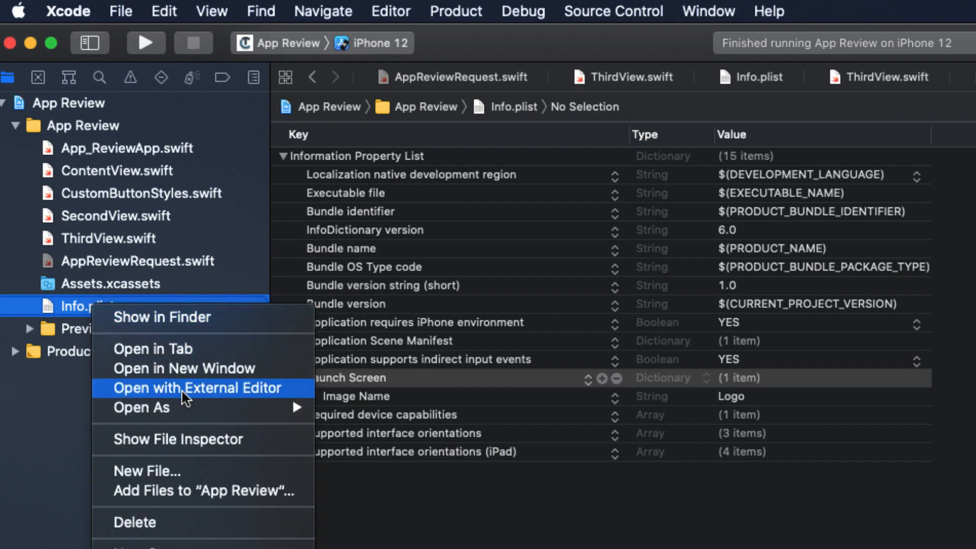
left_click(194, 388)
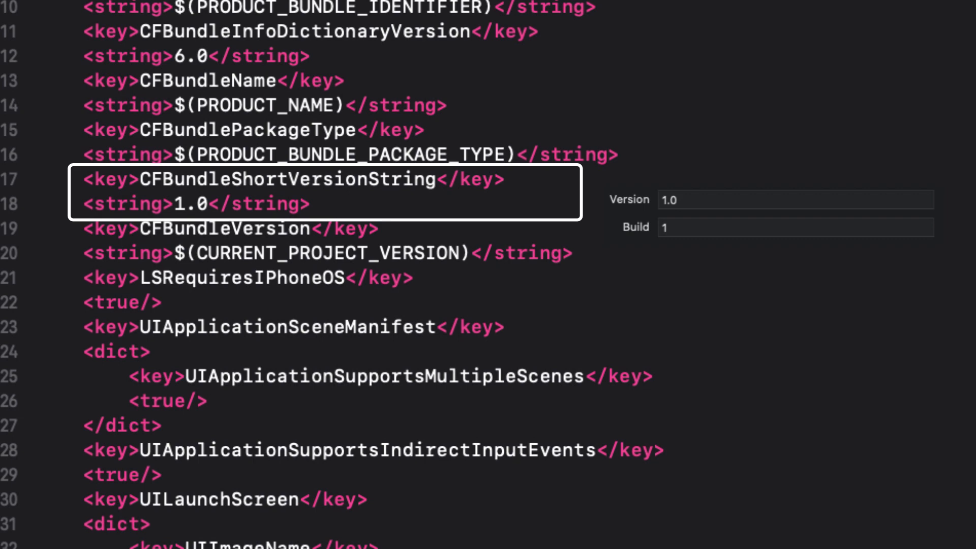
left_click(795, 200)
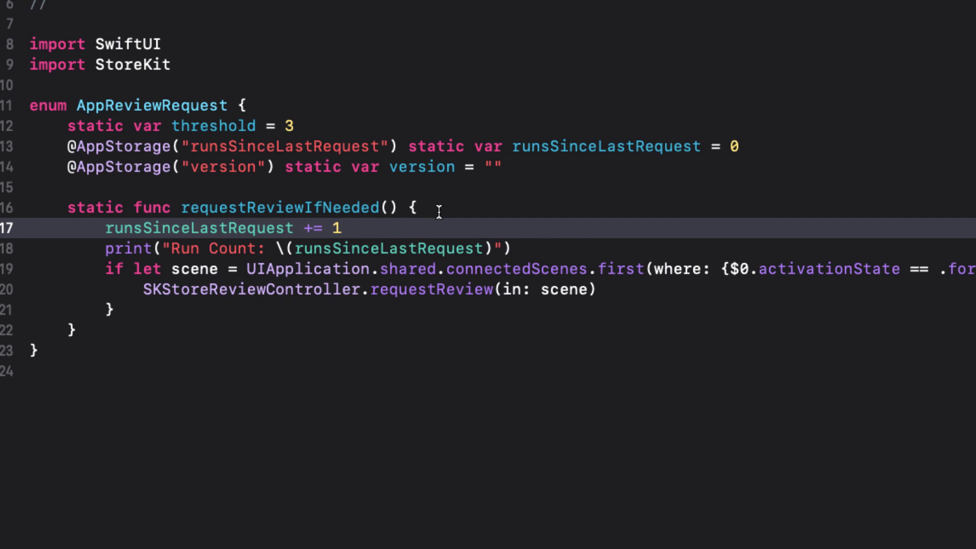
Define appBuild (CFBundleVersion) and appVersion (CFBundleShortVersionString) via Bundle.main.object(forInfoDictionaryKey:) as! String
type("let")
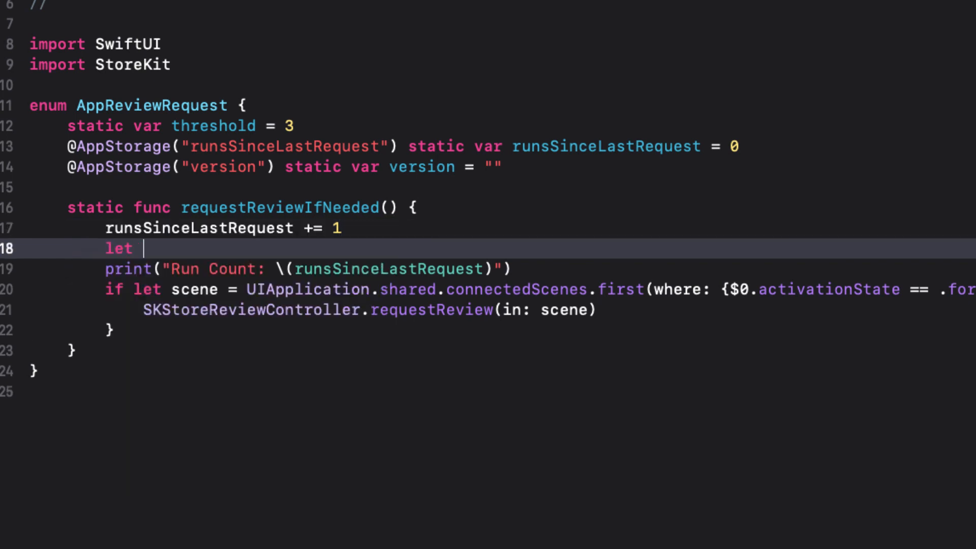
type("appBuild")
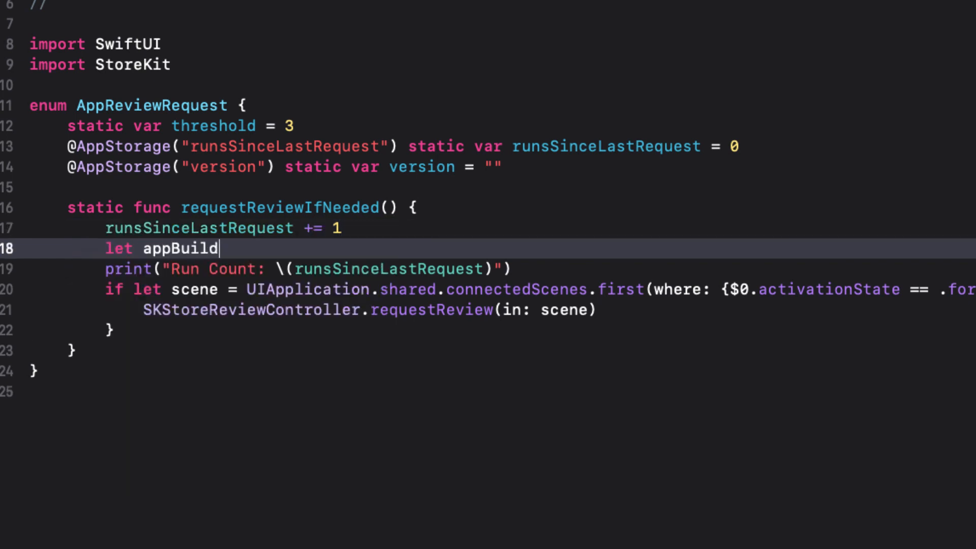
type("= Bundle.m")
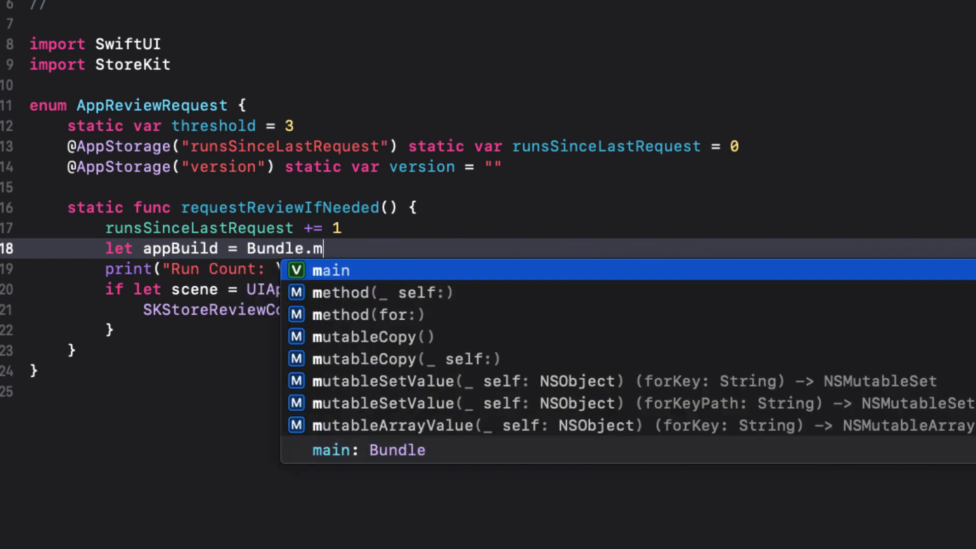
type("ain.object(forInfoDictionaryKey: \"")
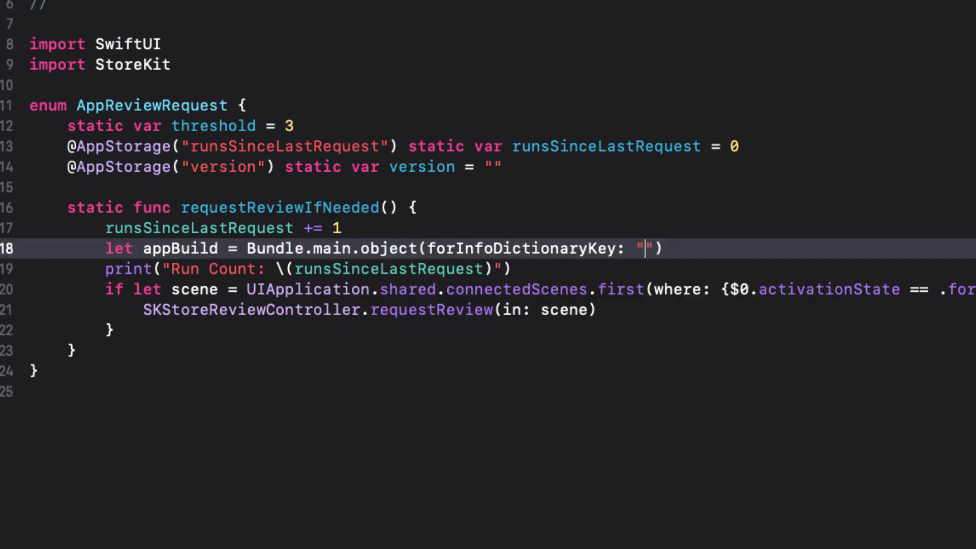
type("CFBundle")
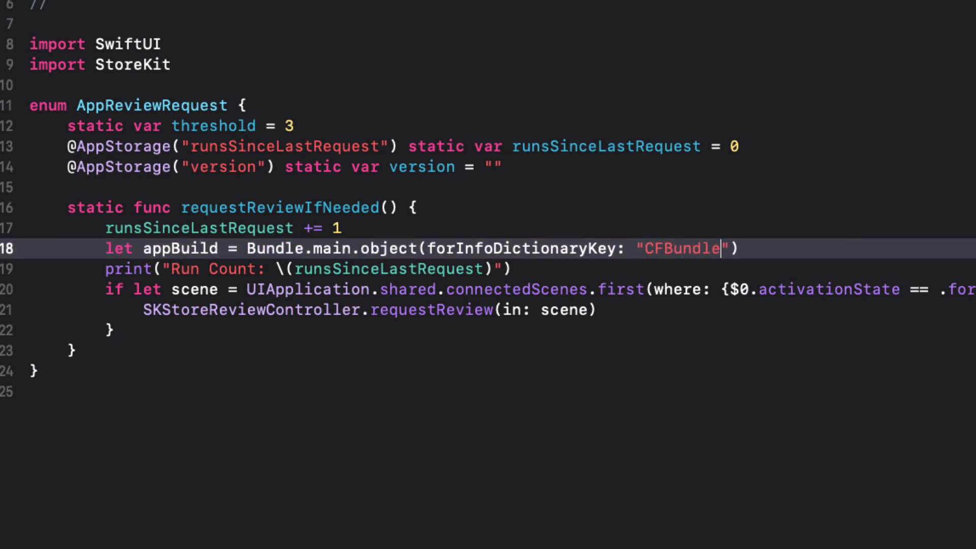
type("Version")
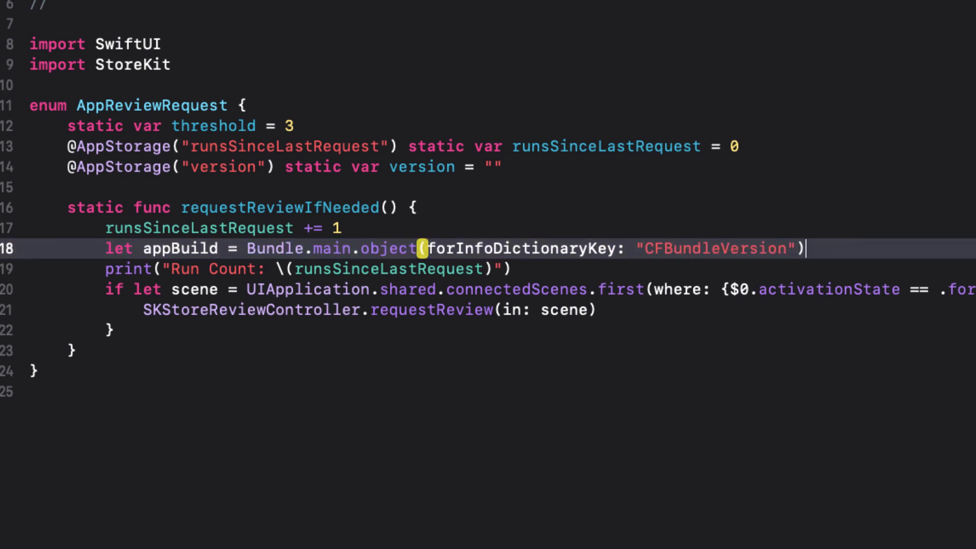
type("as!")
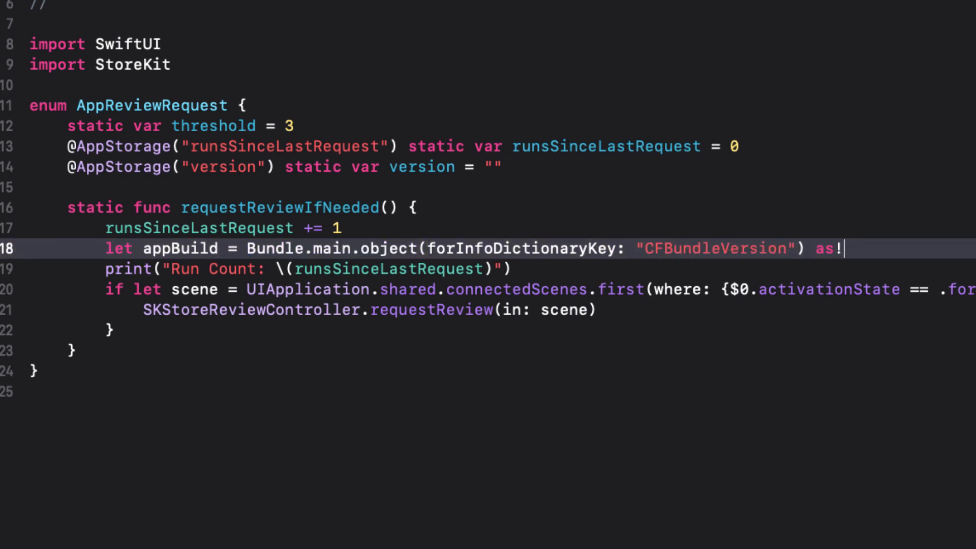
type("String")
type("let appVe")
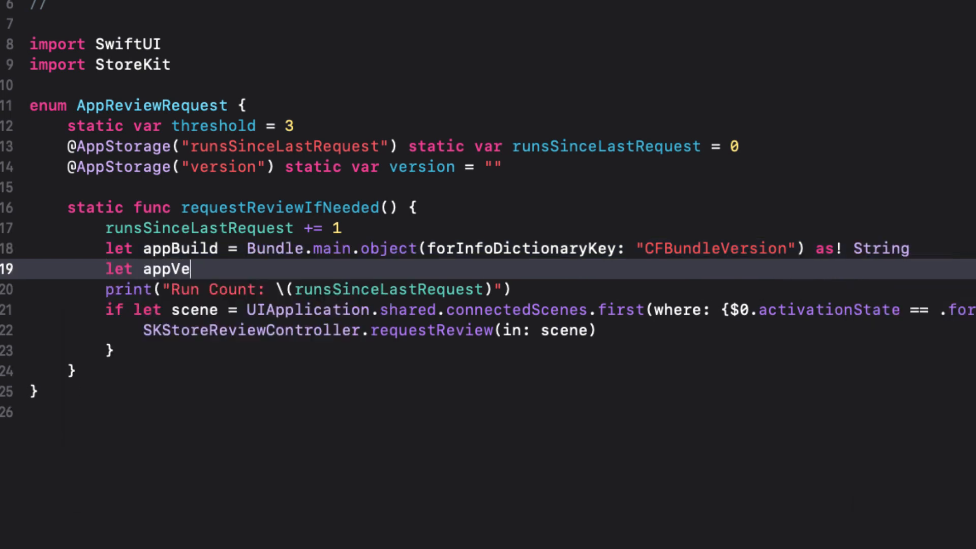
type("rsion = Bundle.main.object(forInfoDictionaryKey: \"CFBundleShortVersionString")
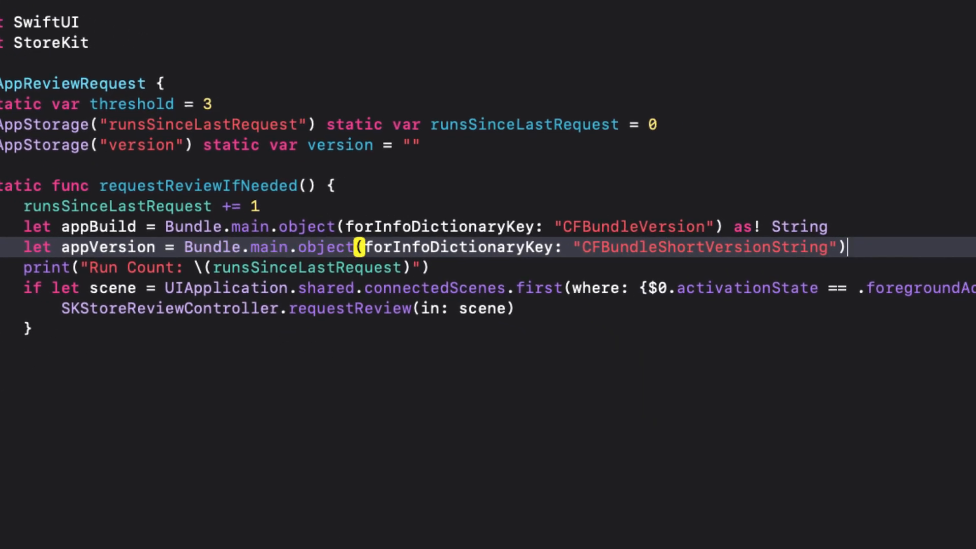
type("as! String")
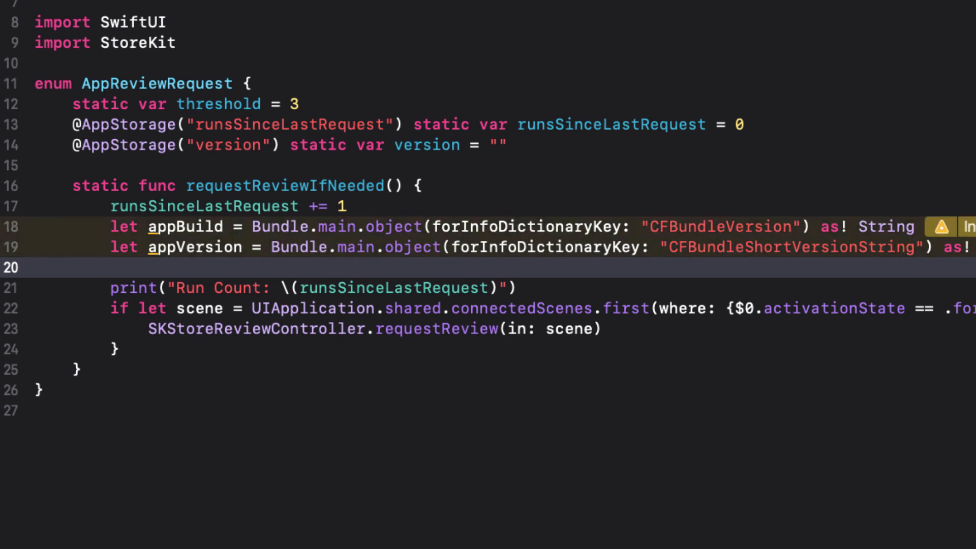
Define thisVersion = "\(appVersion) build: \(appBuild)" and print "Version: \(thisVersion)"
type("let thisVer")
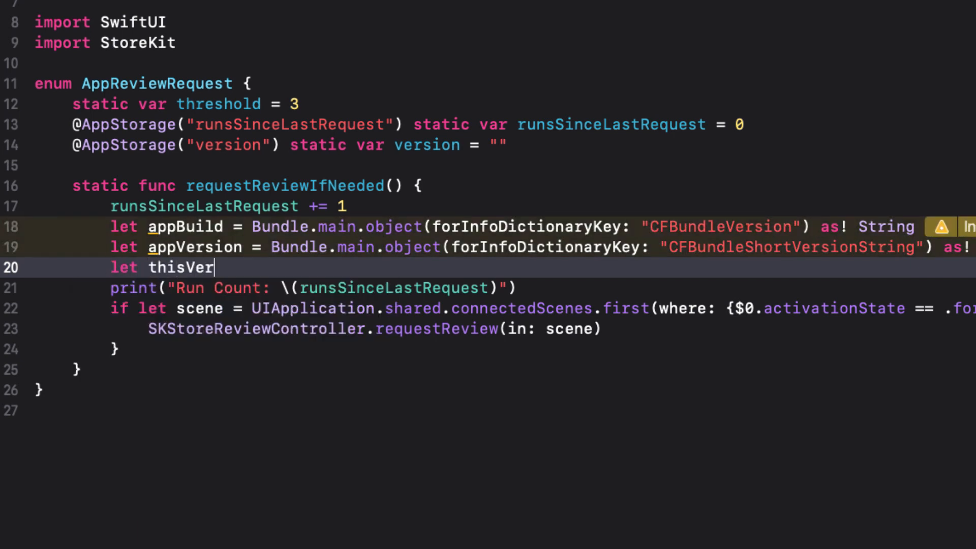
type("sion =")
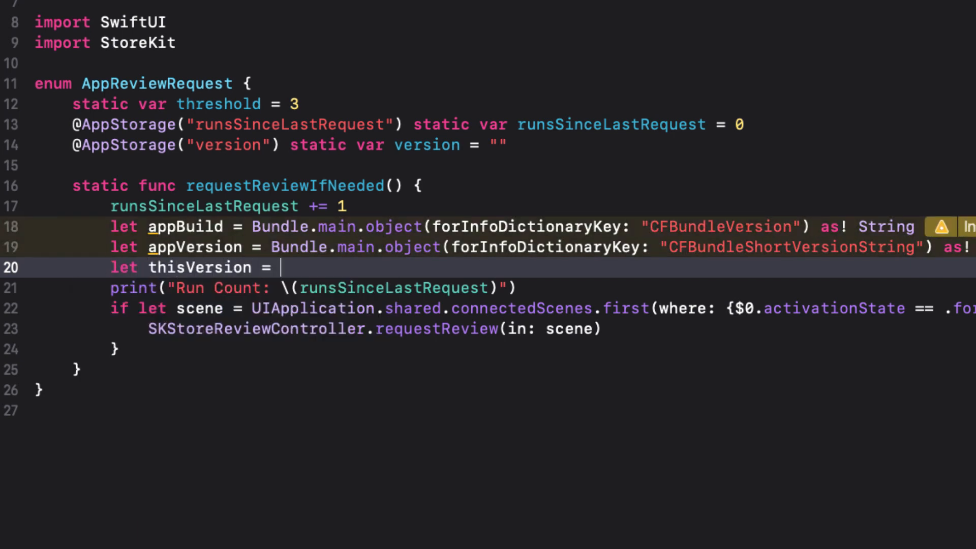
type("\"\"")
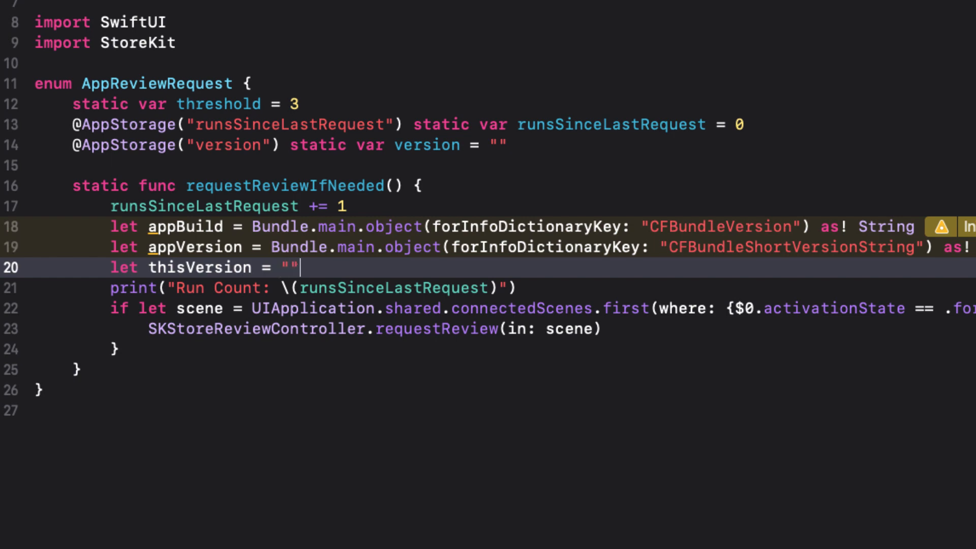
type("\\(")
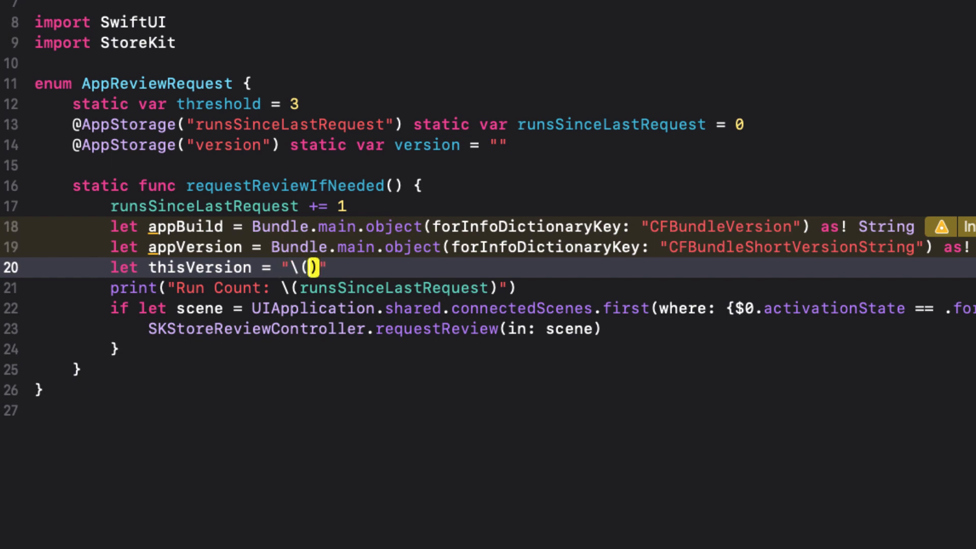
type("appVersion")
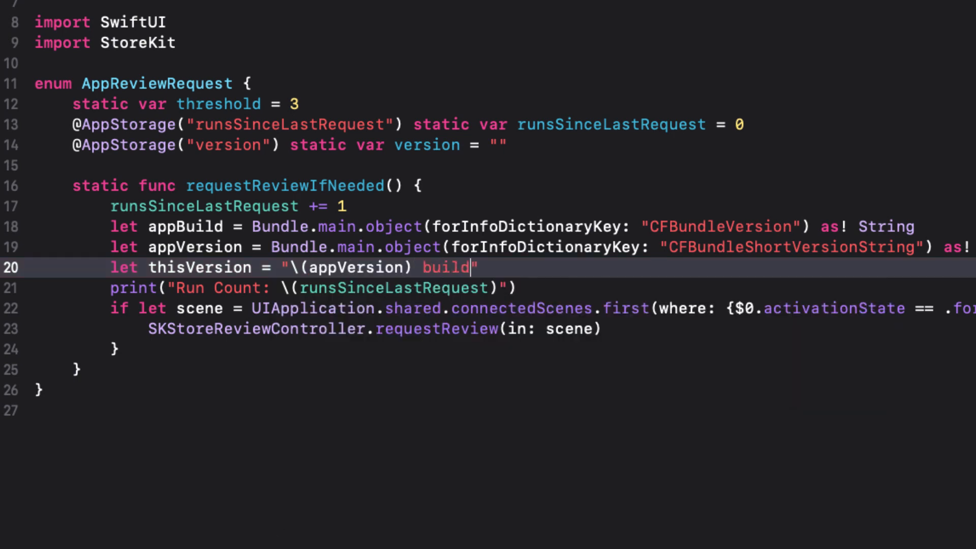
type(": \\(appBuild")
type("print(\"Versio")
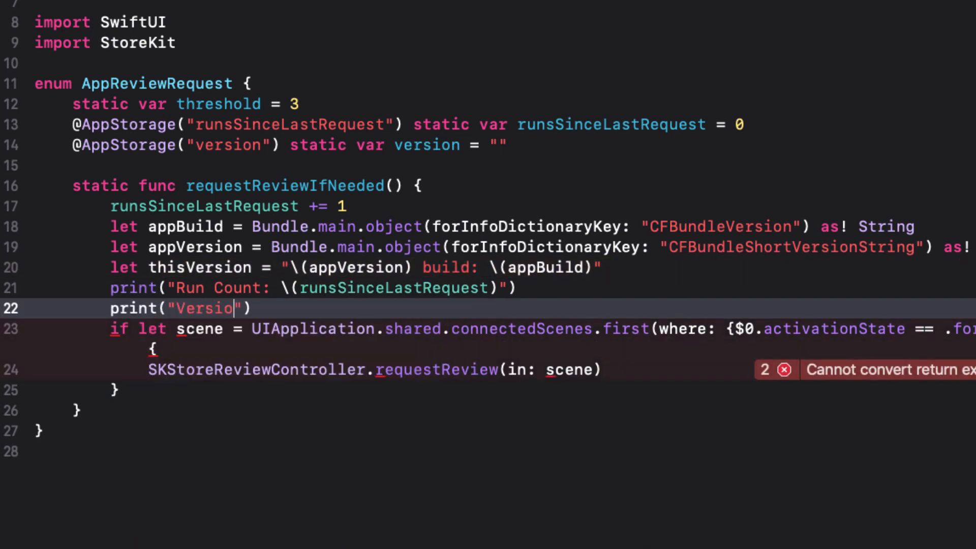
type("n: \\(thisVersion")
type("if thisVe")
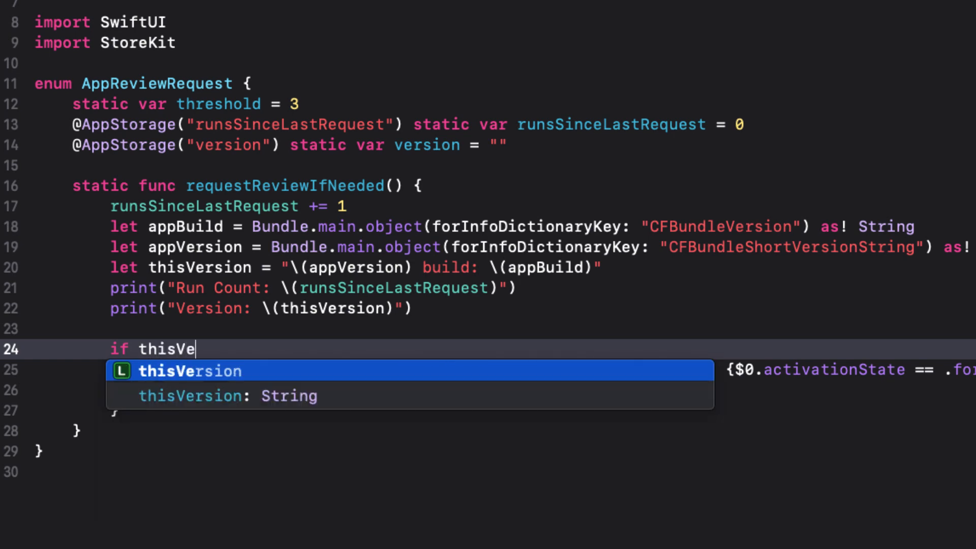
Nest the review request under thisVersion != version and runsSinceLastRequest >= threshold, then save version and reset count
type("rsion != version {")
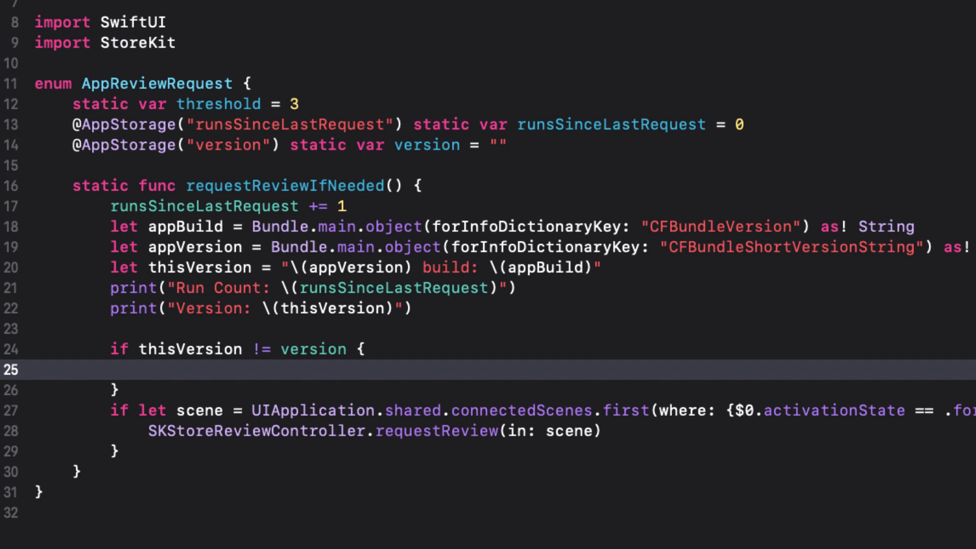
type("i")
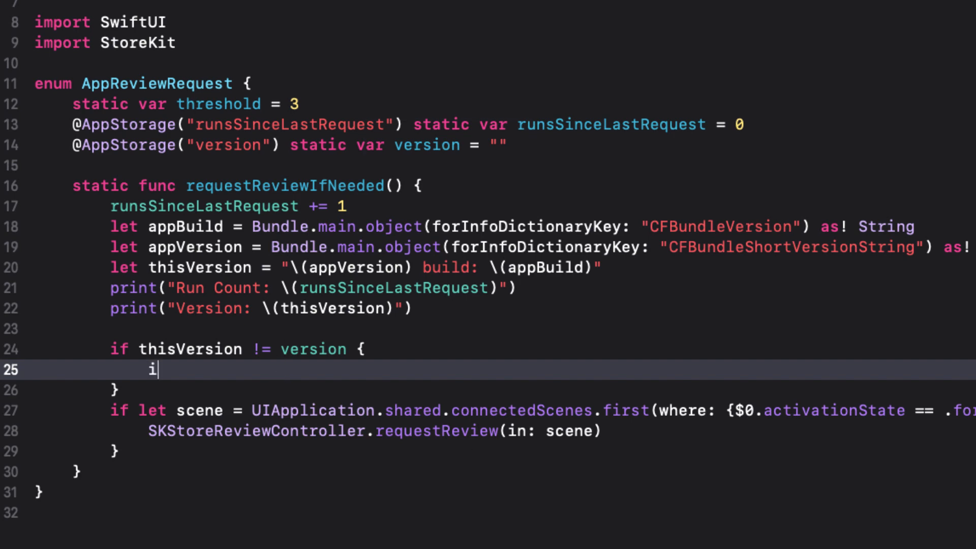
type("f runsSinceLastRequest >= threshold")
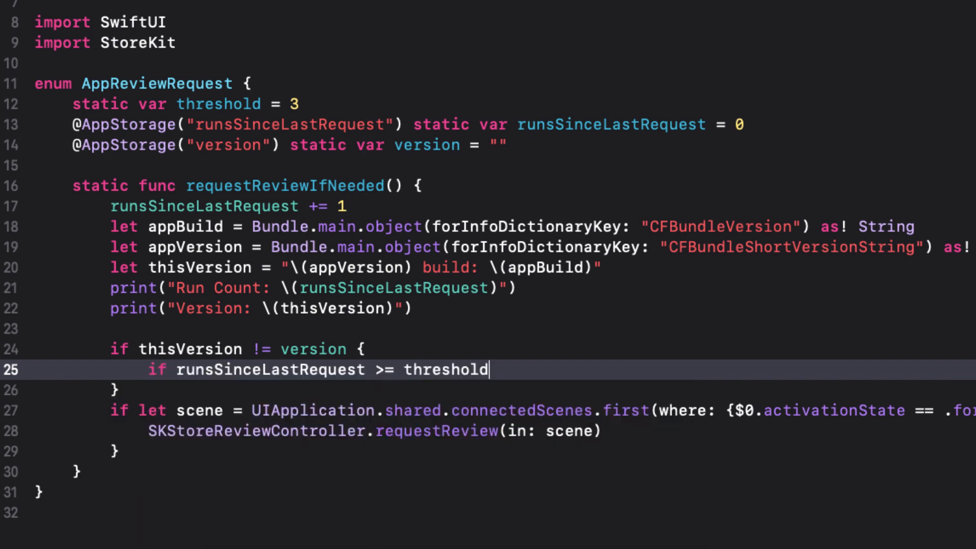
type("{")
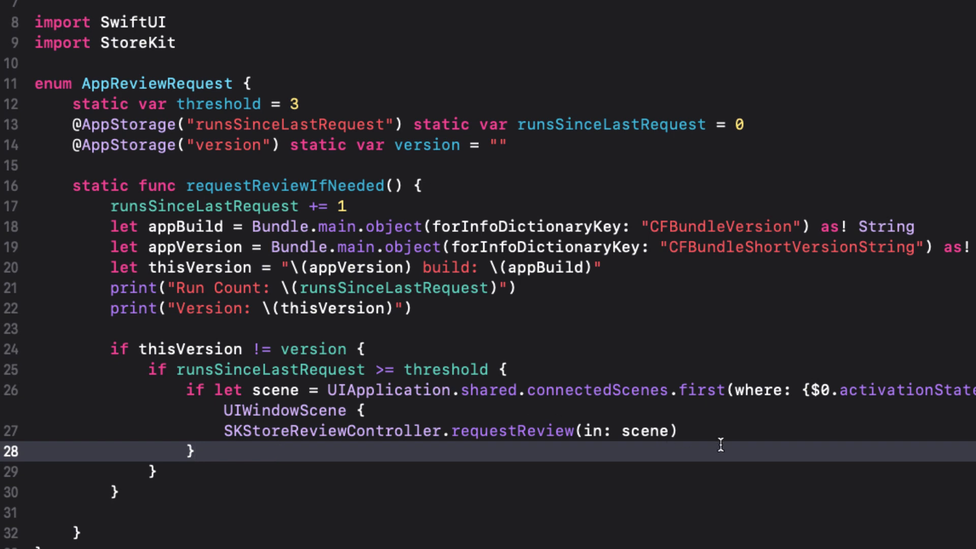
type("version")
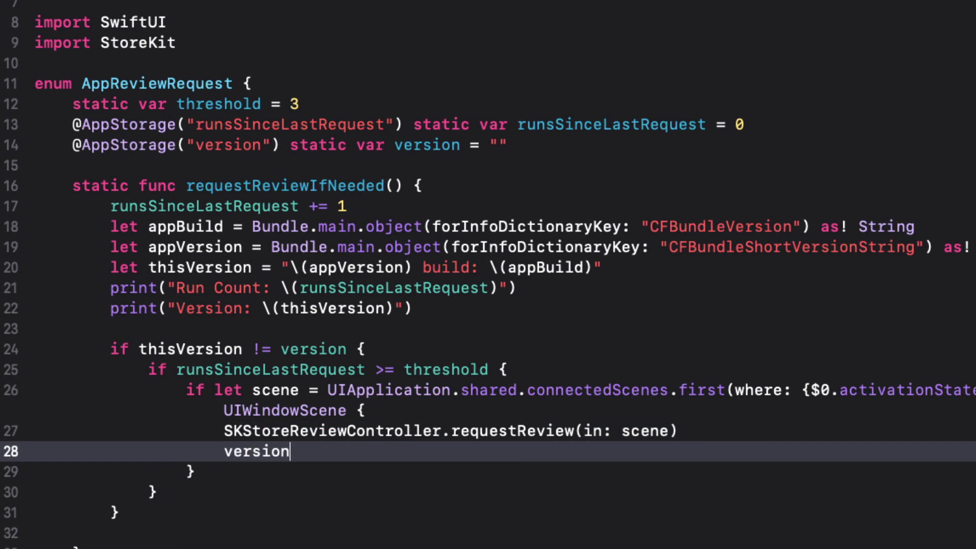
type("= thisVersion")
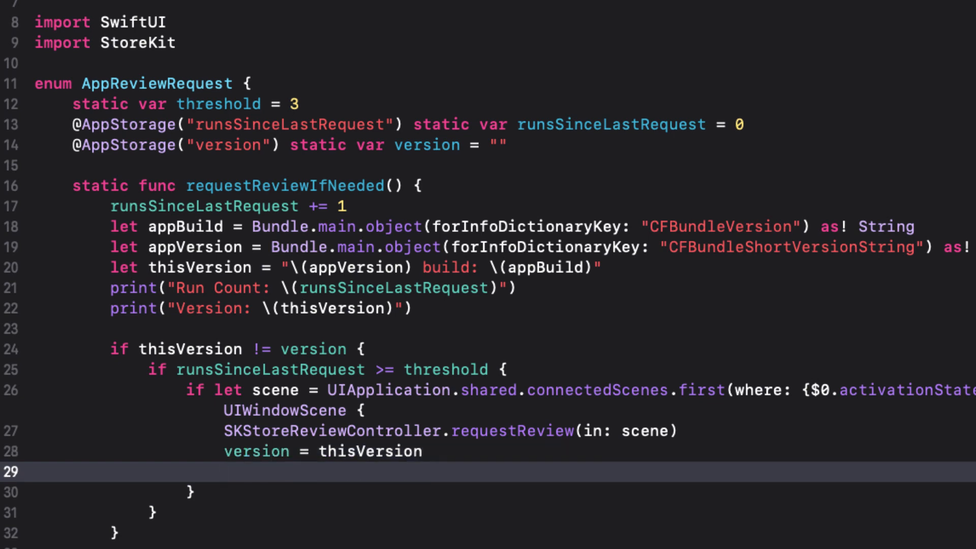
type("runsSinceLastRequest = 0")
left_click(117, 533)
type(" else {")
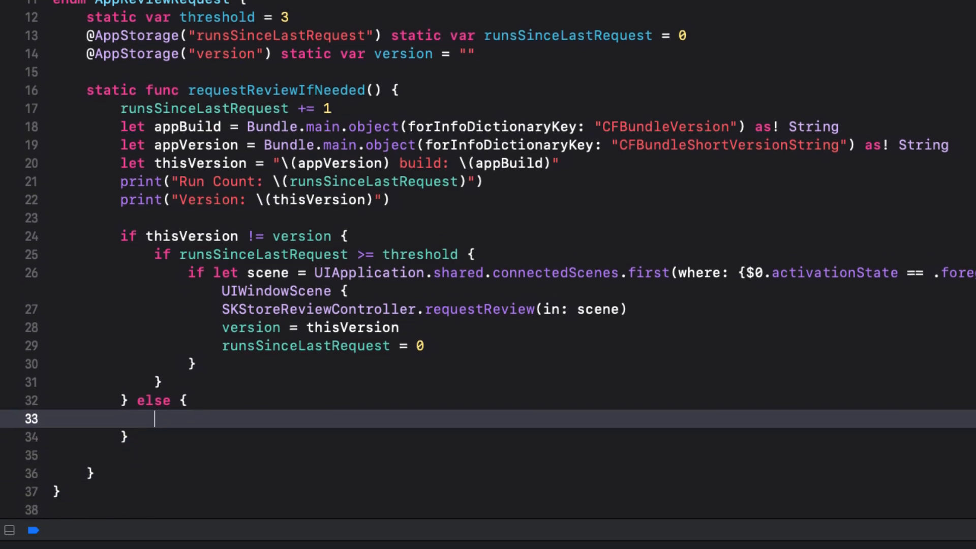
Set runsSinceLastRequest = 0 in the else branch and run on the iPhone 12 simulator
scroll("down", 3)
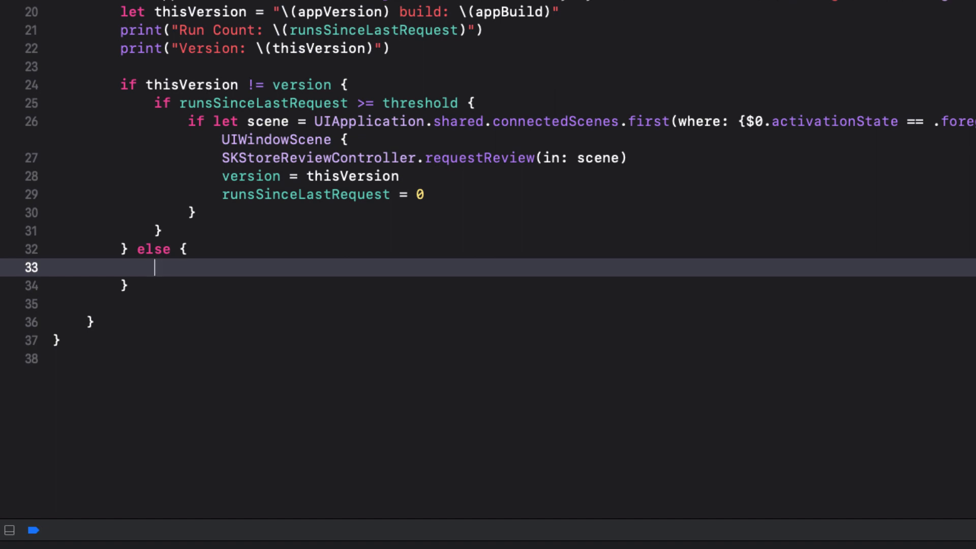
type("runsSinceLastRequest")
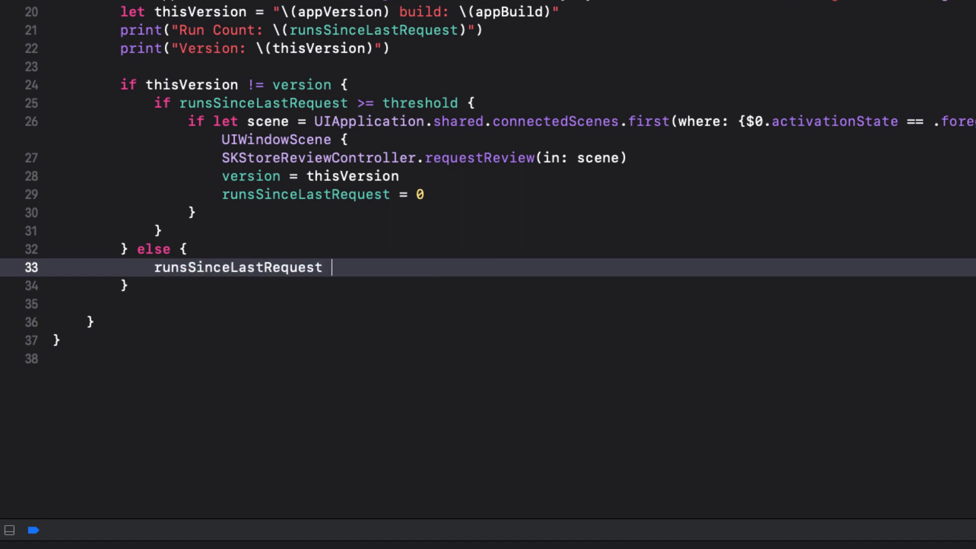
type("= 0")
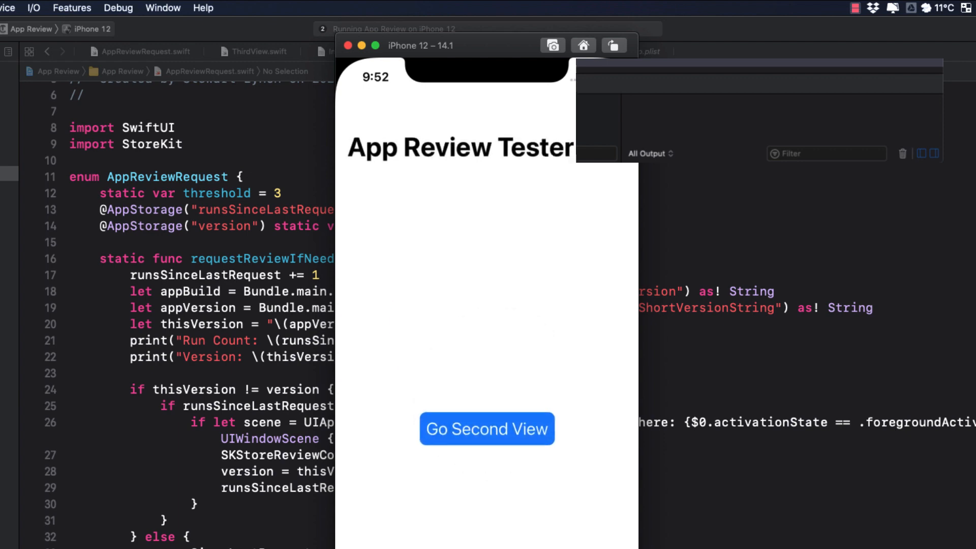
Move between the Second and Third views until the rating prompt appears, then choose Not Now
left_click(487, 428)
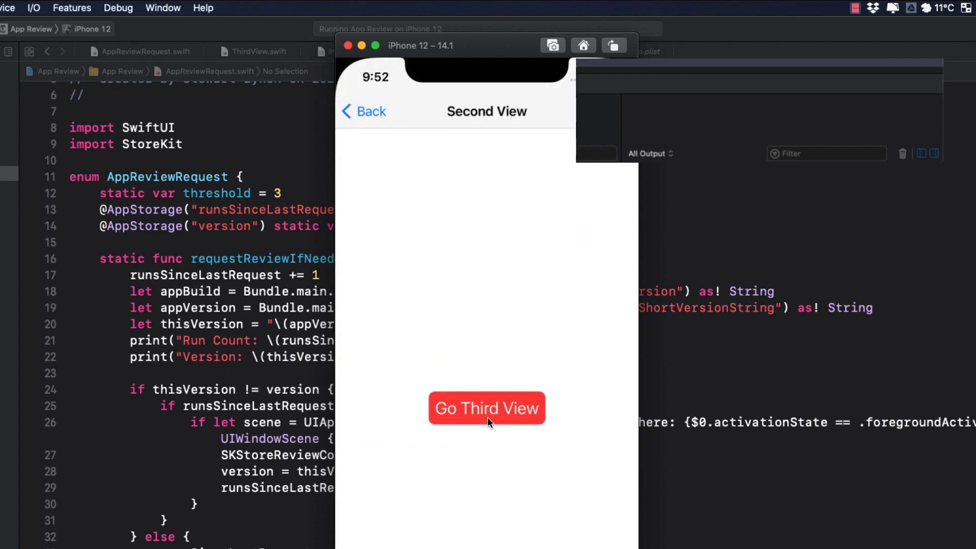
left_click(486, 408)
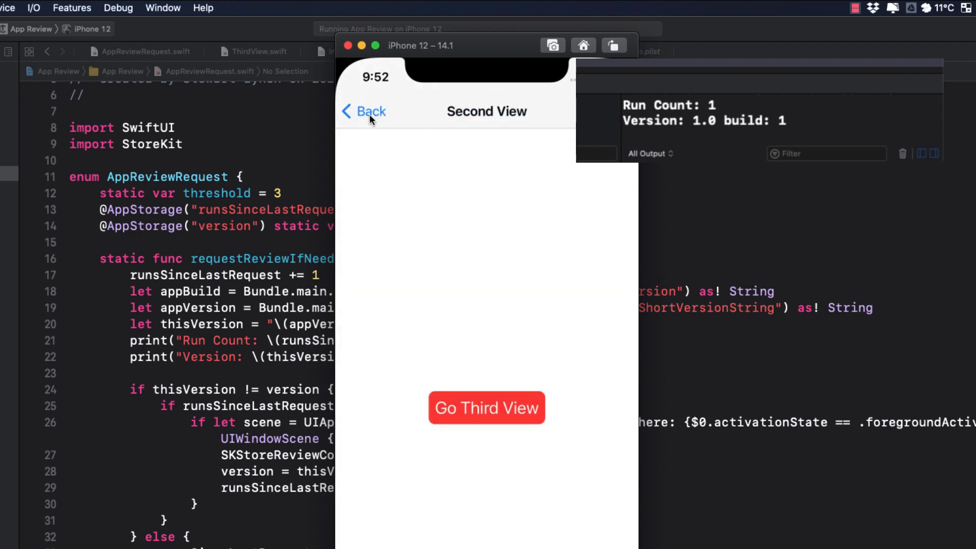
left_click(486, 408)
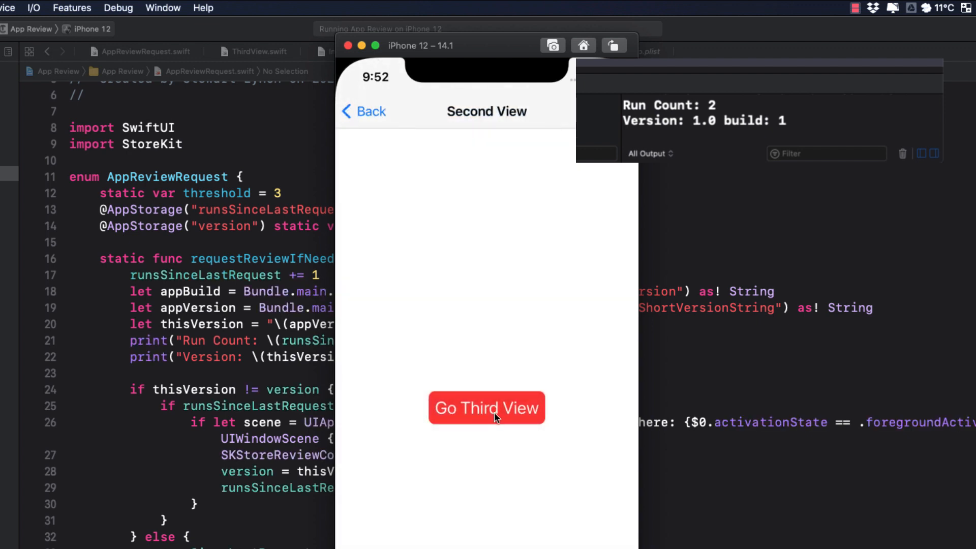
left_click(486, 407)
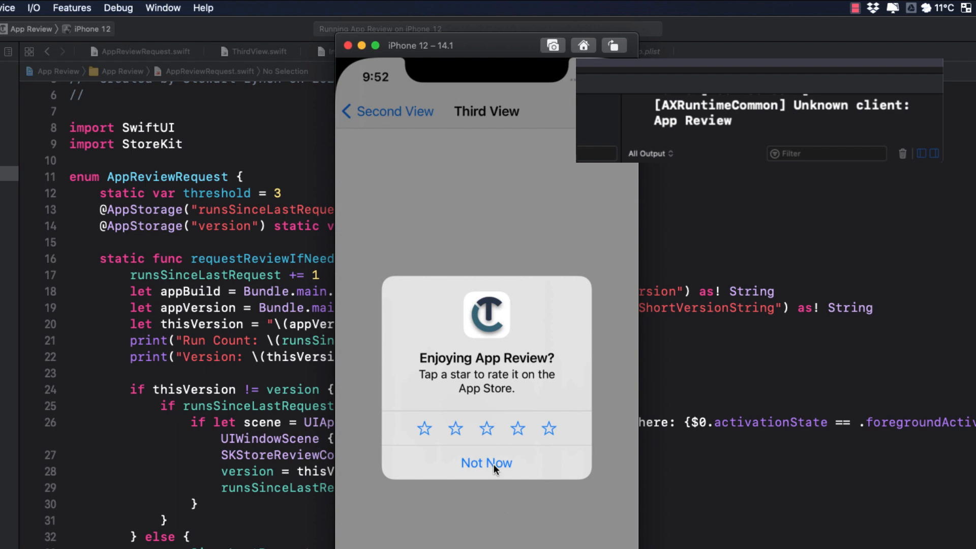
left_click(486, 463)
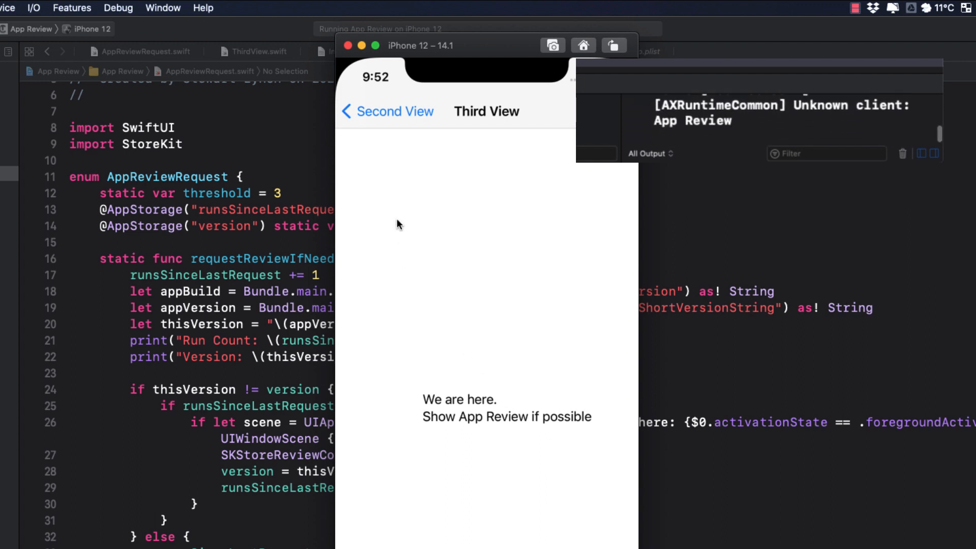
Revisit the Third View twice to confirm no prompt at Run Count: 1, then stop the app
left_click(386, 112)
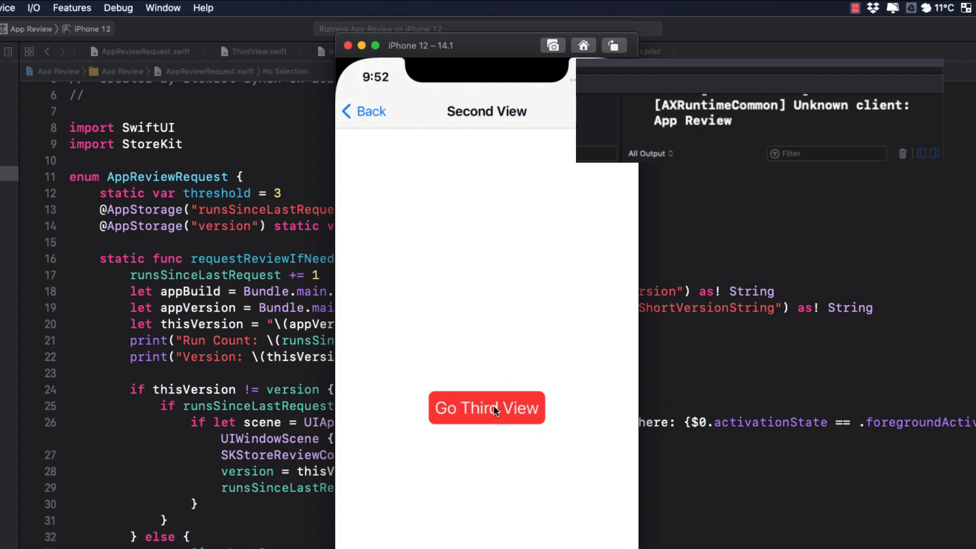
left_click(486, 408)
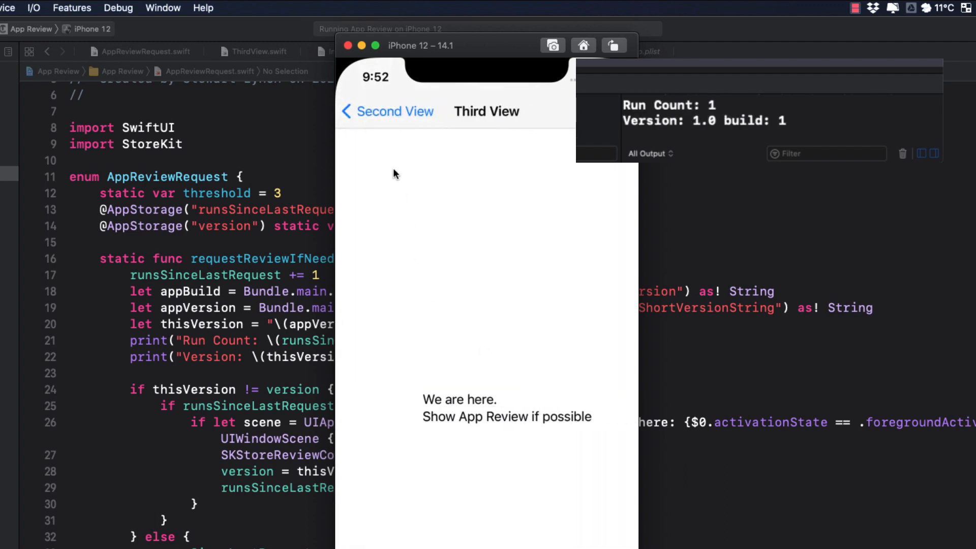
left_click(387, 112)
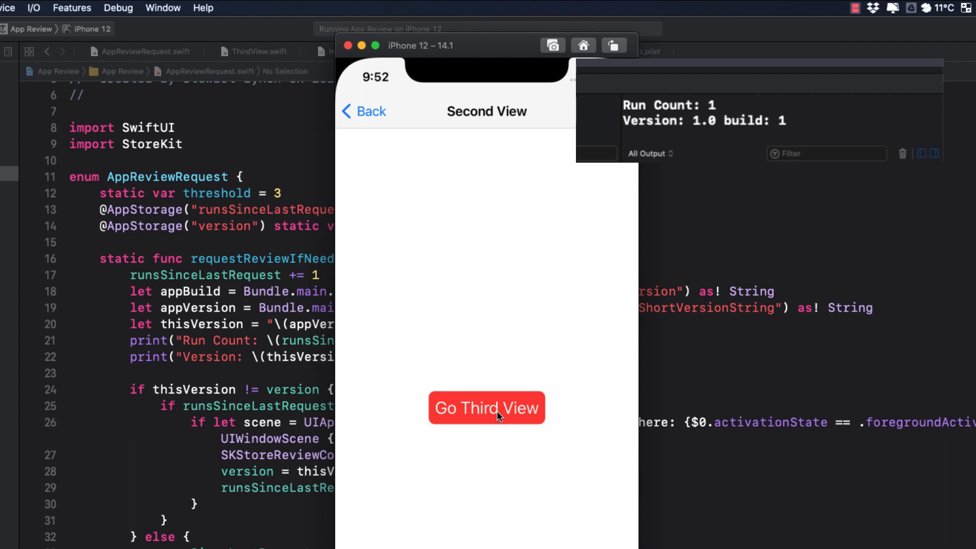
left_click(487, 408)
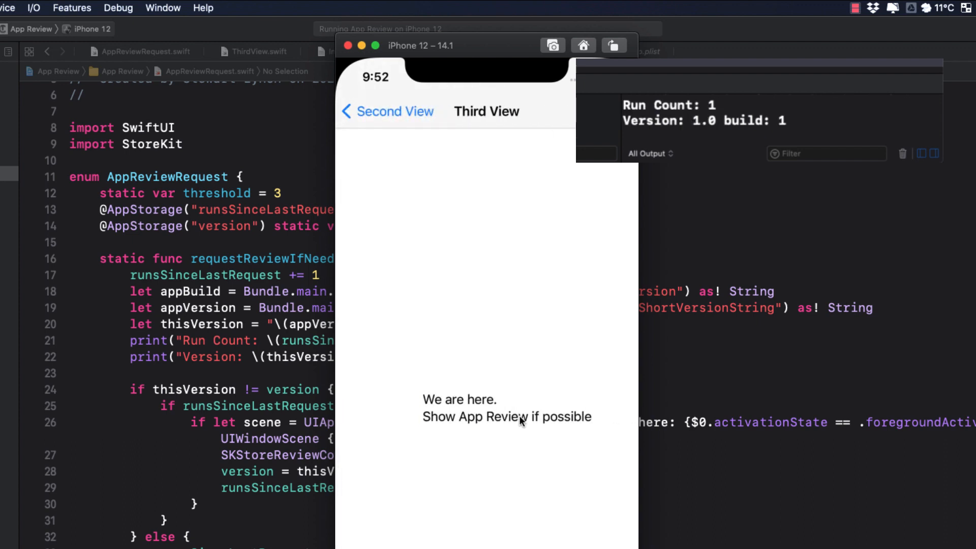
left_click(386, 111)
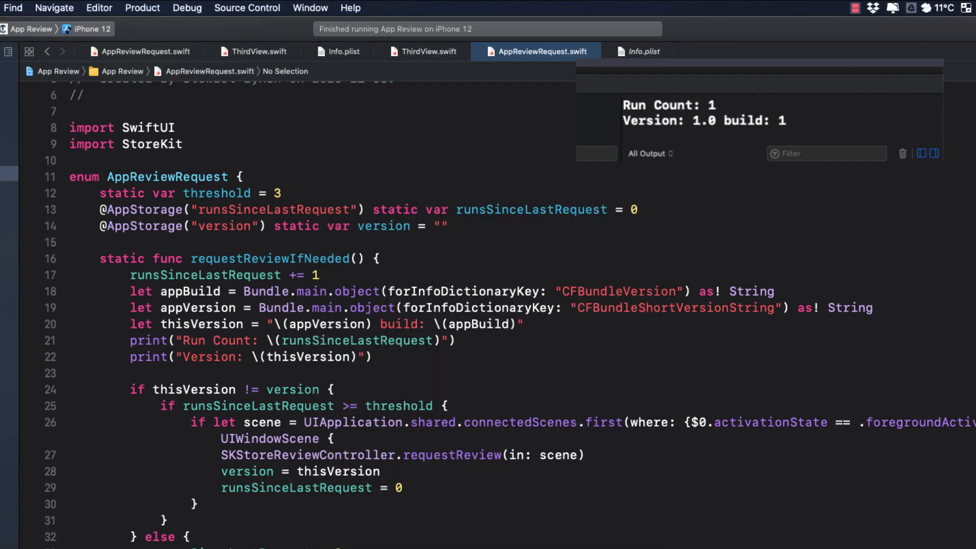
Change the target's Build number to 2 in General settings and rerun the app
left_click(662, 51)
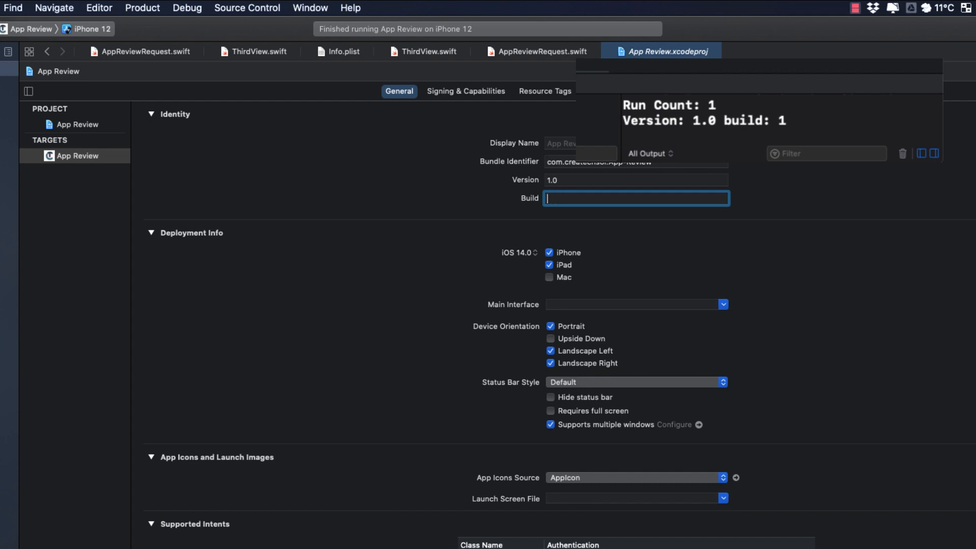
type("2")
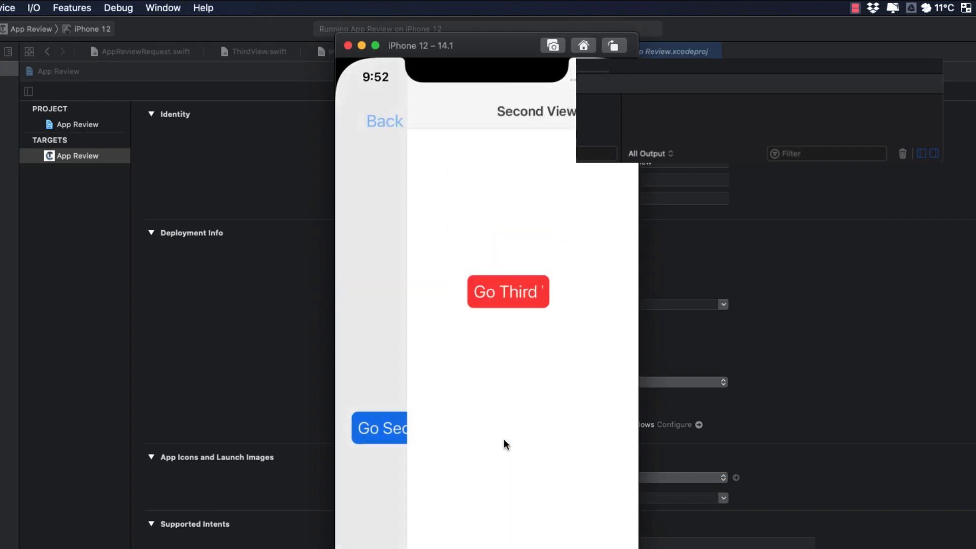
Visit Third View three times in build 2 and dismiss the review prompt with Not Now
left_click(508, 292)
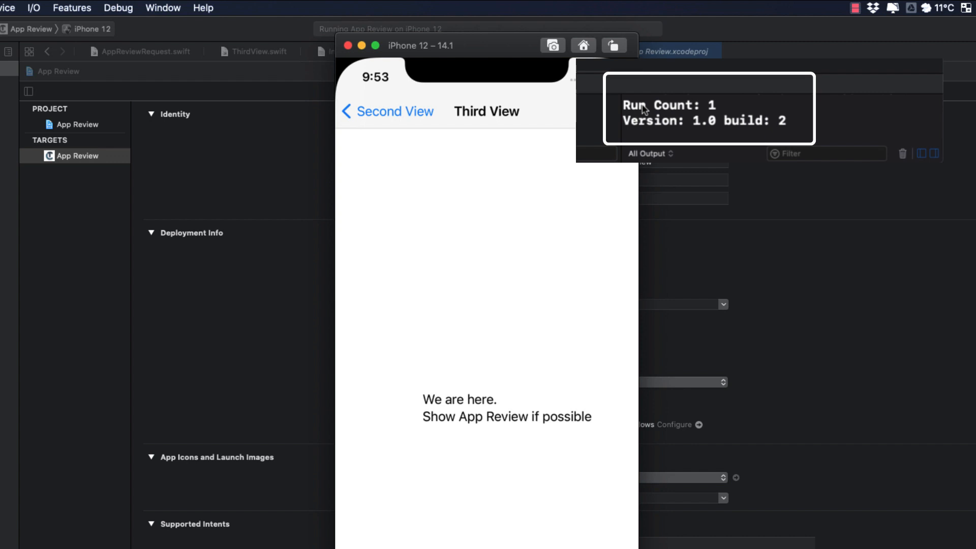
mouse_move(732, 133)
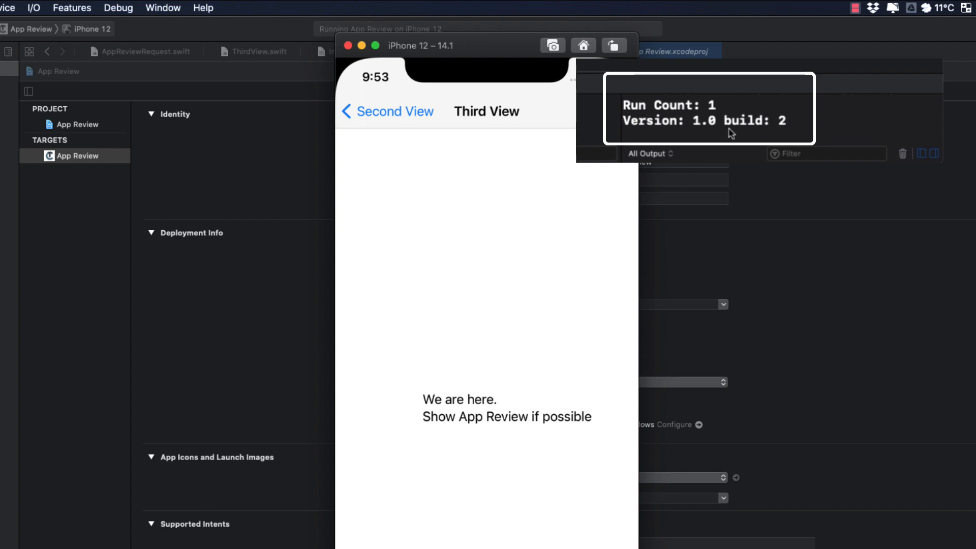
left_click(387, 111)
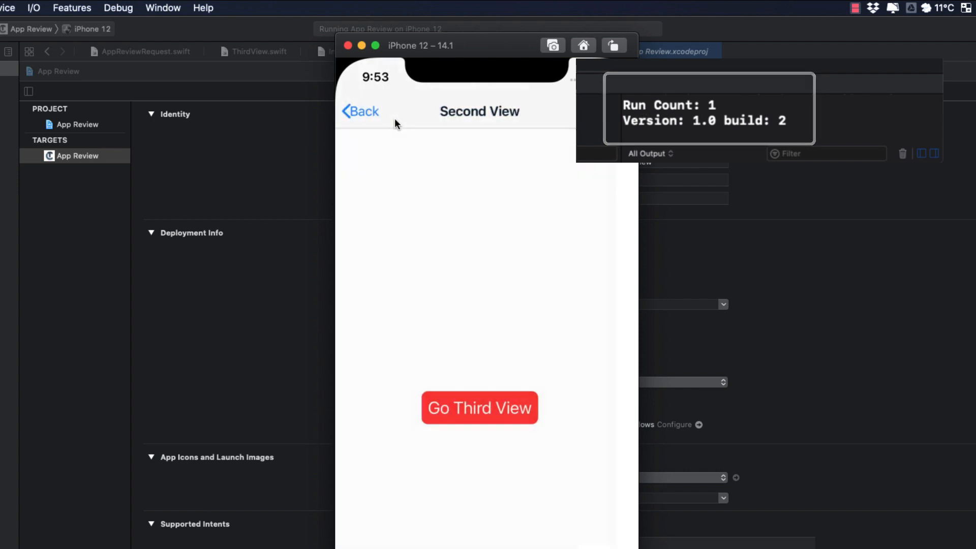
left_click(480, 408)
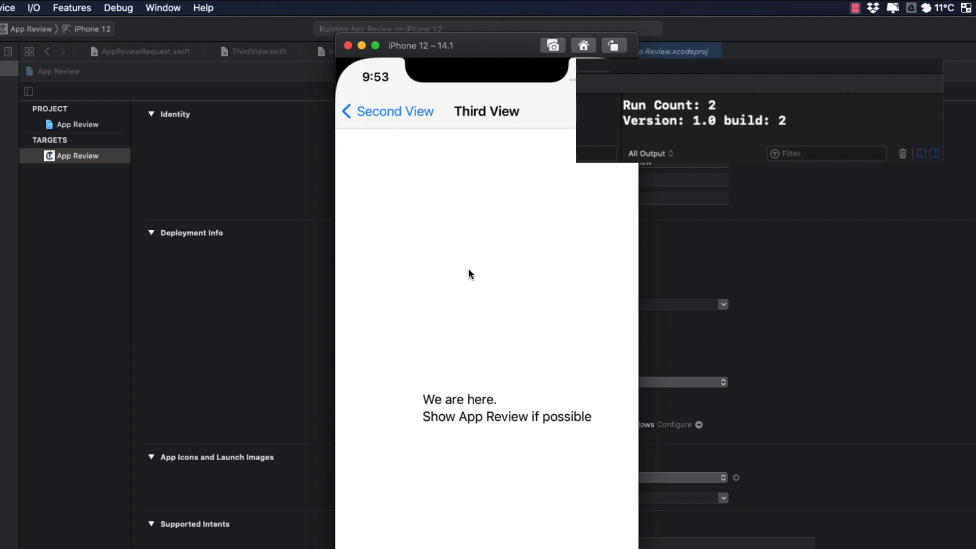
left_click(388, 112)
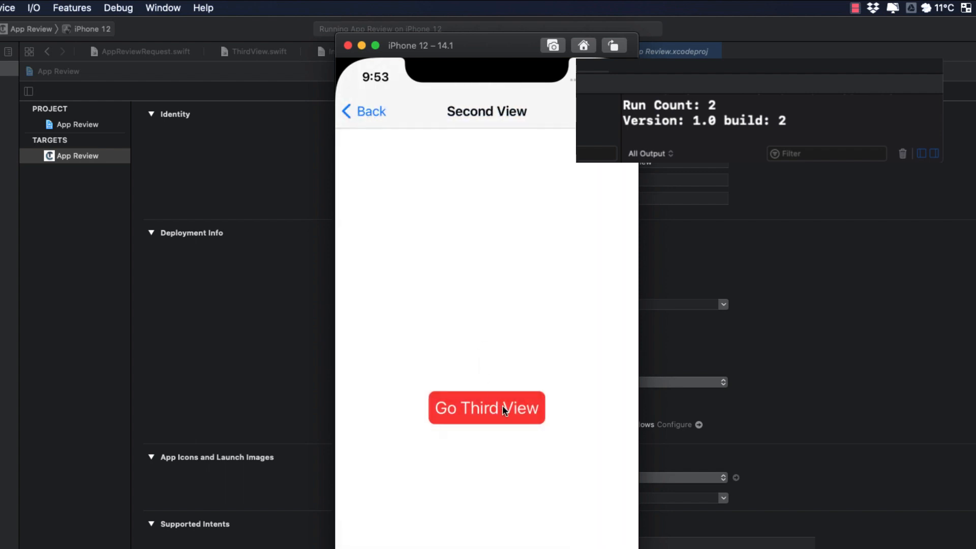
left_click(486, 408)
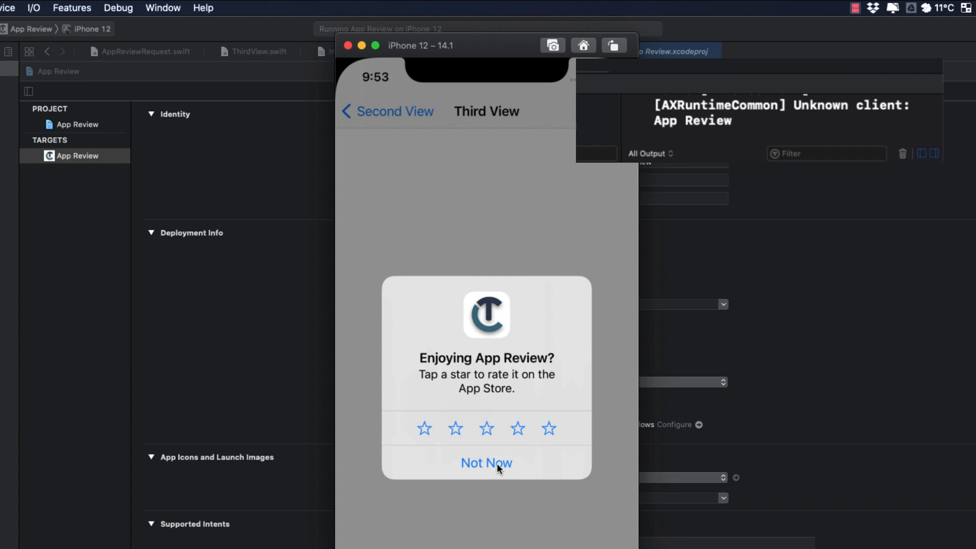
left_click(486, 463)
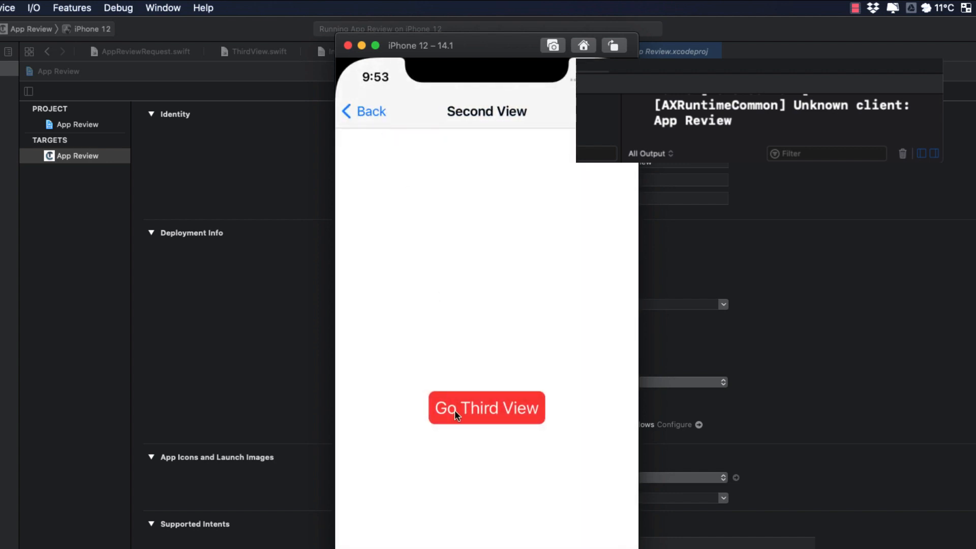
Reopen Third View twice more after the run count resets to 1
left_click(486, 408)
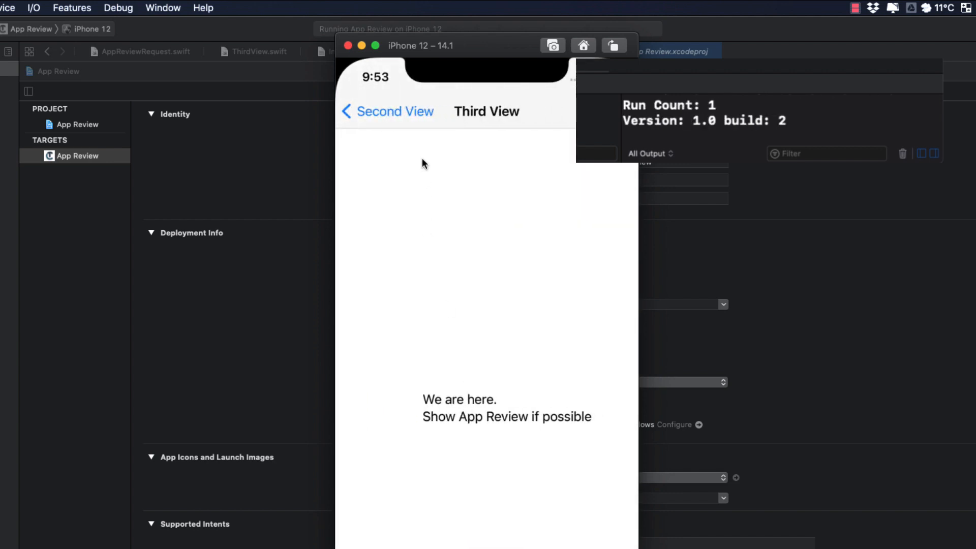
left_click(386, 111)
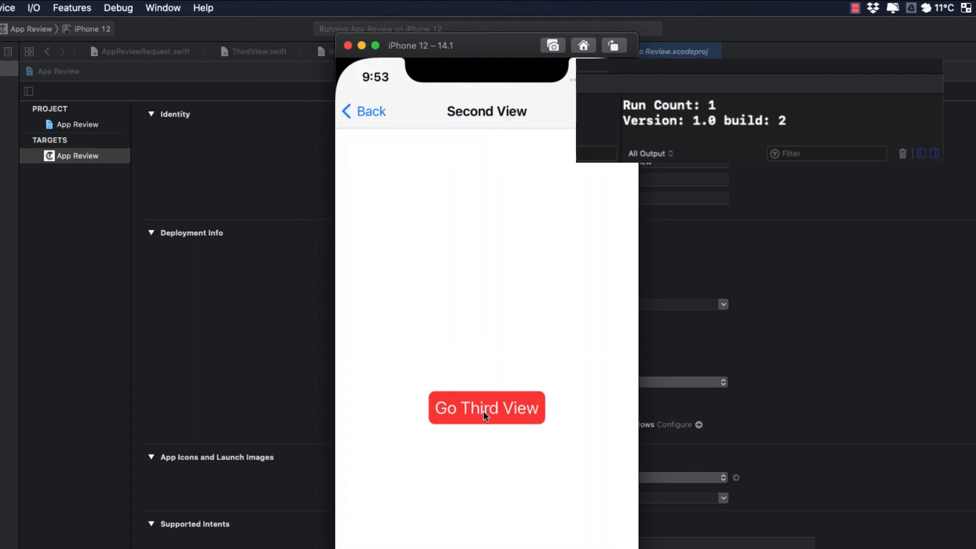
left_click(486, 407)
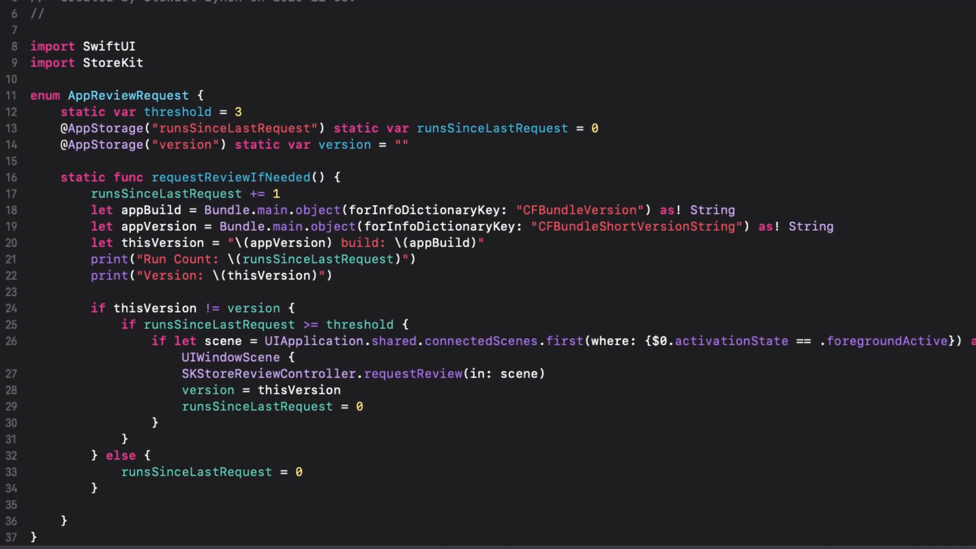
double_click(152, 111)
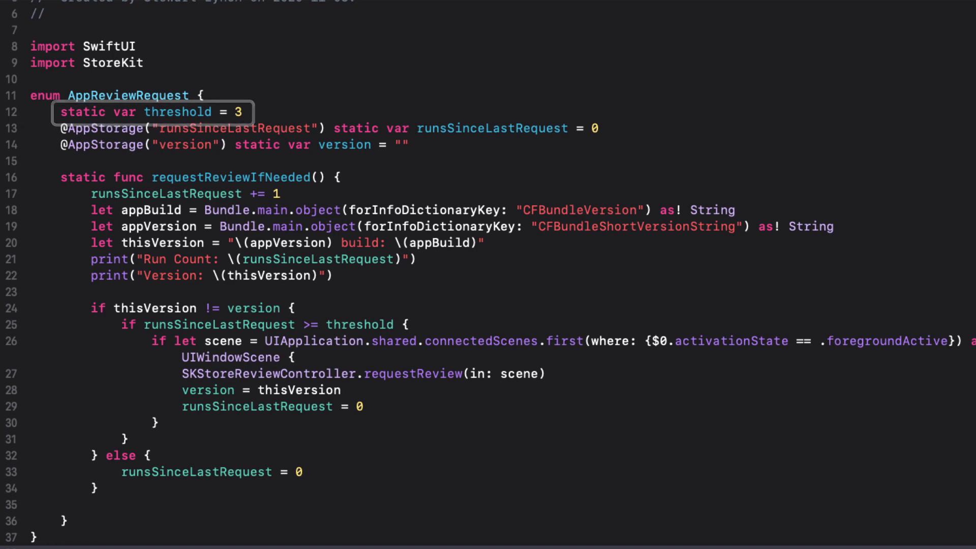
left_click(153, 113)
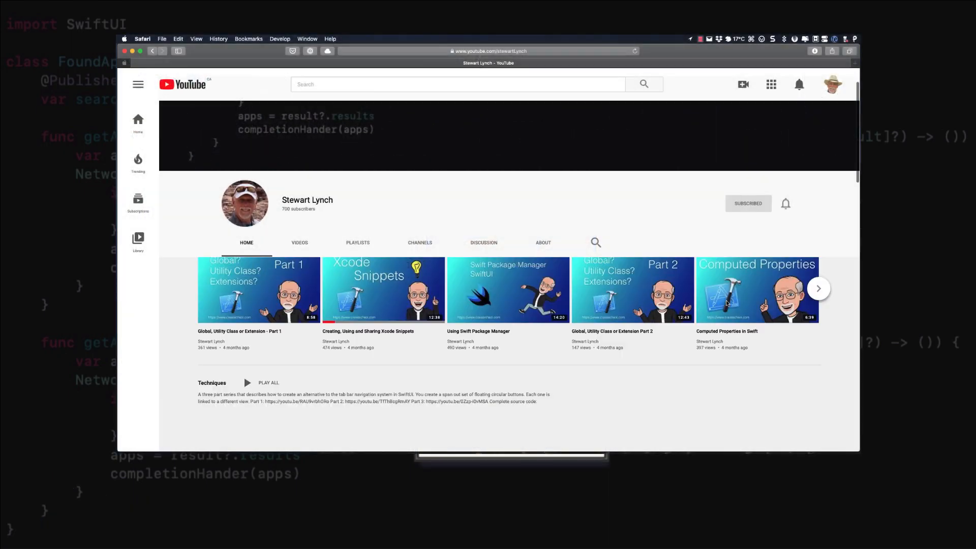
Open the CreaTECH website from the channel, then browse the GitHub Repositories list
scroll("down", 3)
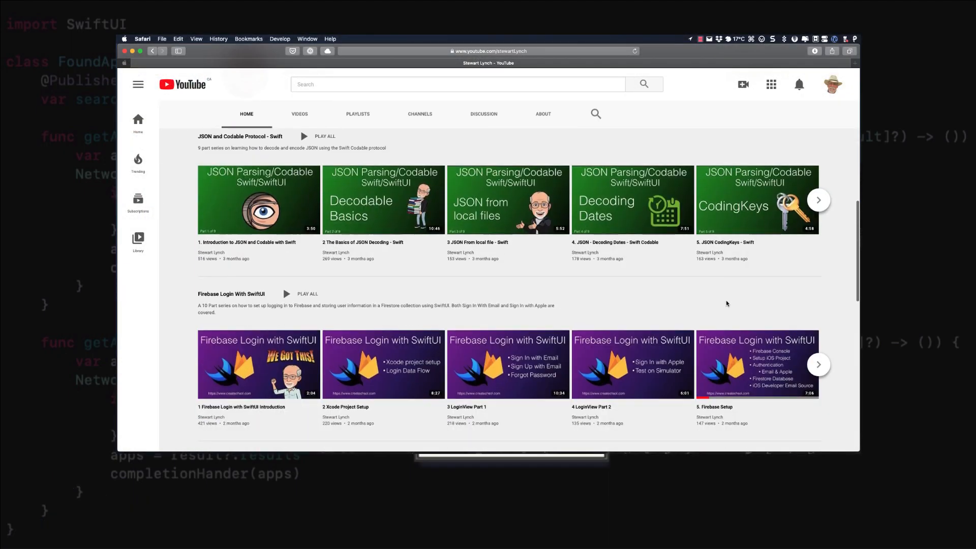
scroll("down", 3)
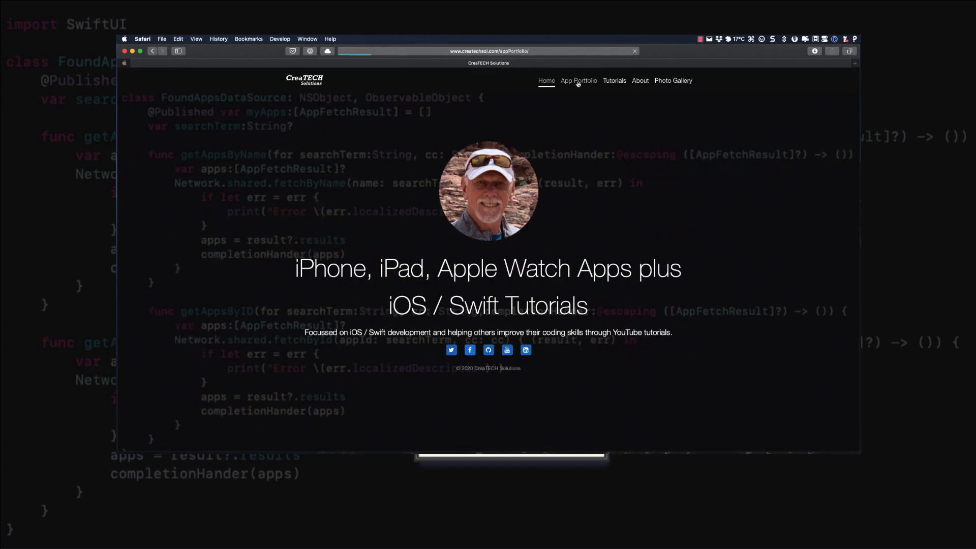
left_click(579, 80)
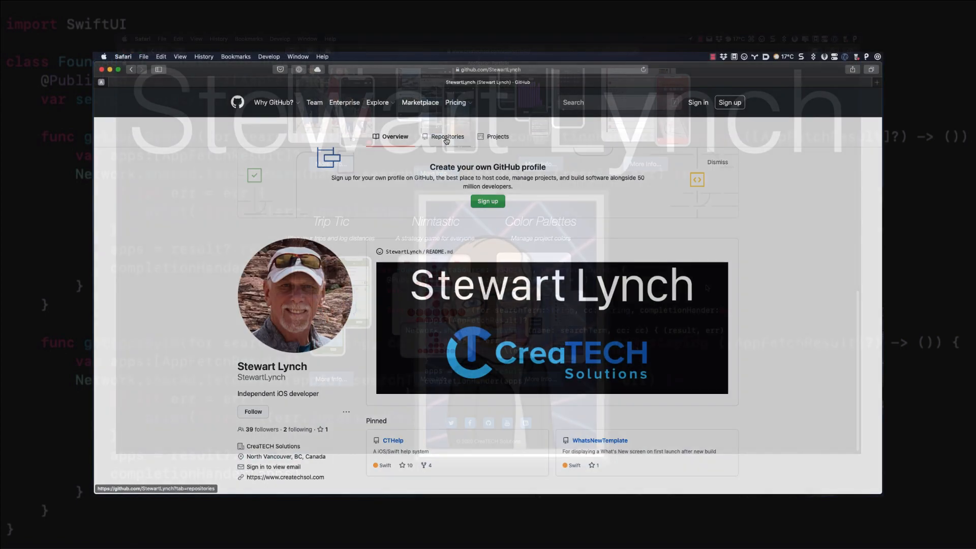
left_click(447, 136)
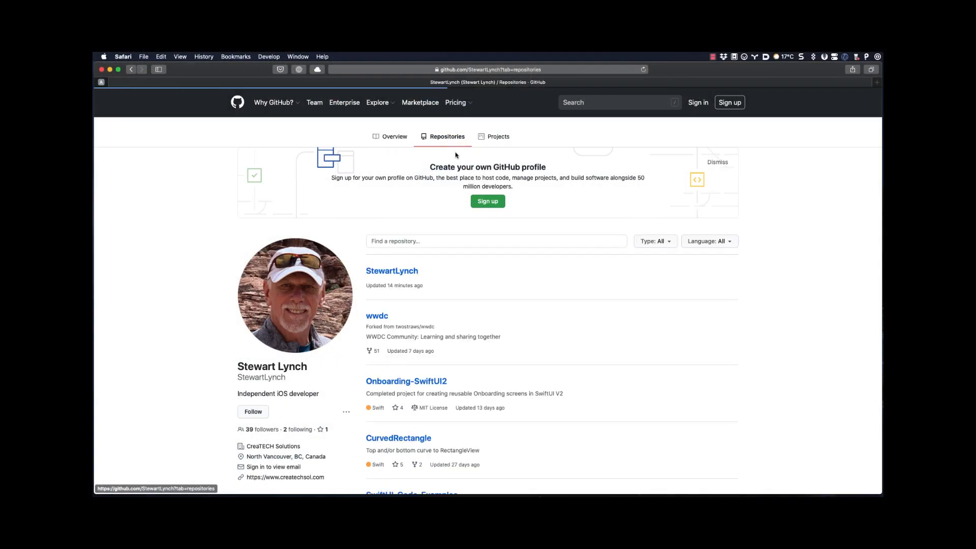
scroll("down", 3)
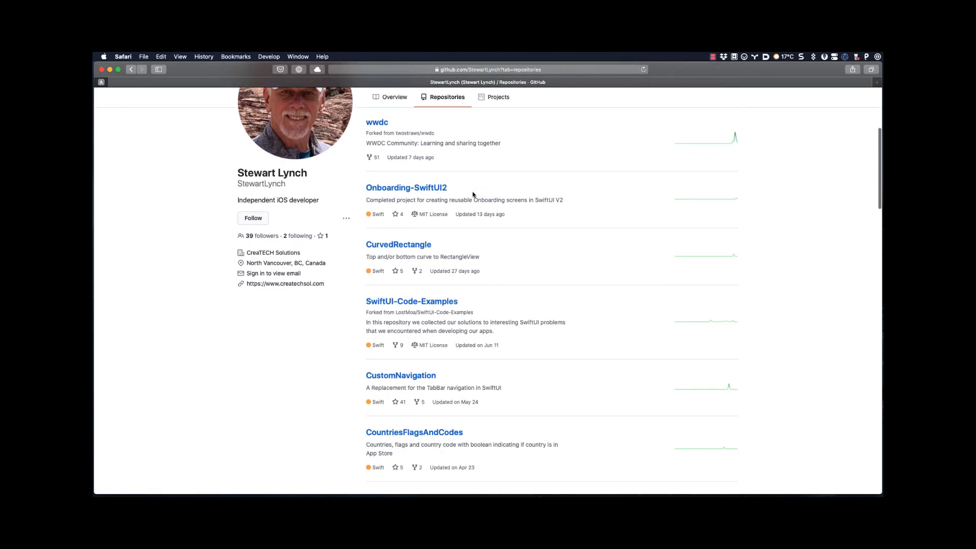